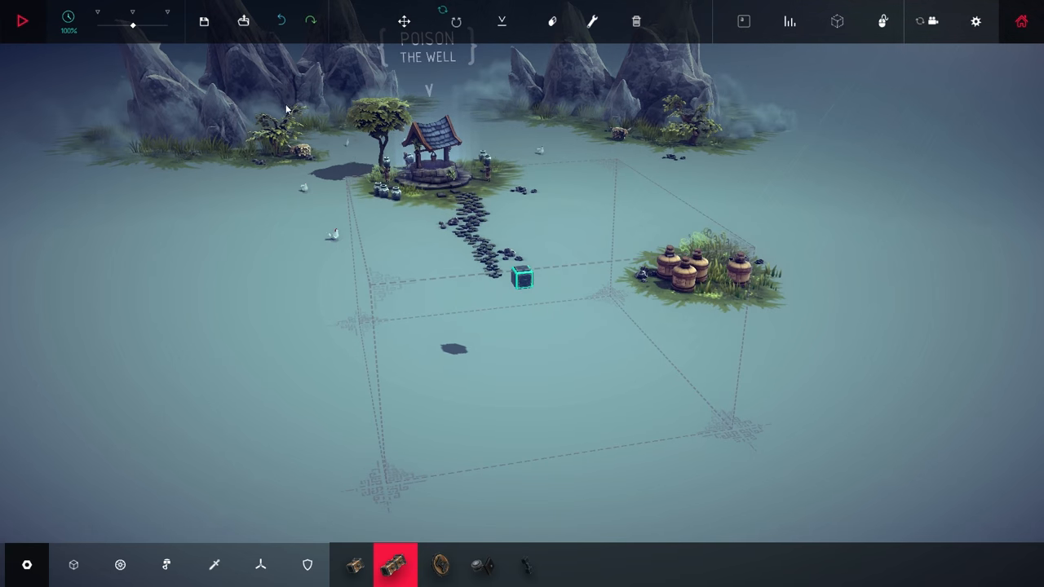
# Load the saved wheeled wooden-frame machine, searching the list for '3'.
pyautogui.click(243, 20)
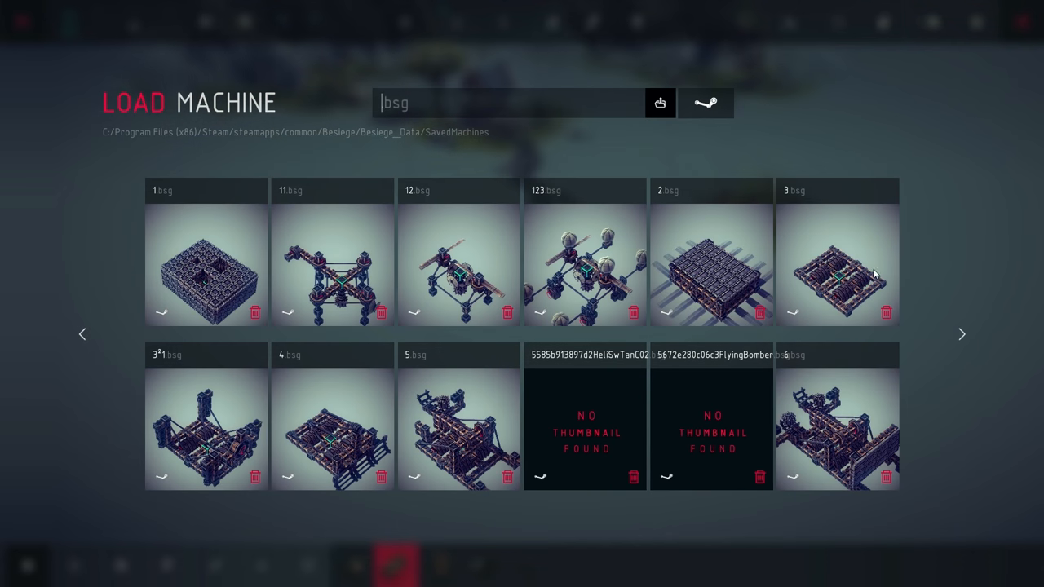
pyautogui.write('3')
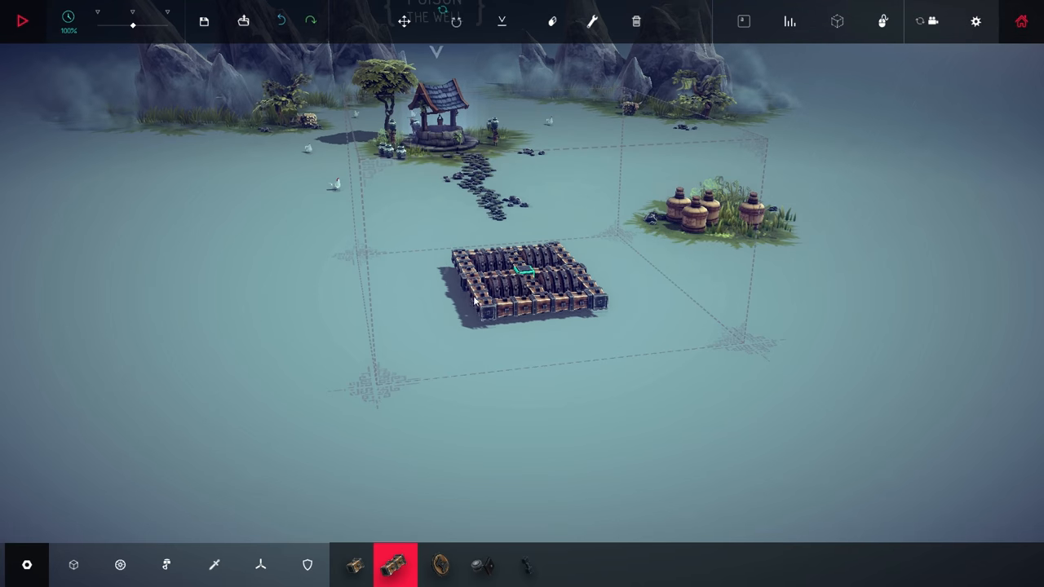
pyautogui.moveTo(395, 564)
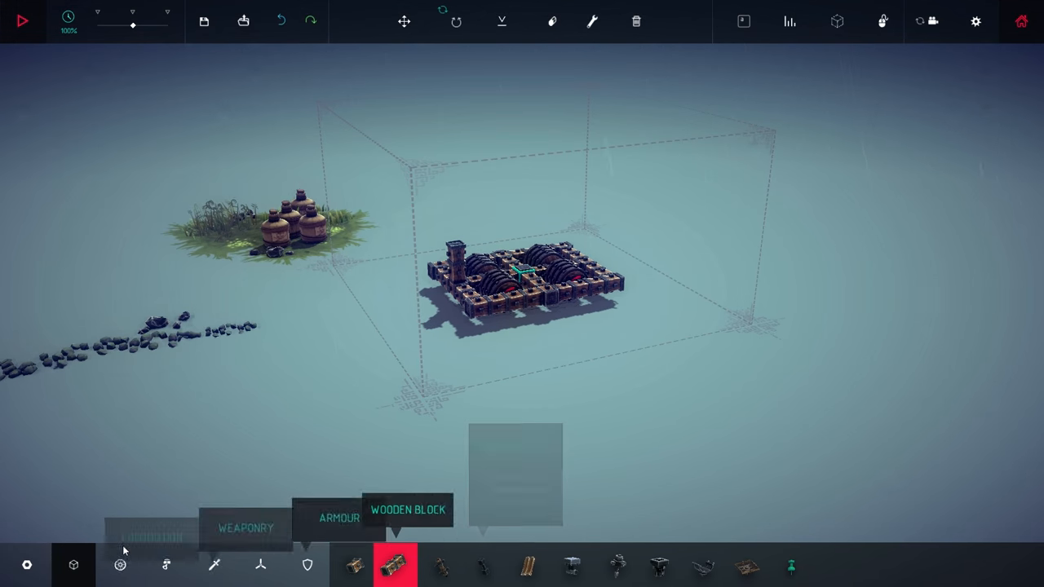
# Place a Mechanical piston column and bind its Extend control to 8.
pyautogui.click(166, 564)
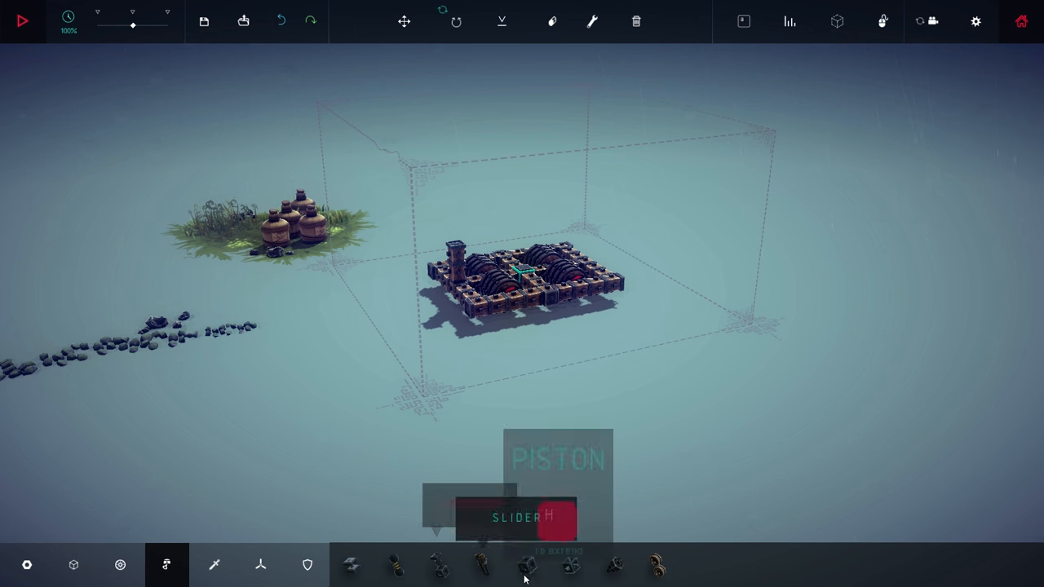
pyautogui.click(527, 564)
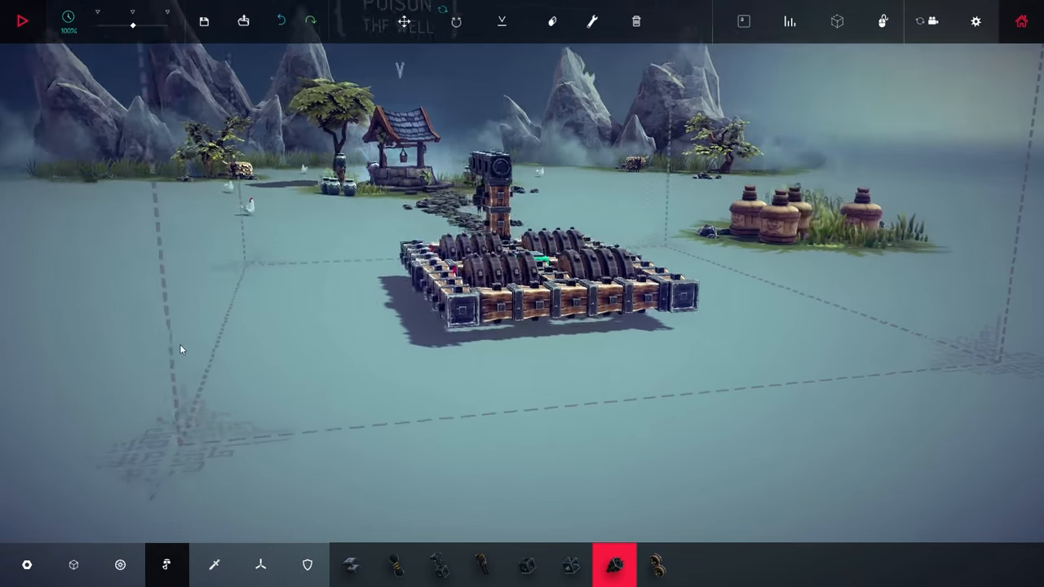
pyautogui.click(590, 21)
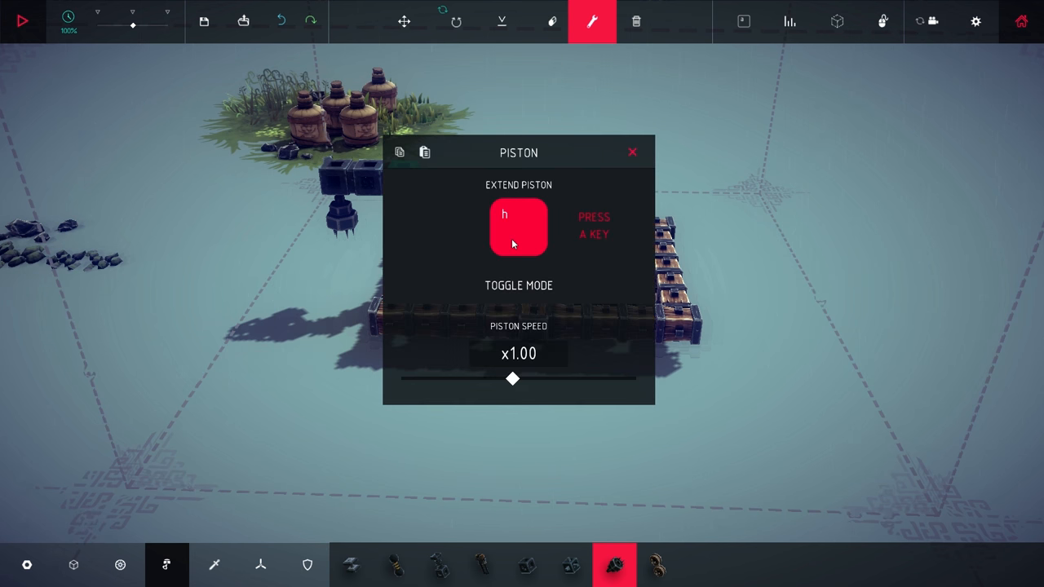
pyautogui.press('8')
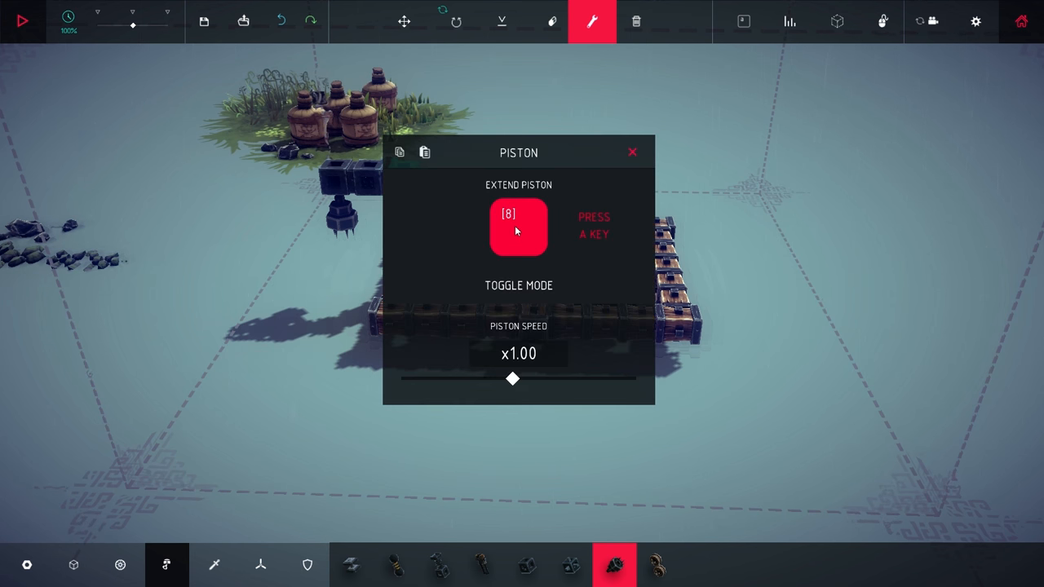
pyautogui.click(631, 153)
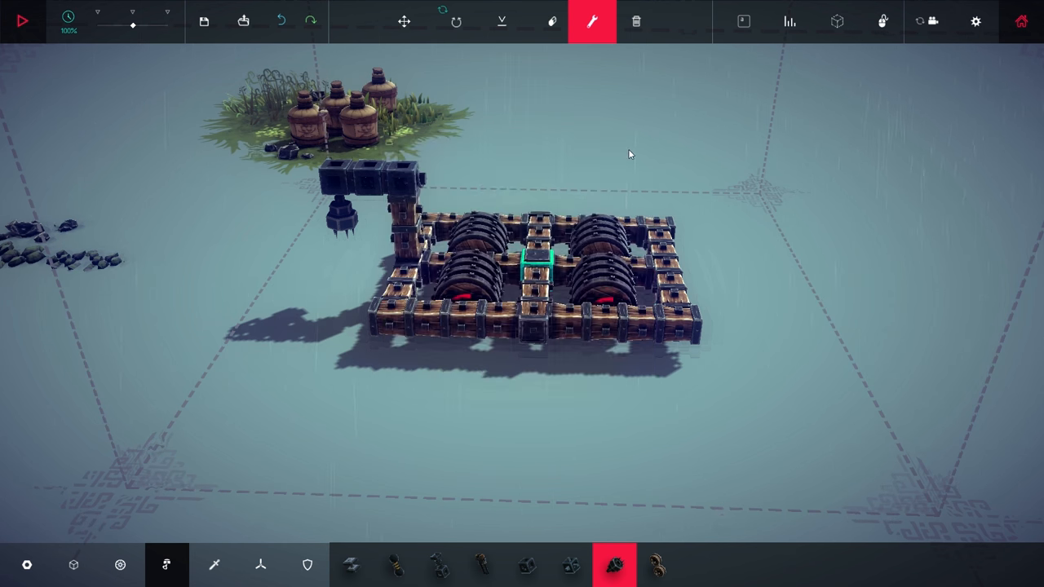
# Set the grabber's detach key in its settings.
pyautogui.click(535, 269)
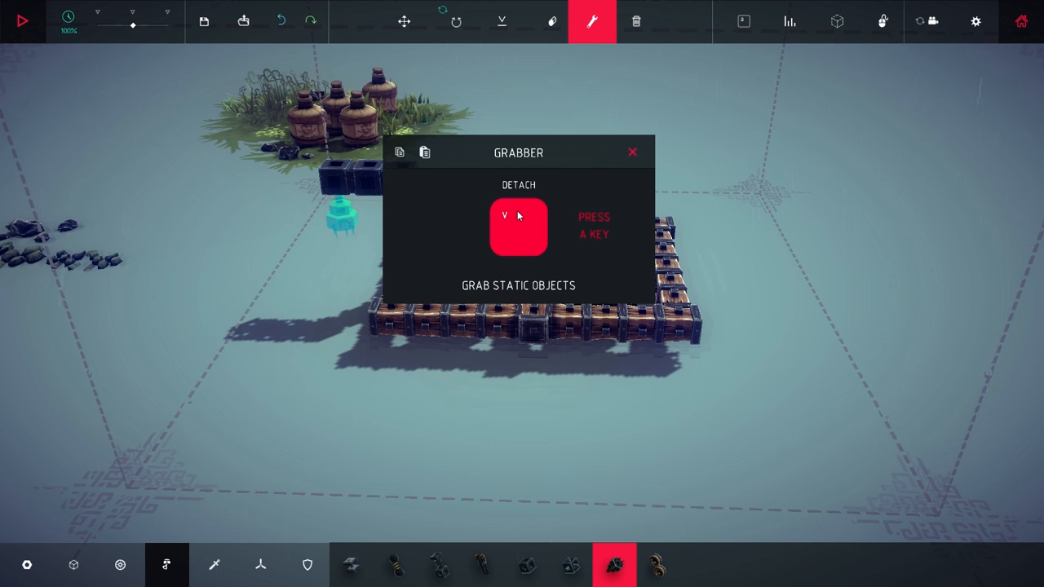
pyautogui.click(633, 152)
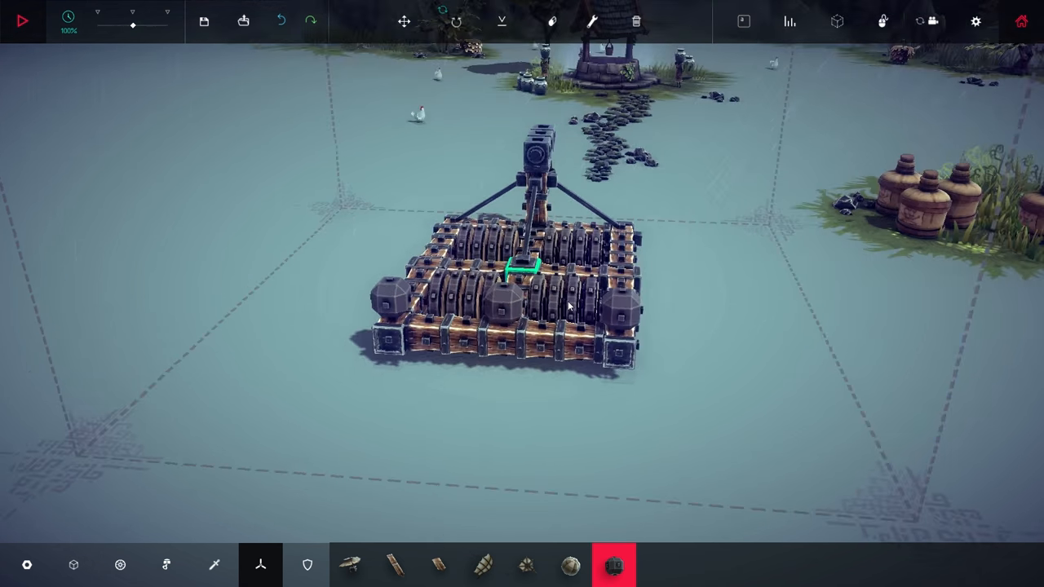
# Brace the column to the frame and fit bomb blocks on the corners.
pyautogui.click(23, 19)
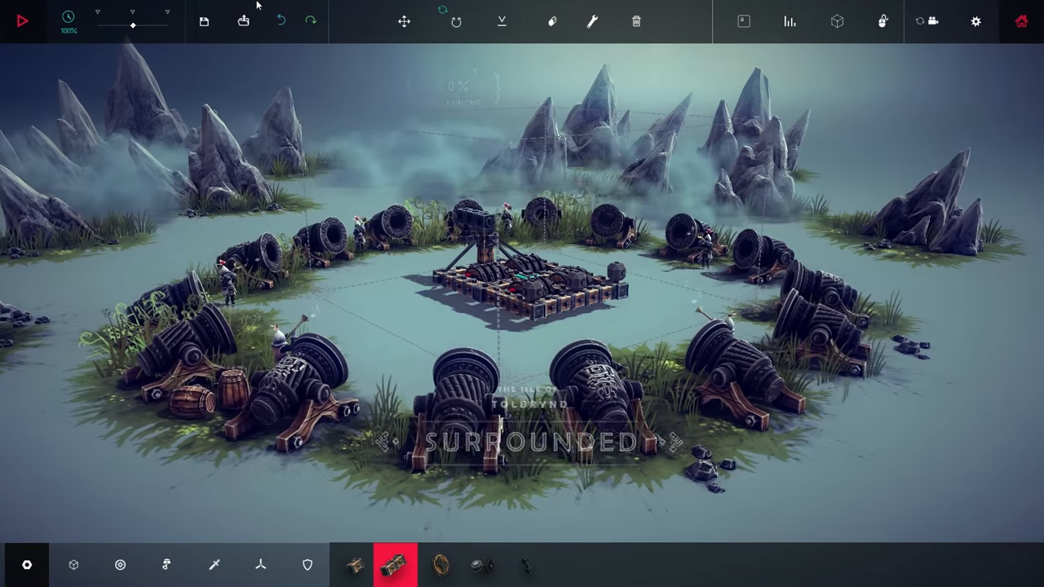
pyautogui.moveTo(404, 21)
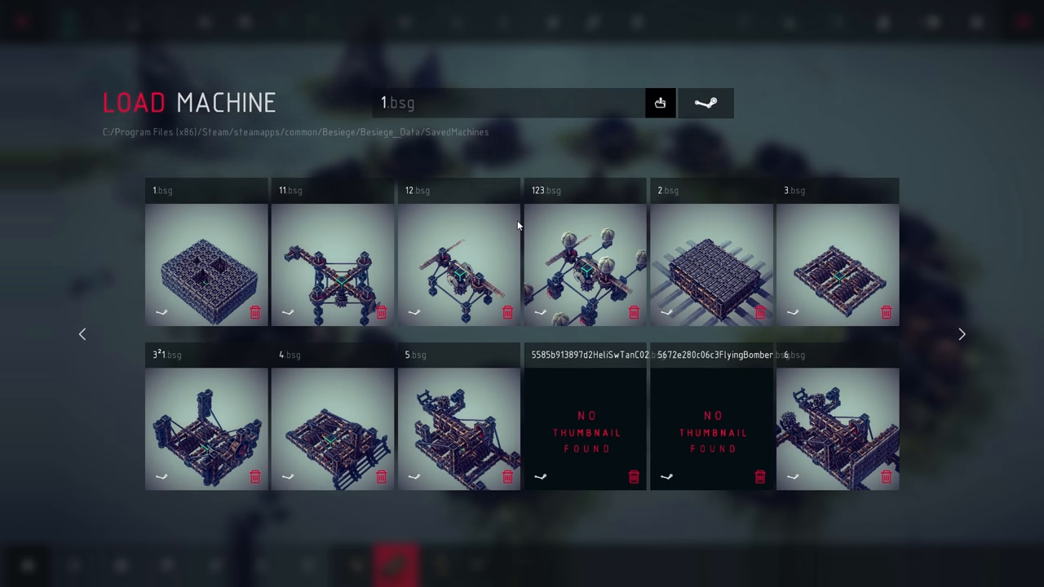
pyautogui.moveTo(630, 186)
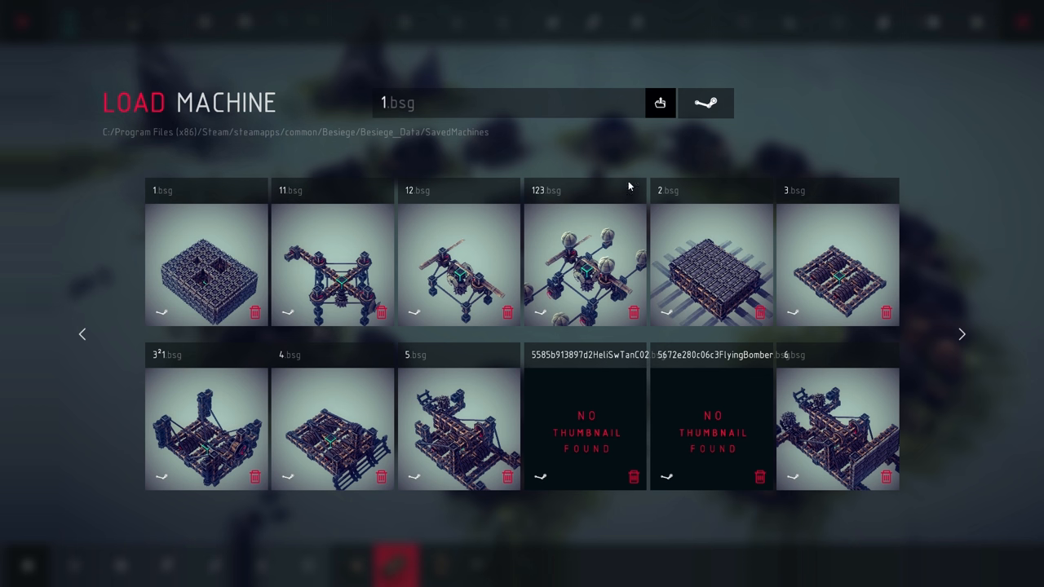
pyautogui.moveTo(639, 119)
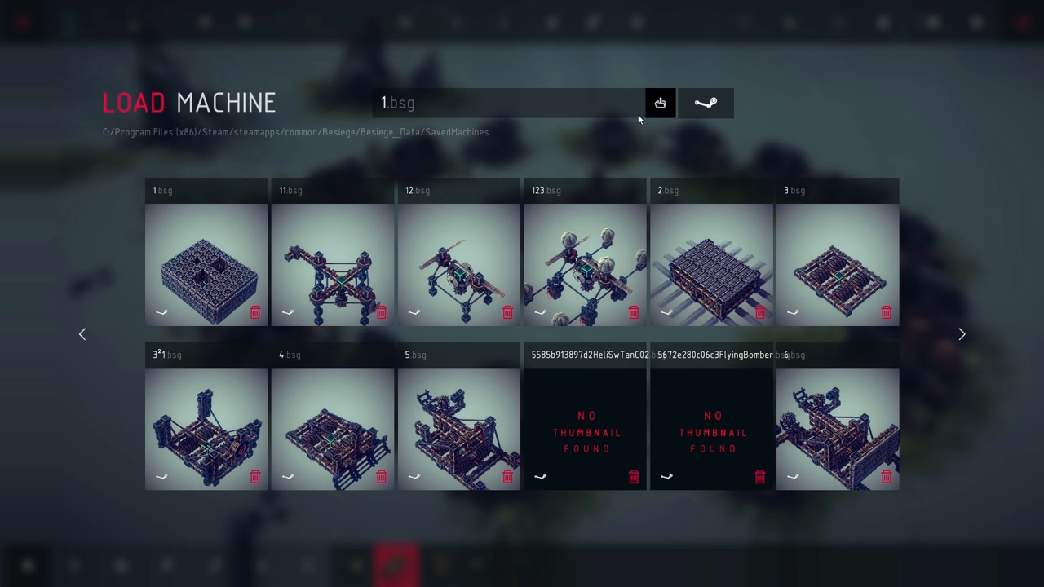
pyautogui.moveTo(659, 103)
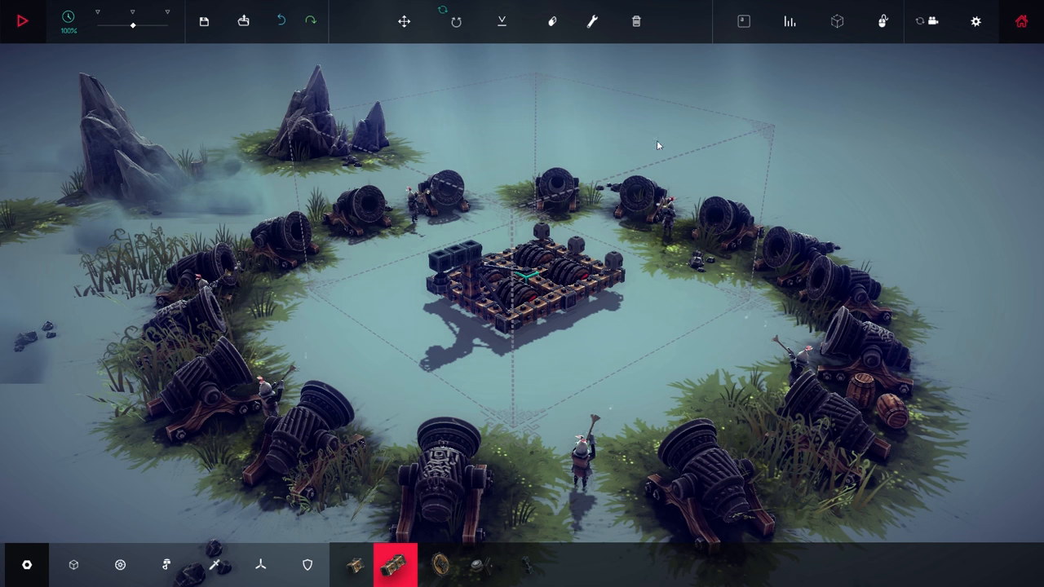
# Run a brief test against the cannons, stop it, and bring up the saved machines list.
pyautogui.click(23, 22)
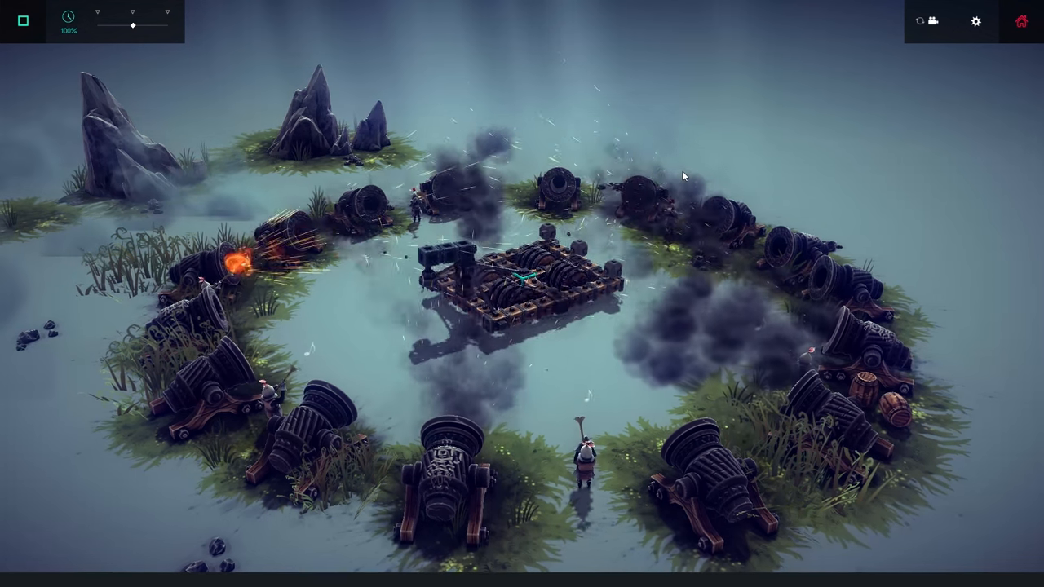
pyautogui.click(23, 19)
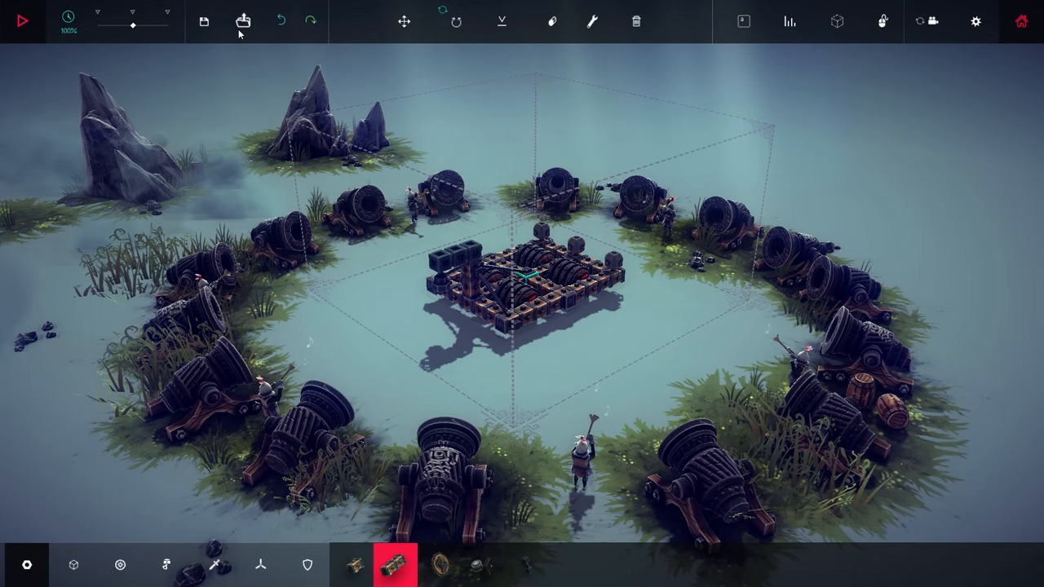
pyautogui.click(241, 21)
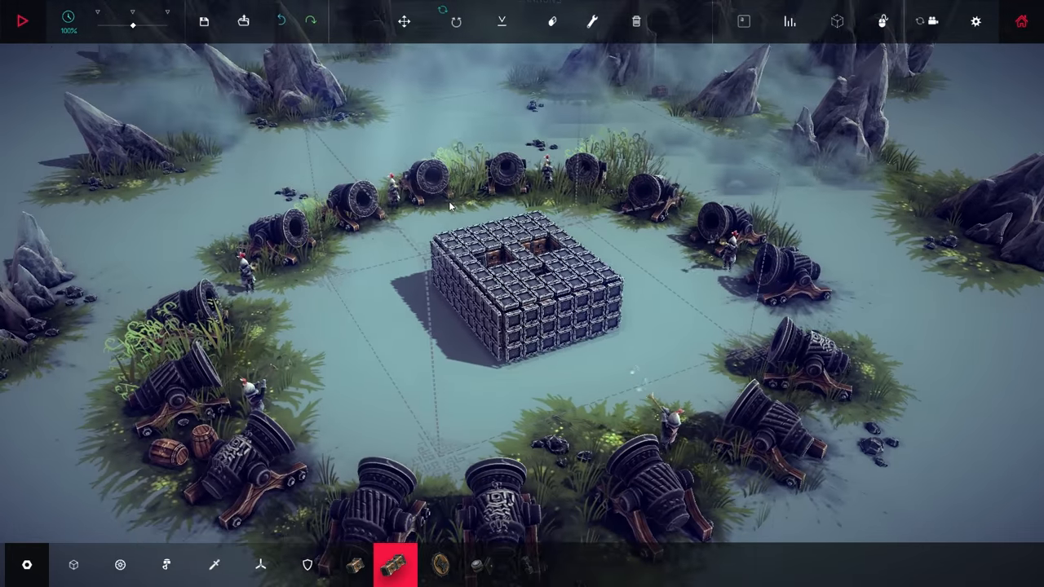
# Bring up the saved-machines list to choose another design.
pyautogui.click(23, 20)
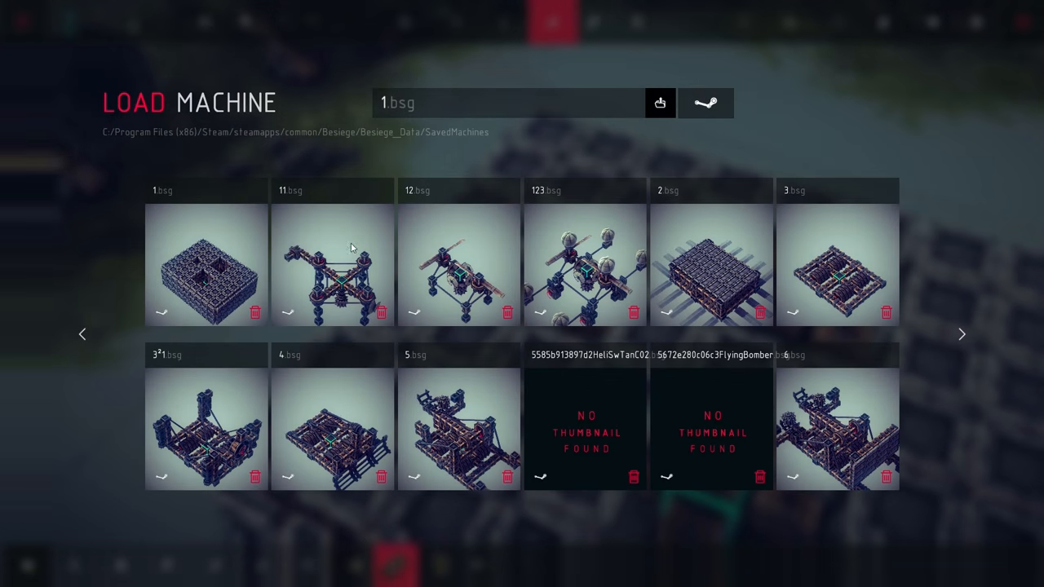
# Load the wheeled frame machine and stack wooden blocks into walls around its edges.
pyautogui.click(837, 265)
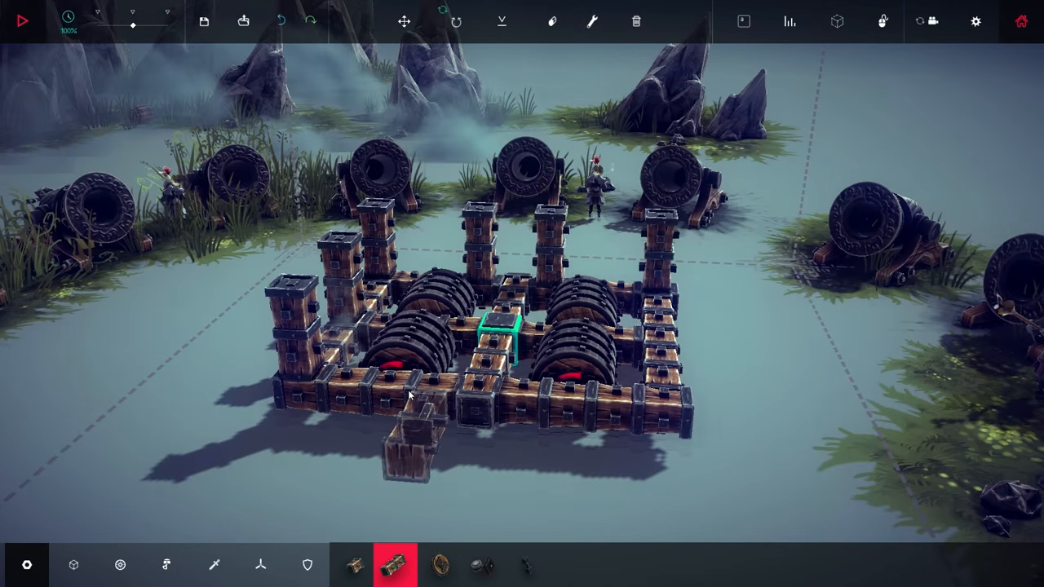
pyautogui.click(23, 20)
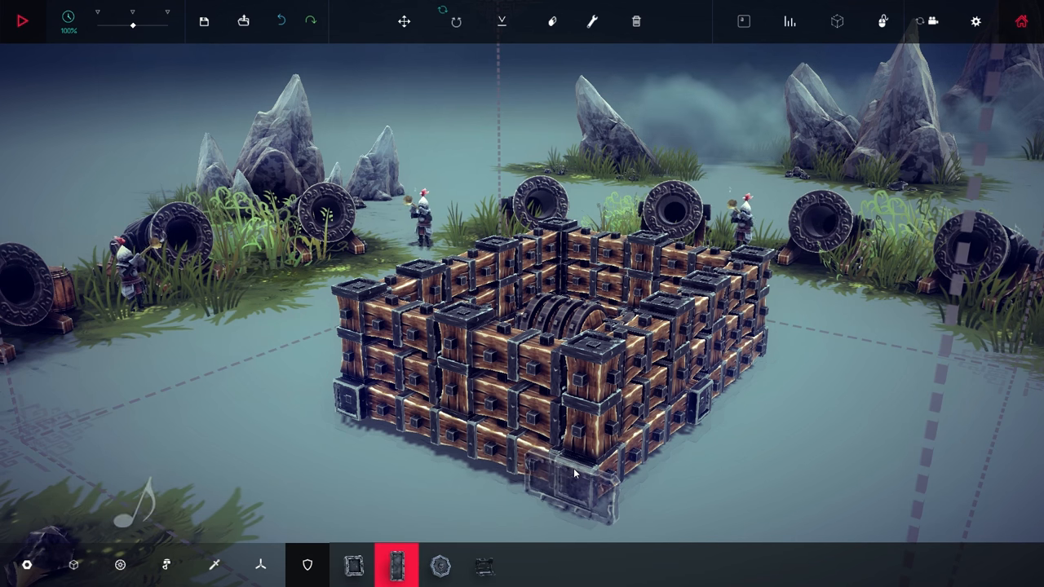
# Face the outer wooden walls with armour plates.
pyautogui.click(571, 473)
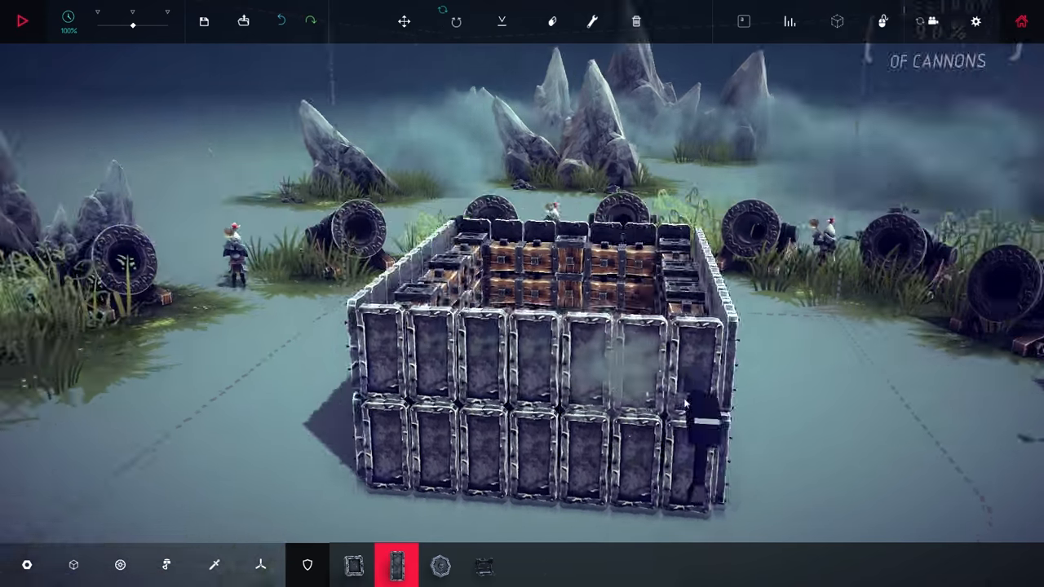
# Run the Surrounded simulation with the armoured fortress until Zone Conquered.
pyautogui.click(21, 20)
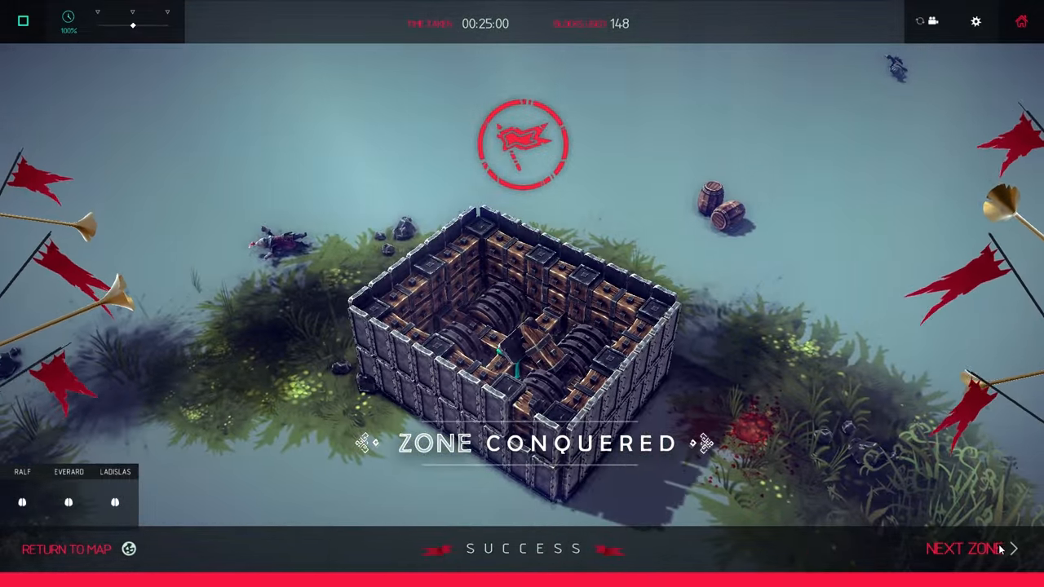
# Advance to the next zone and load the twin-rotor helicopter from the second page of saved machines.
pyautogui.click(966, 548)
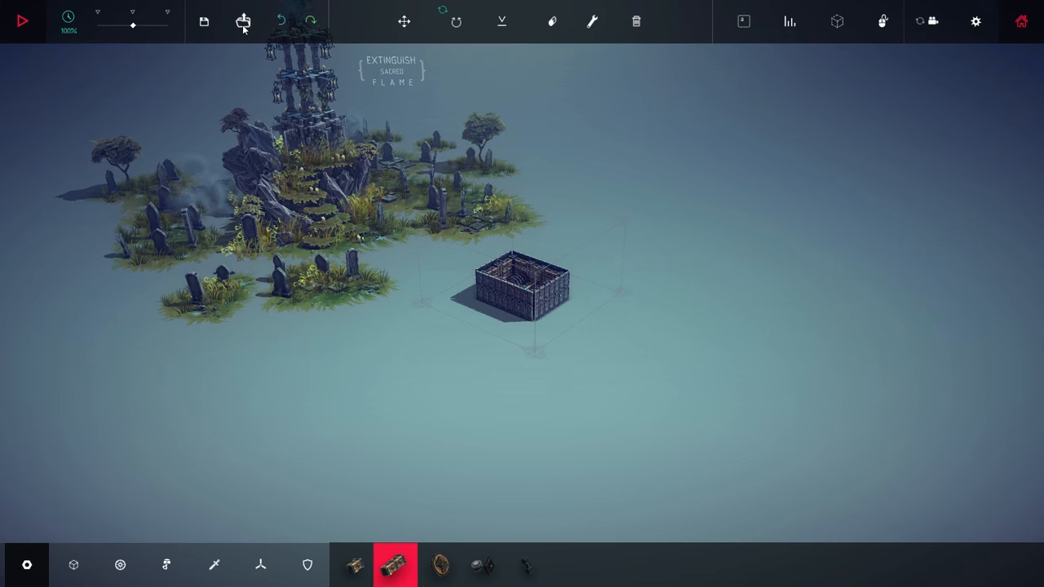
pyautogui.click(204, 21)
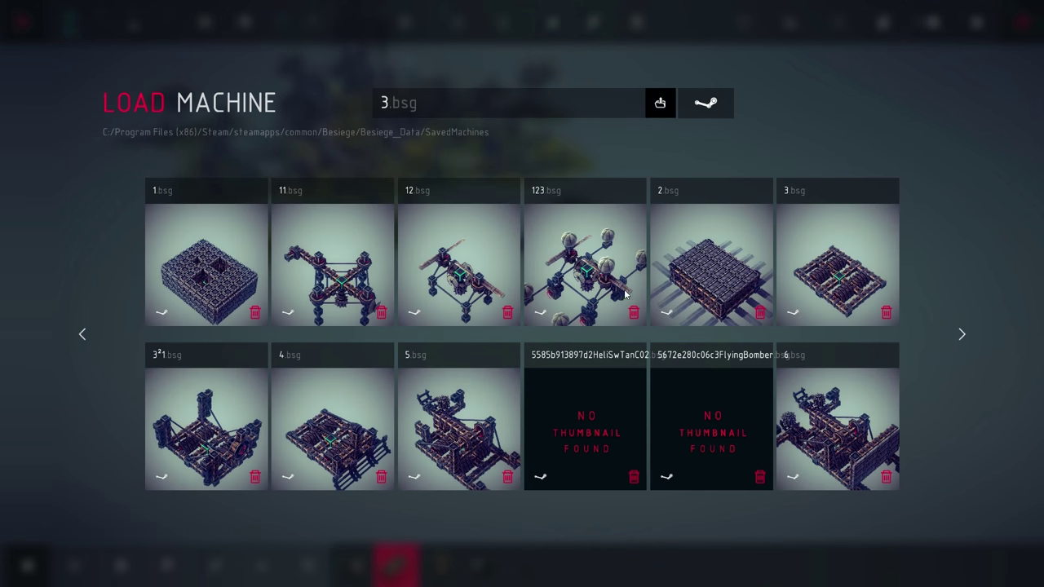
pyautogui.moveTo(528, 280)
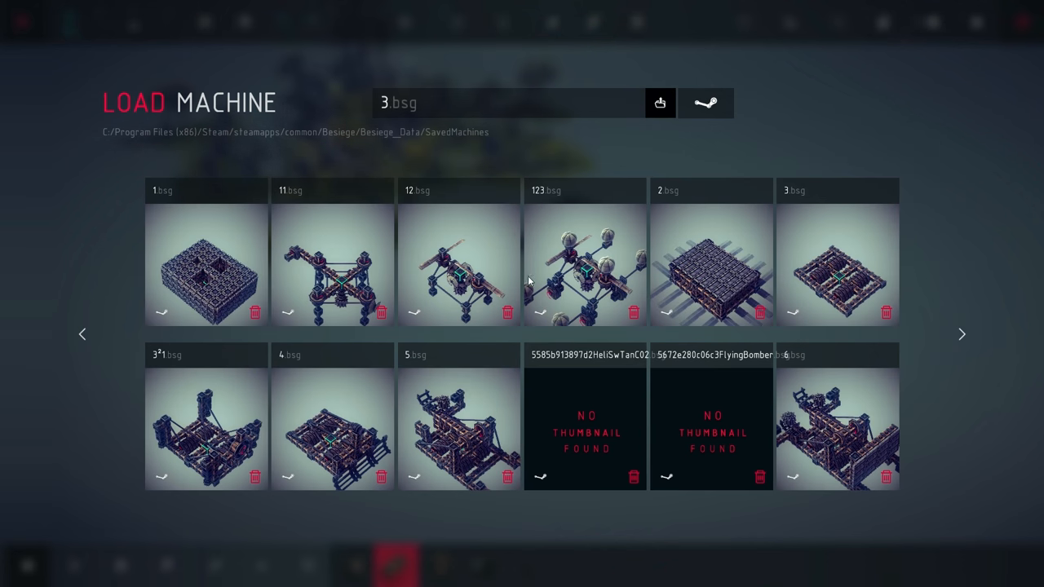
pyautogui.moveTo(886, 325)
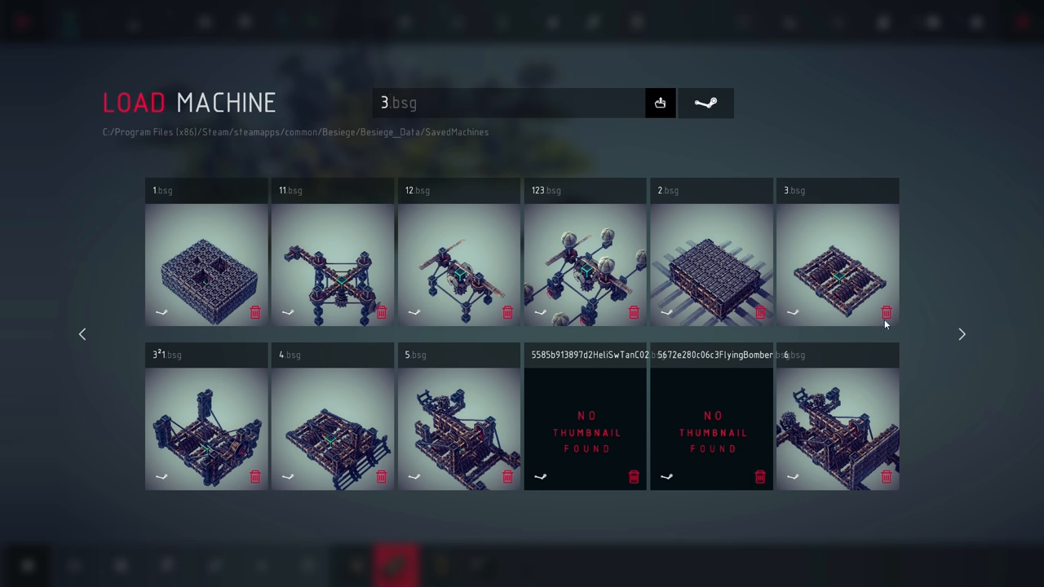
pyautogui.click(961, 333)
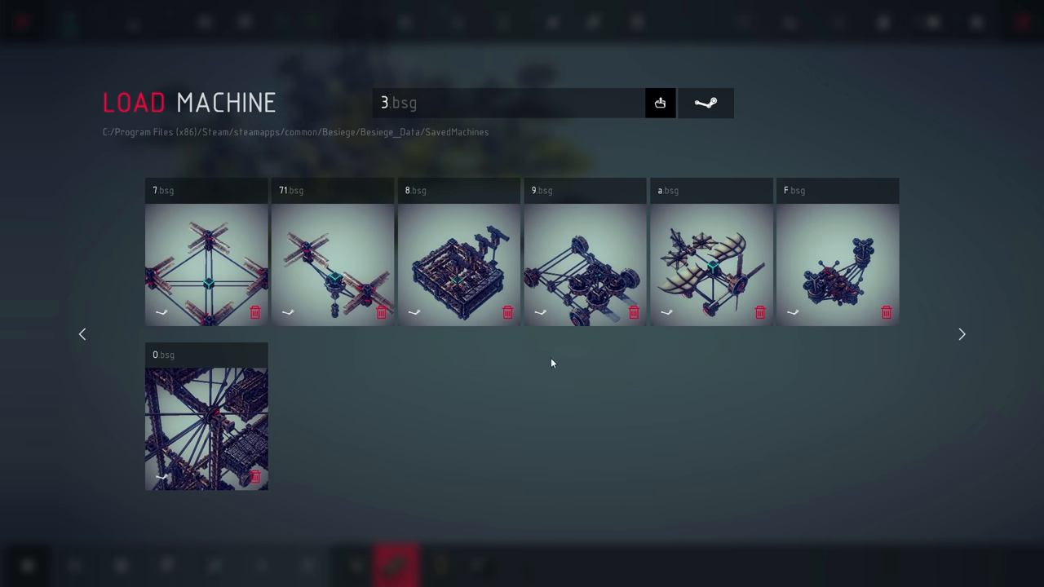
pyautogui.click(837, 265)
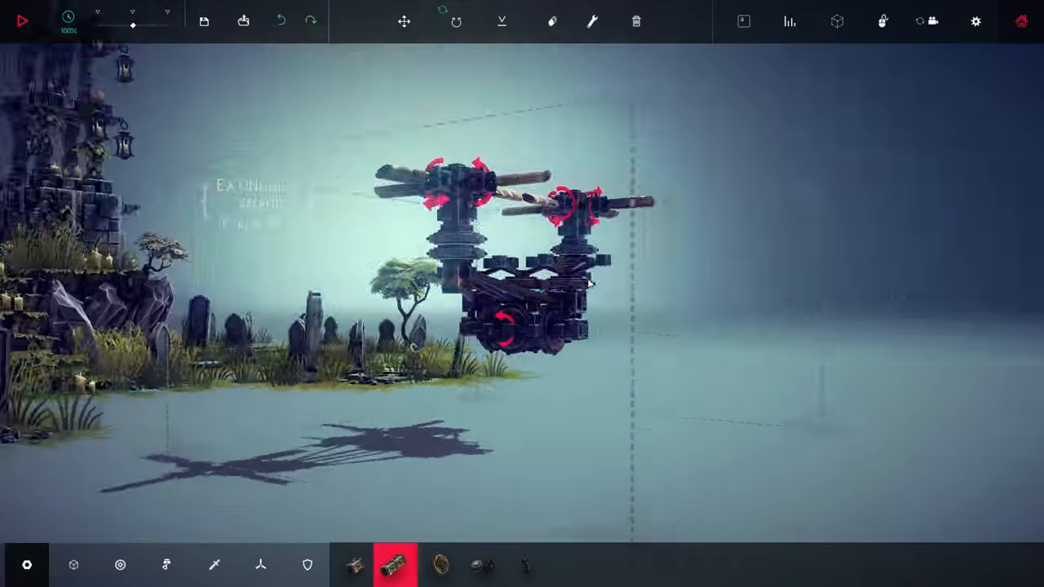
pyautogui.click(23, 20)
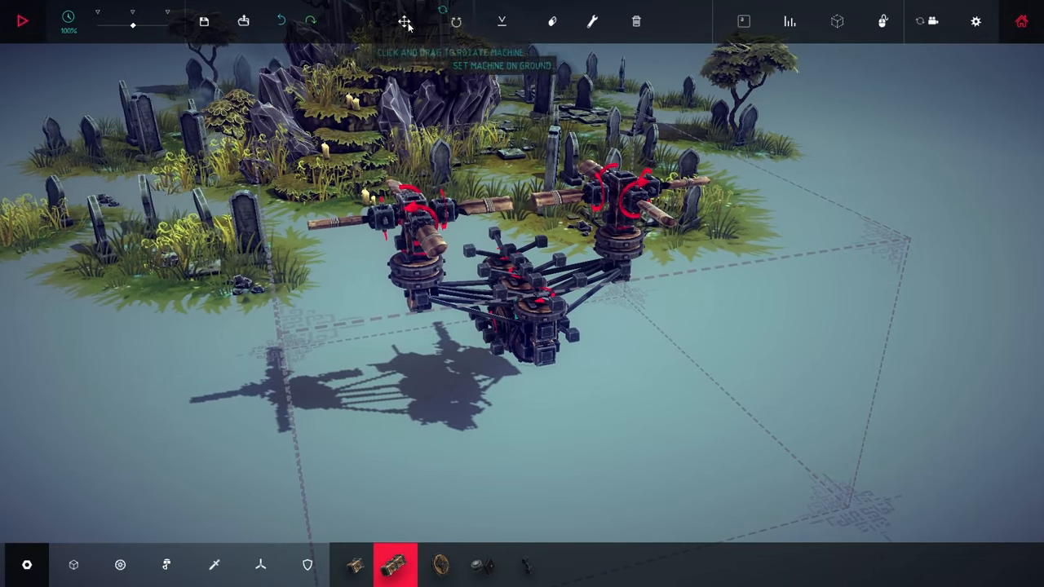
# Translate the whole helicopter to a new position in the build area before fitting water cannons.
pyautogui.click(404, 22)
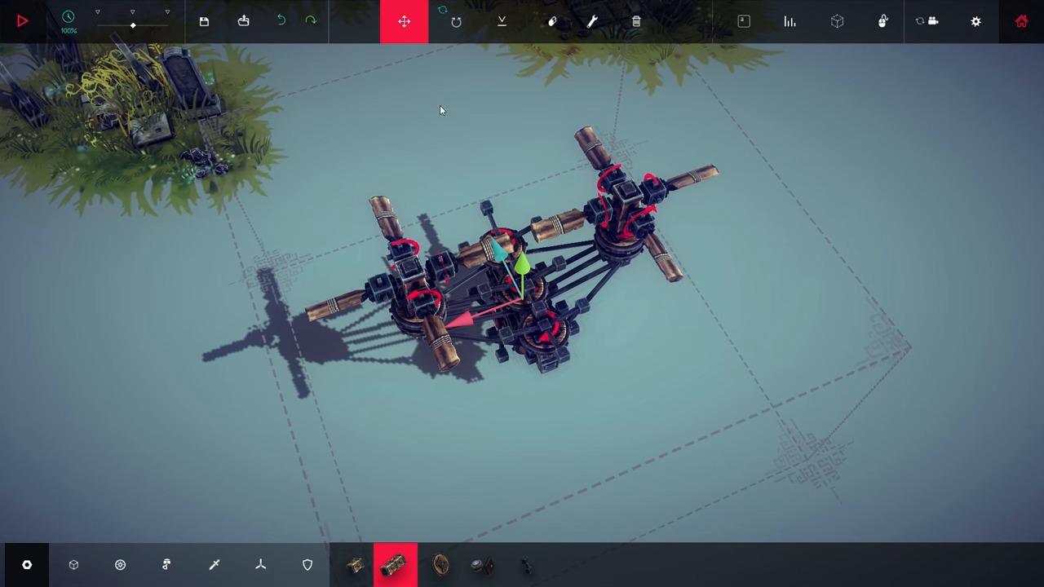
pyautogui.click(457, 21)
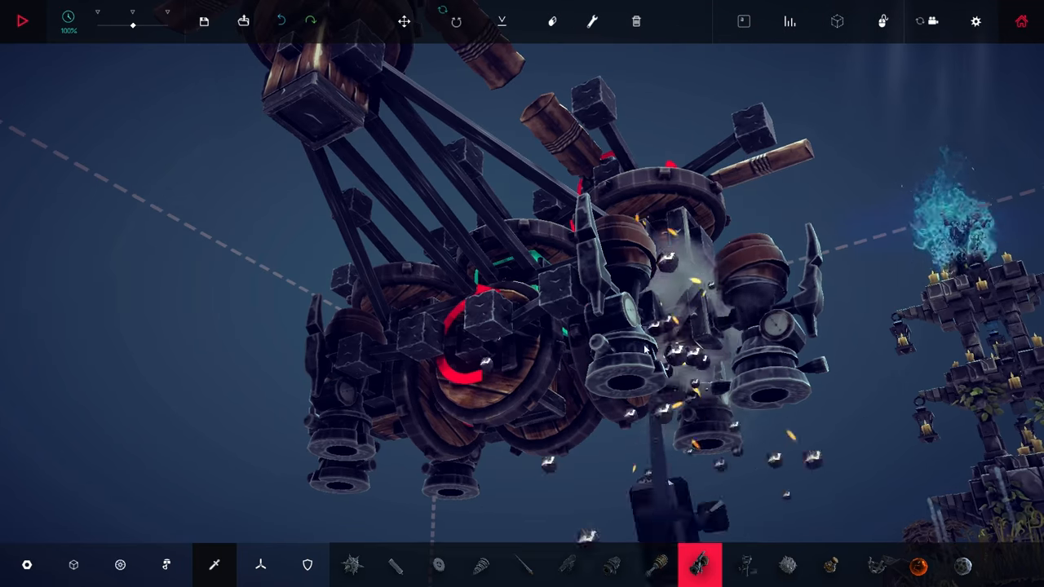
pyautogui.moveTo(594, 22)
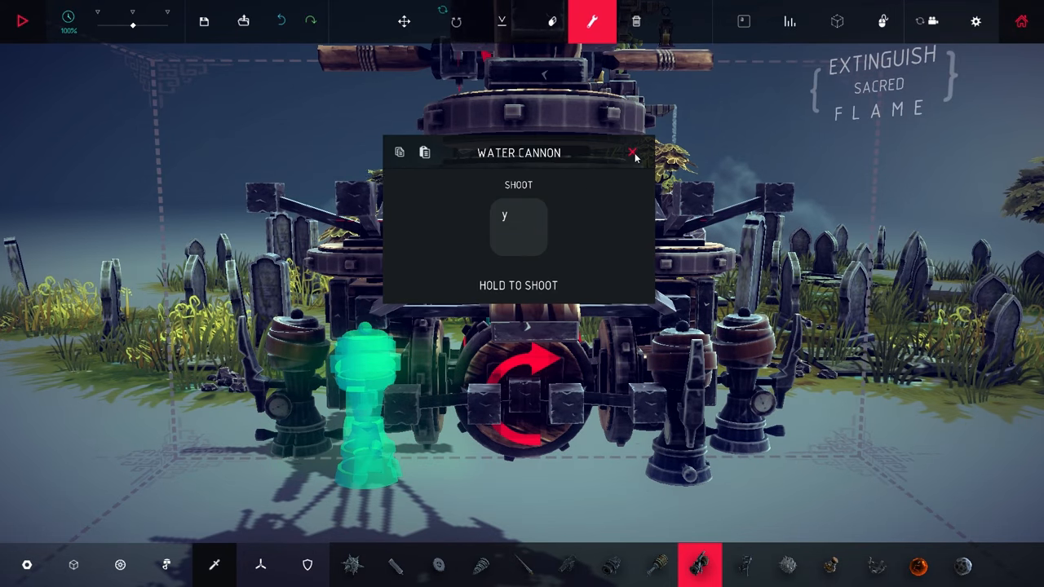
# Enable Hold To Shoot on the water cannons so they fire only while held.
pyautogui.click(633, 153)
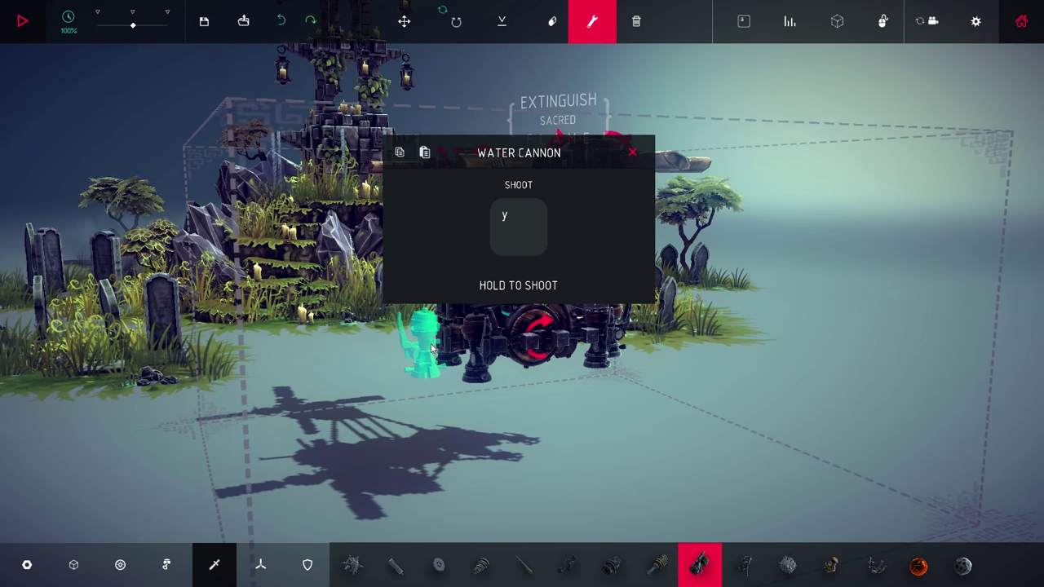
pyautogui.click(518, 285)
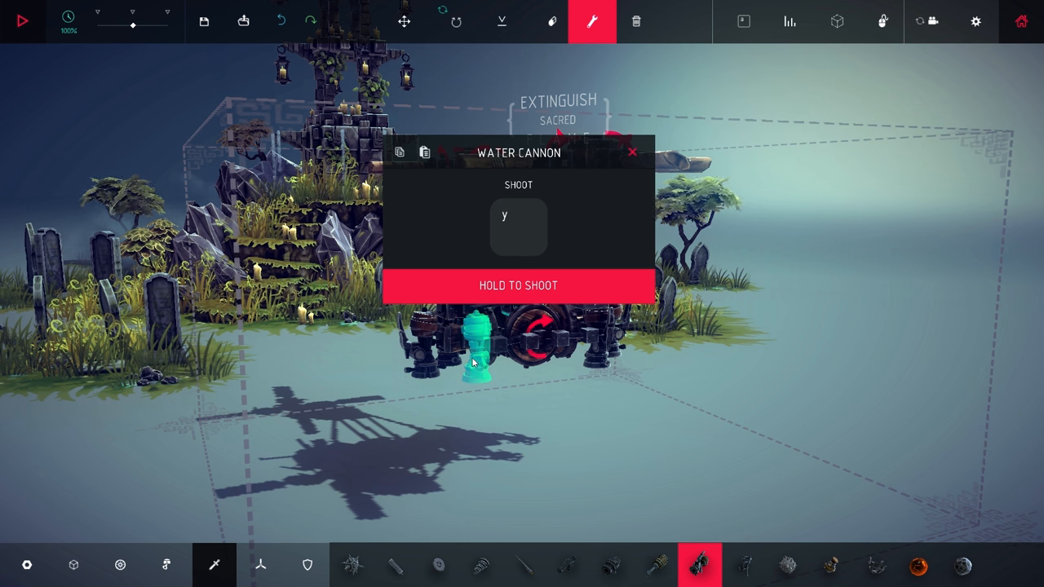
pyautogui.click(633, 153)
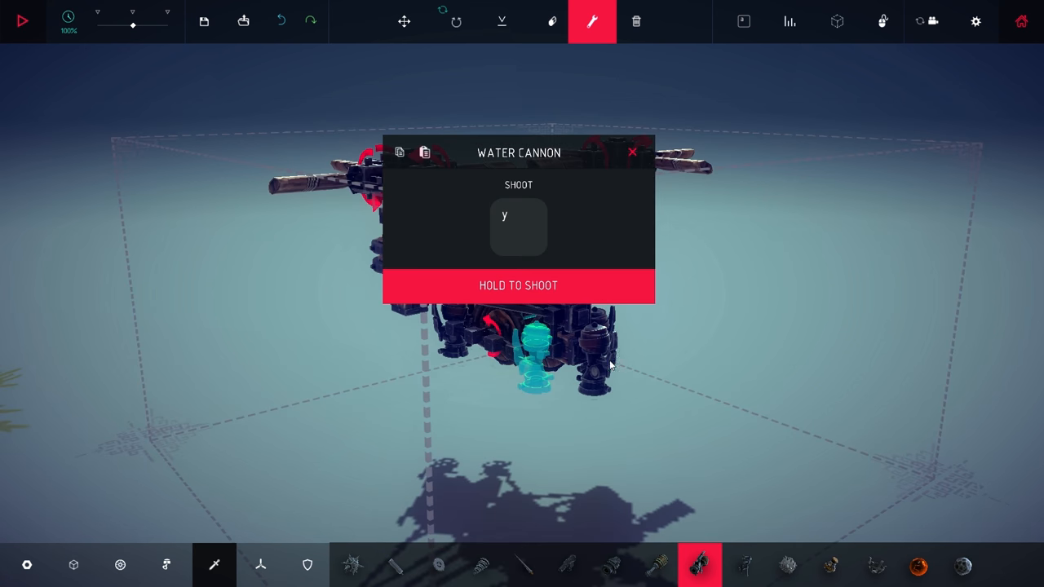
pyautogui.click(633, 154)
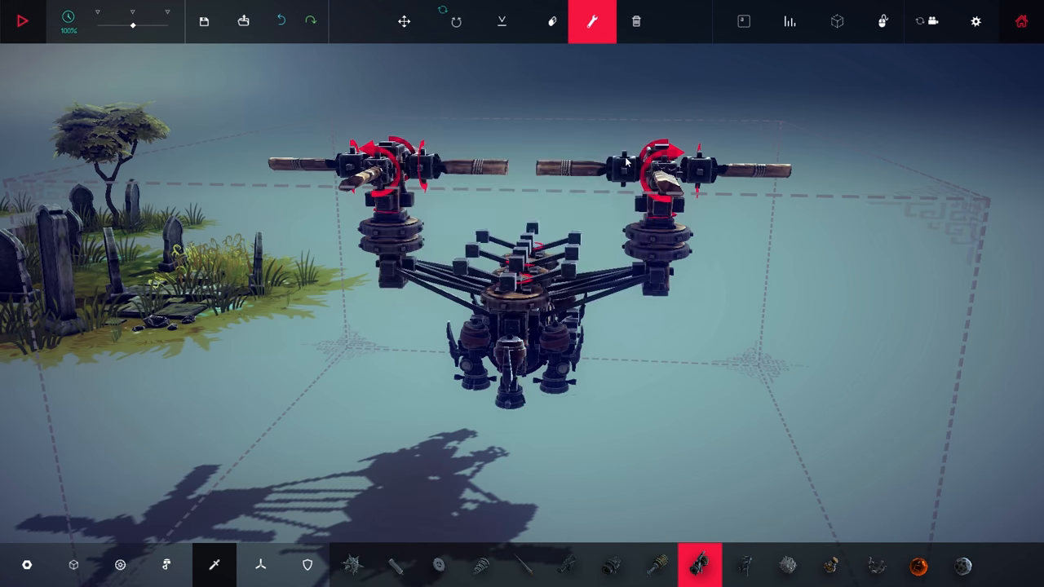
pyautogui.click(23, 20)
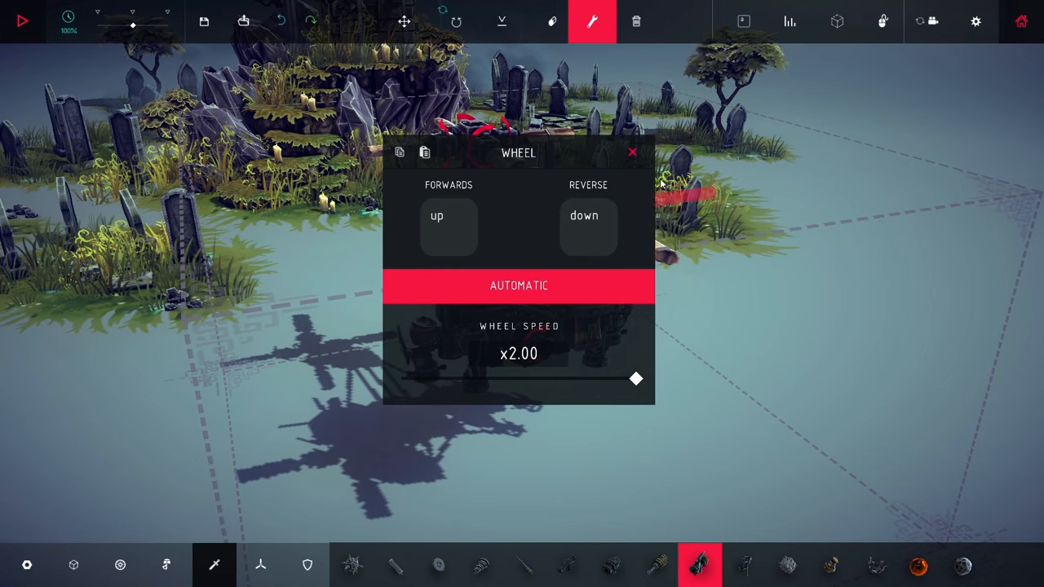
# Lower the rotor Wheel Speed slider from x2.00 to about x0.72.
pyautogui.moveTo(637, 378); pyautogui.dragTo(518, 379)
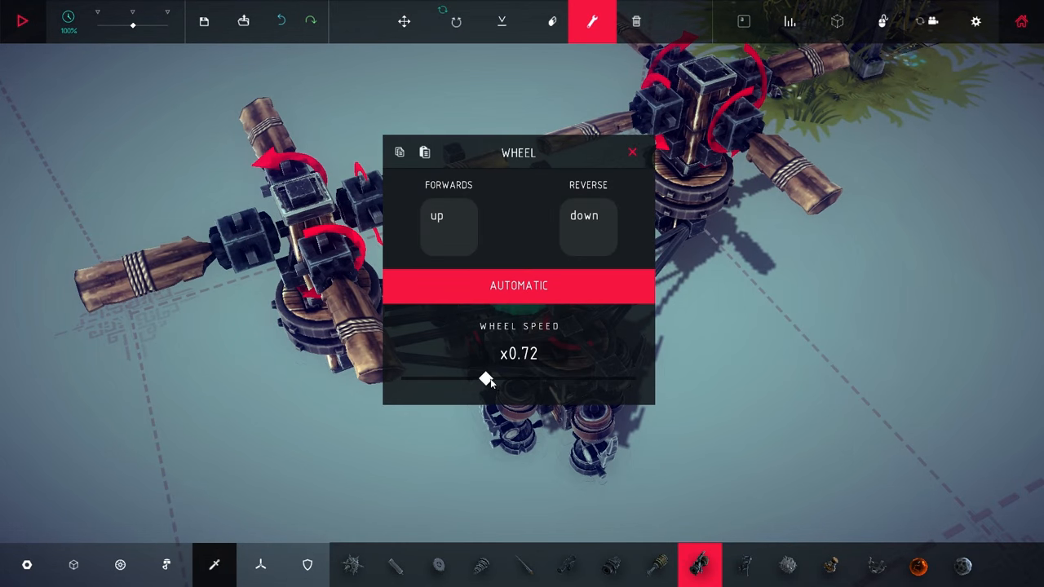
# Run a quick test, stop it, and review one wheel's settings.
pyautogui.click(23, 19)
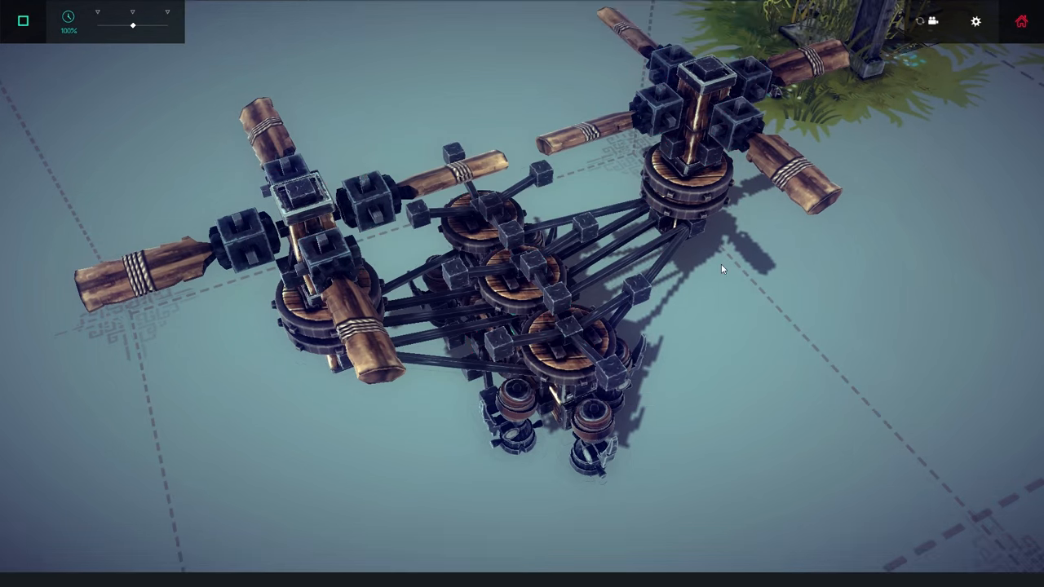
pyautogui.click(23, 21)
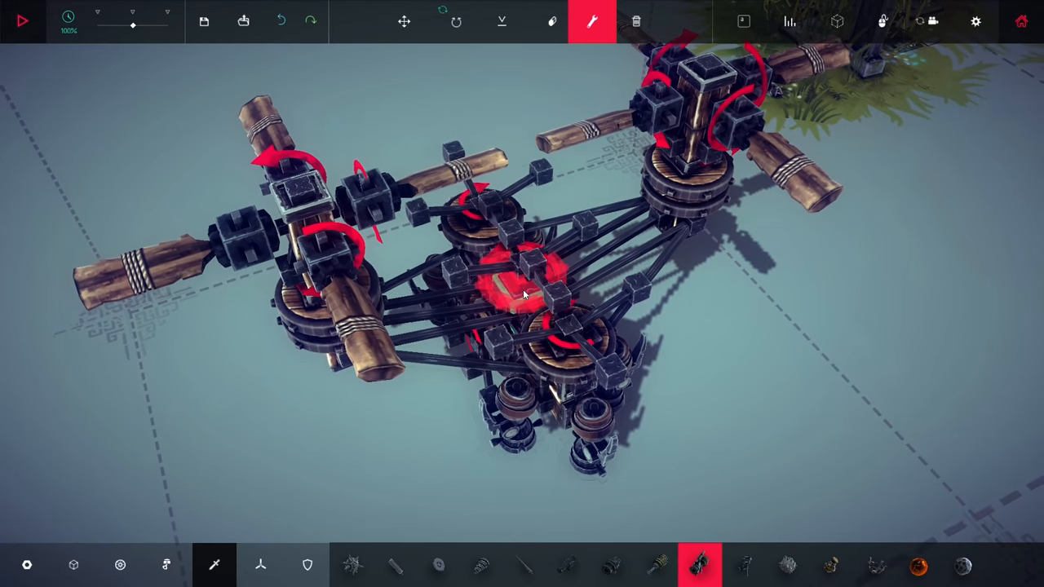
pyautogui.click(522, 293)
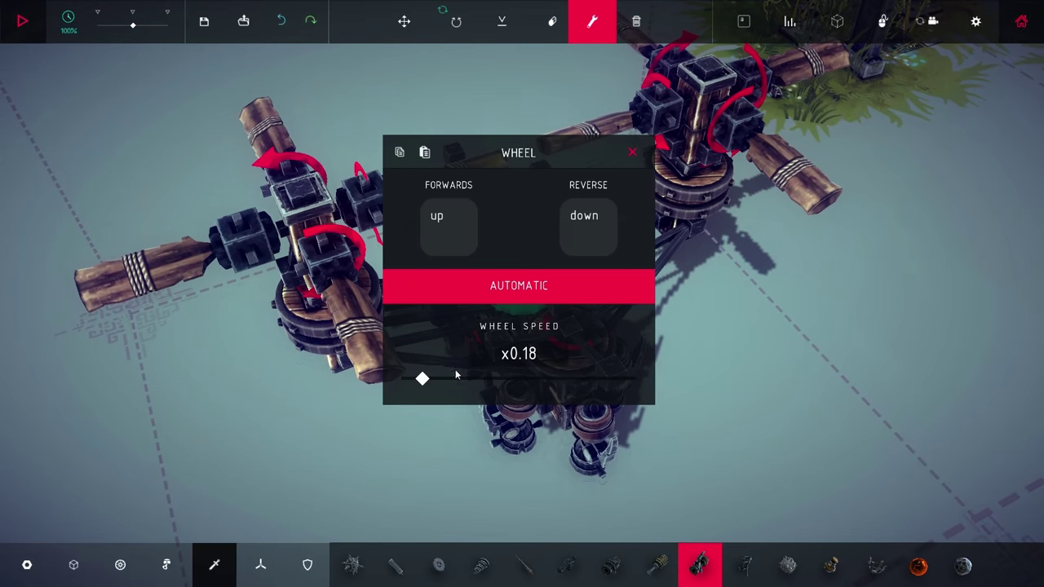
pyautogui.click(633, 154)
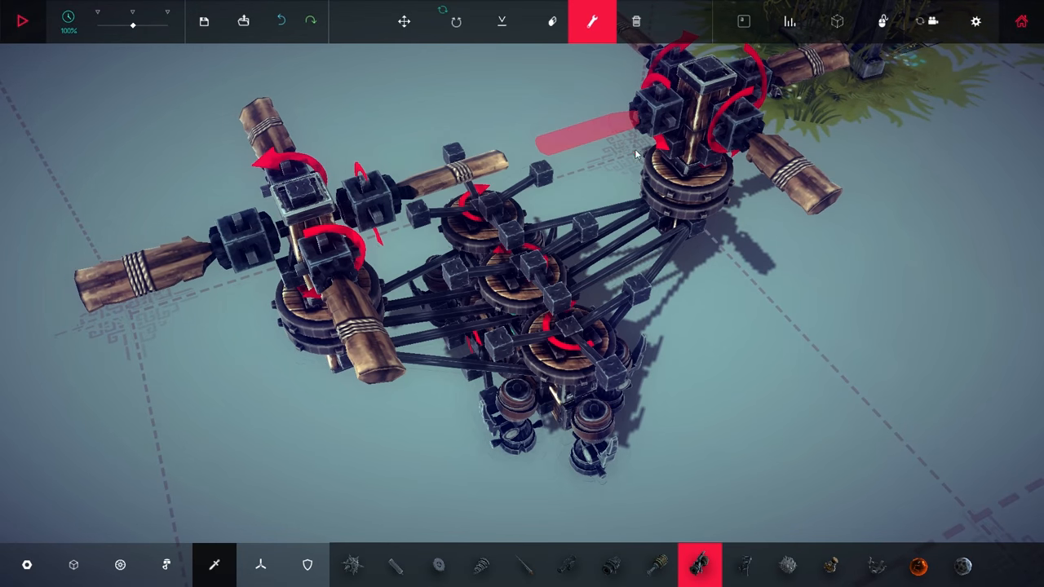
# Set the stacked center wheels' Wheel Speed to about x0.41.
pyautogui.click(22, 20)
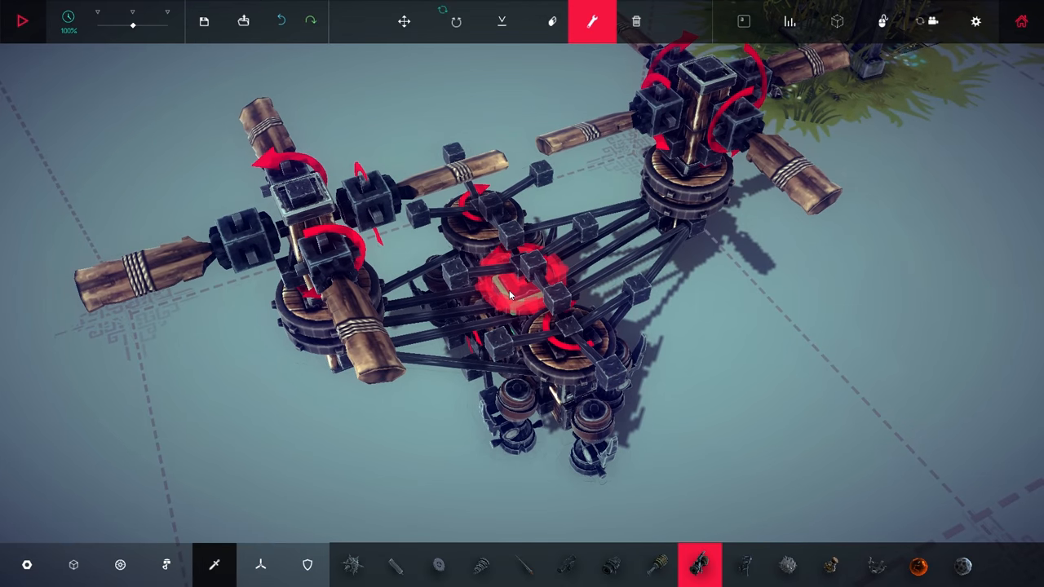
pyautogui.click(509, 294)
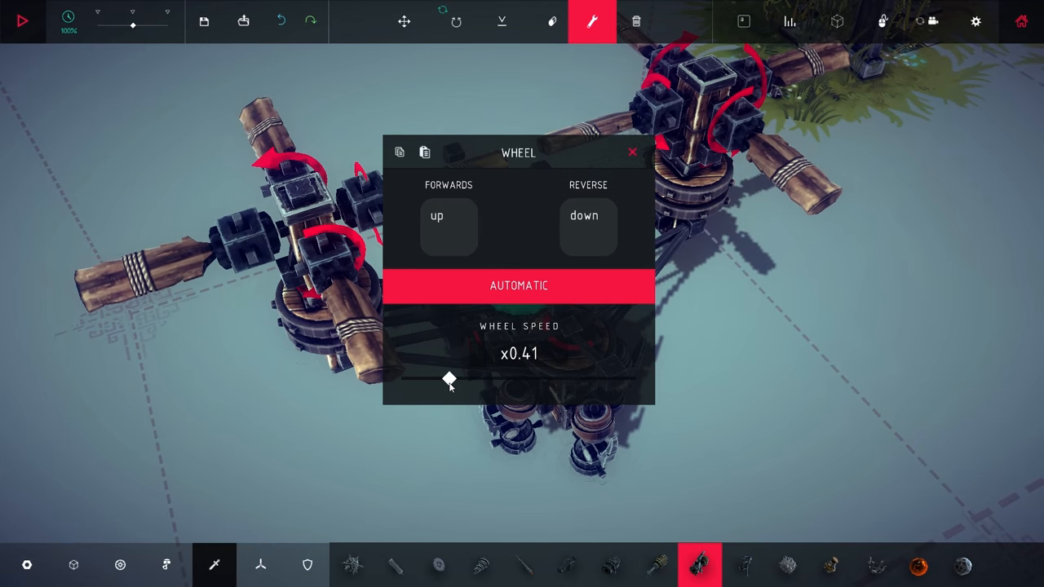
pyautogui.click(23, 19)
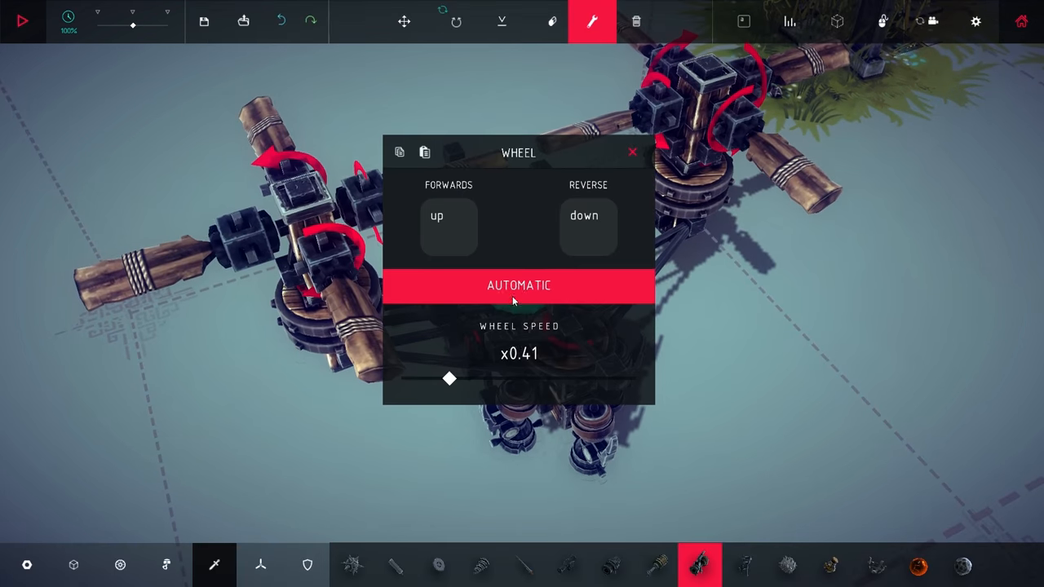
pyautogui.click(23, 20)
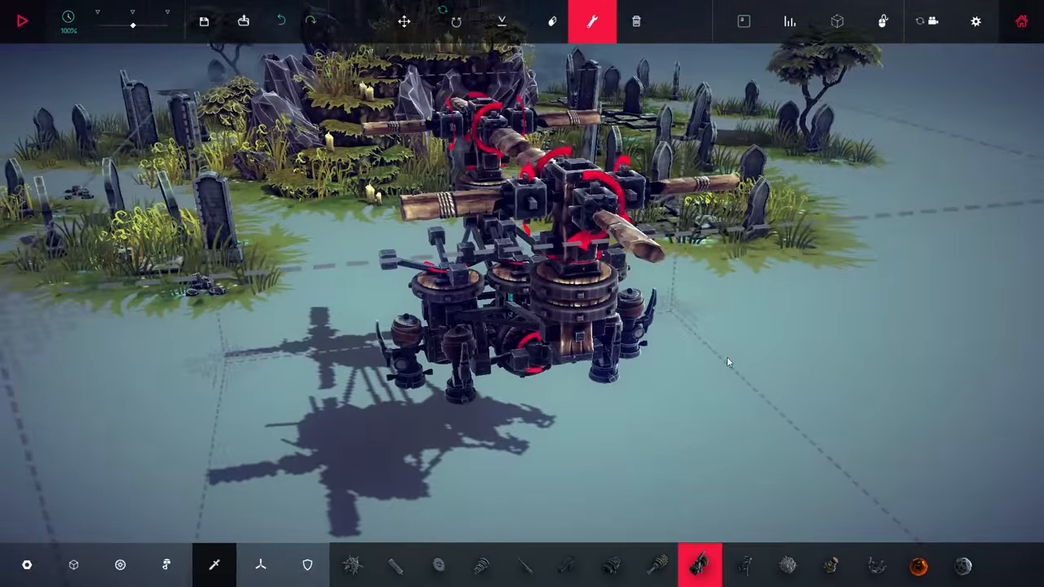
# Fly the helicopter over the island in simulation, then end the run.
pyautogui.click(23, 20)
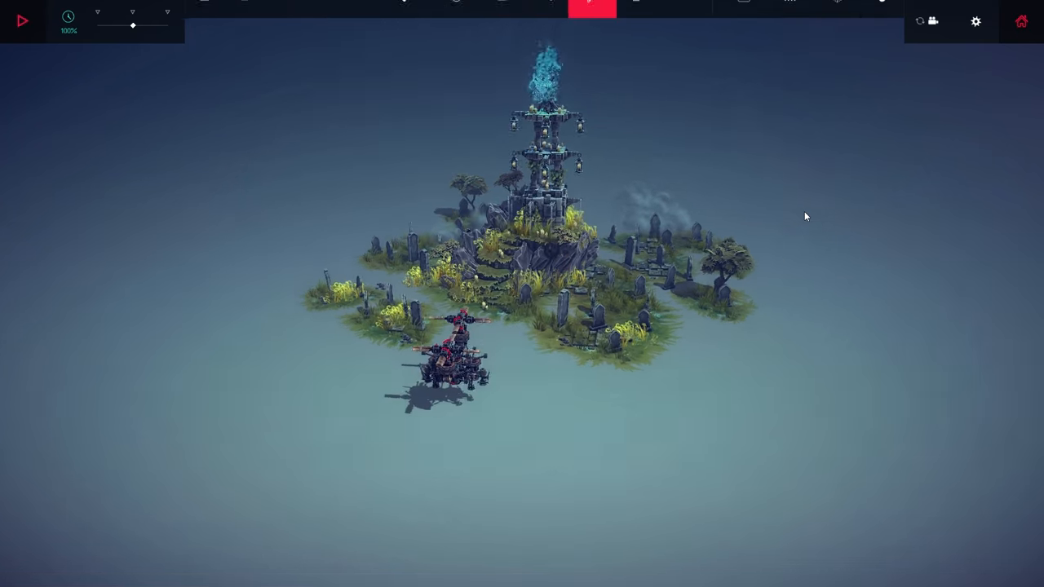
pyautogui.click(592, 9)
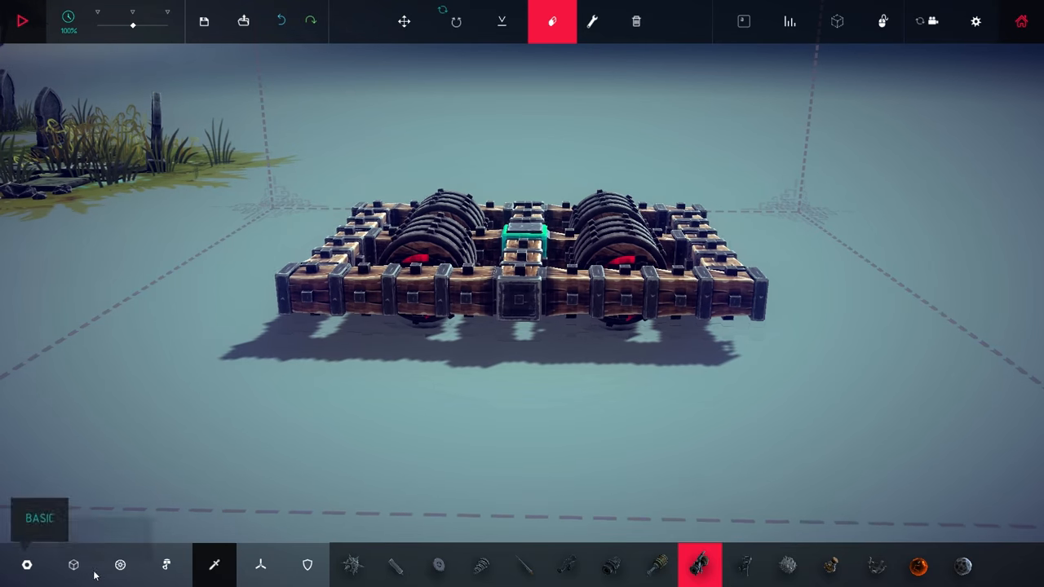
# Move the whole wheeled chassis within the build area using Translate Machine.
pyautogui.click(73, 564)
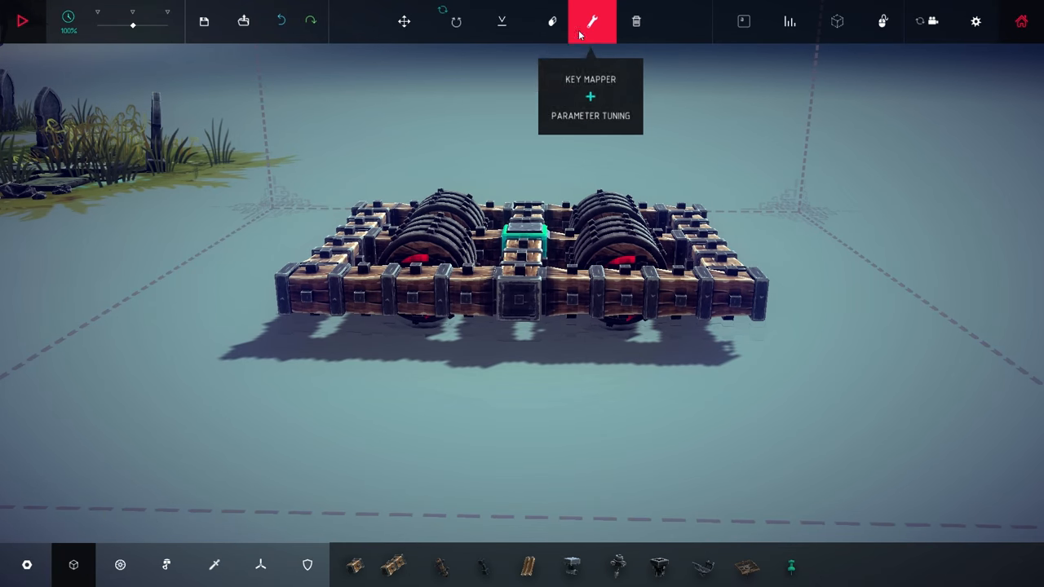
pyautogui.moveTo(404, 21)
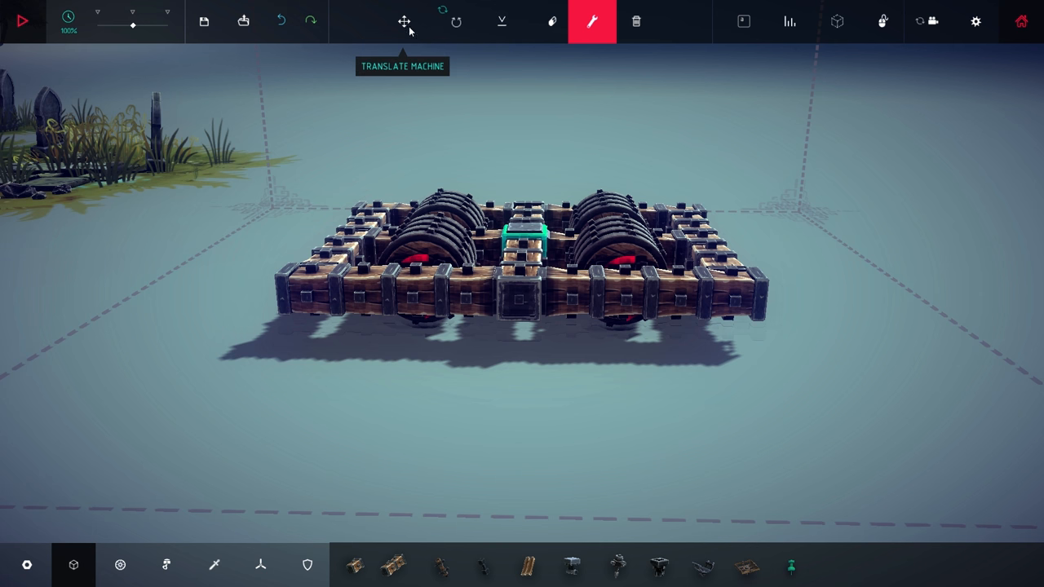
pyautogui.click(404, 21)
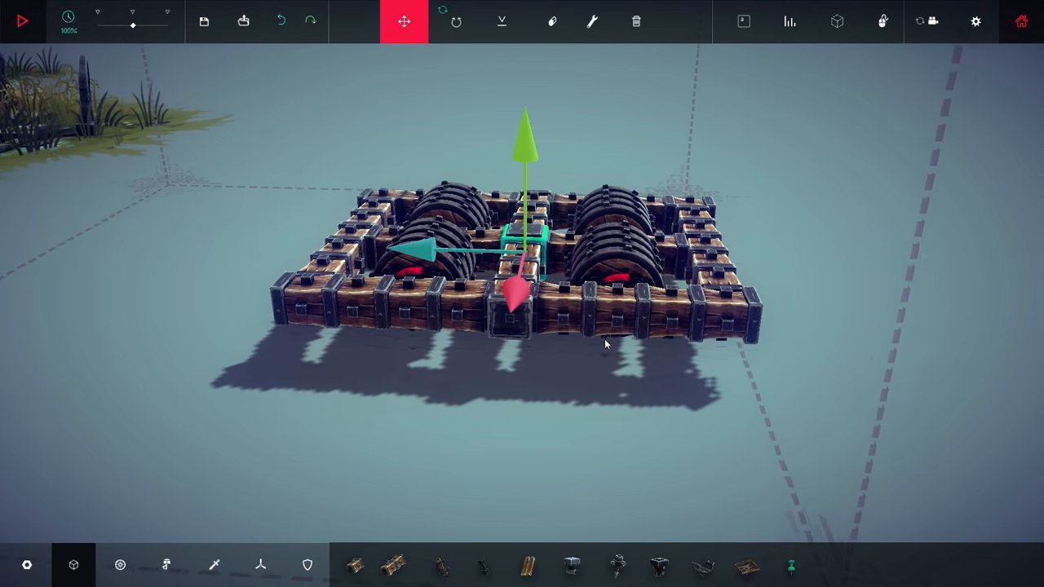
pyautogui.click(166, 564)
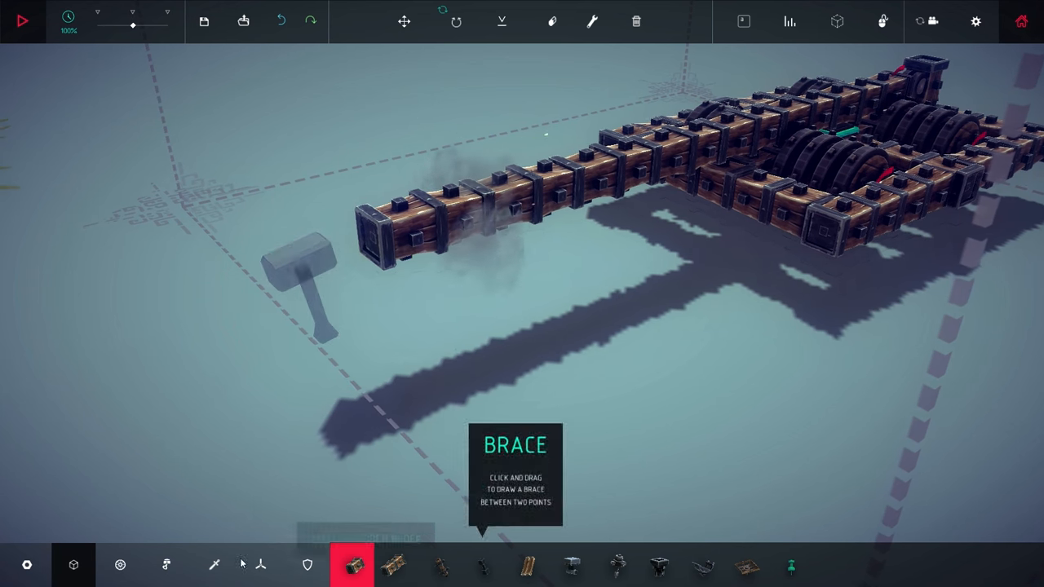
# Cap the far end of the long arm with water cannon blocks.
pyautogui.click(166, 564)
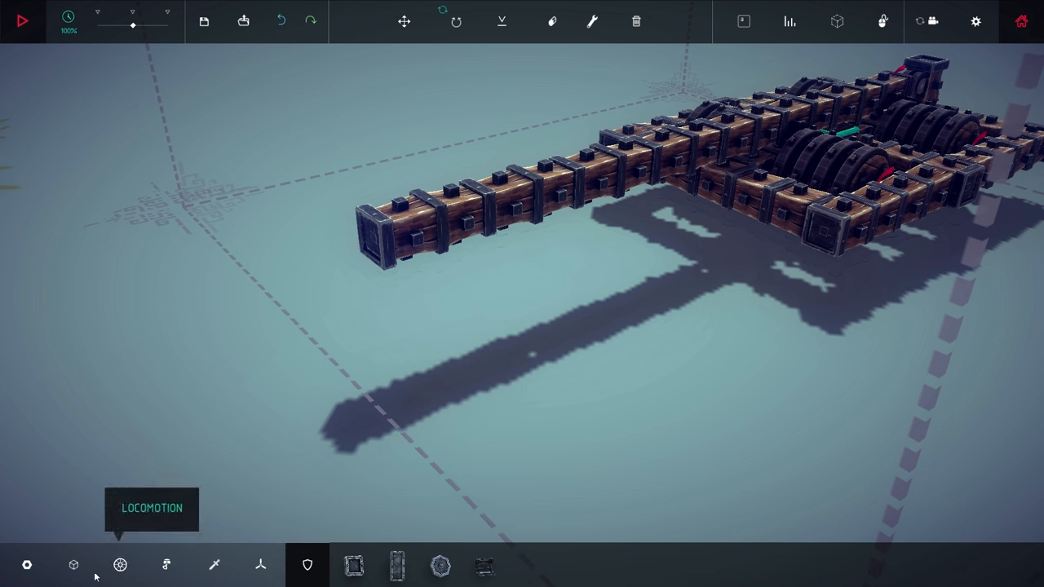
pyautogui.click(213, 565)
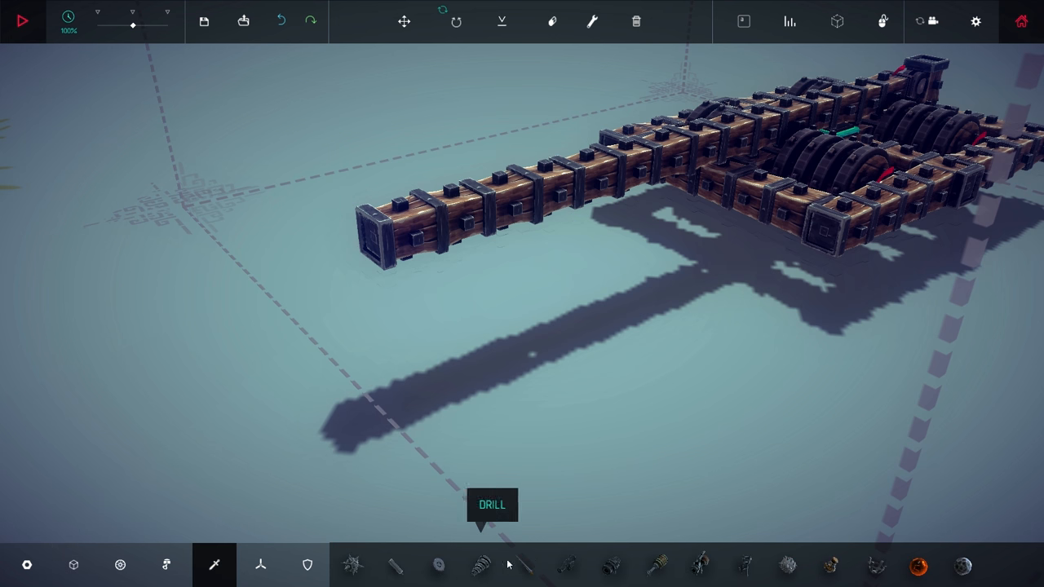
pyautogui.click(700, 564)
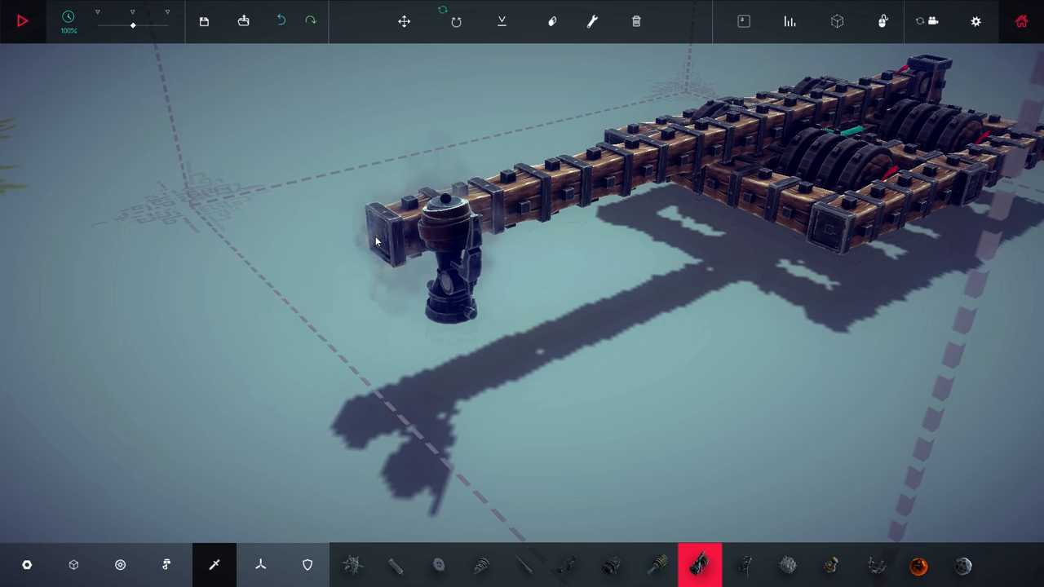
pyautogui.moveTo(551, 21)
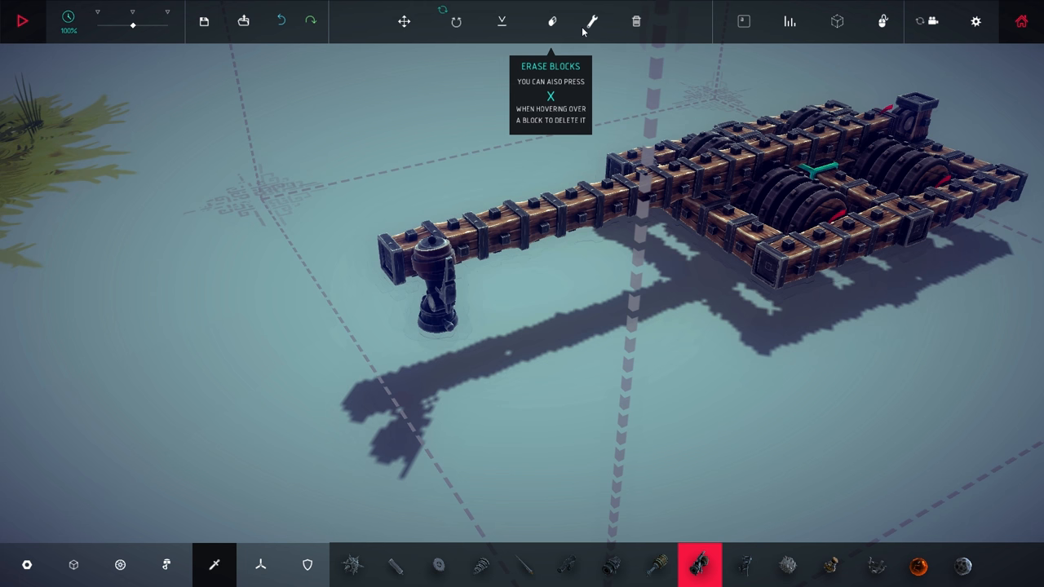
pyautogui.click(404, 21)
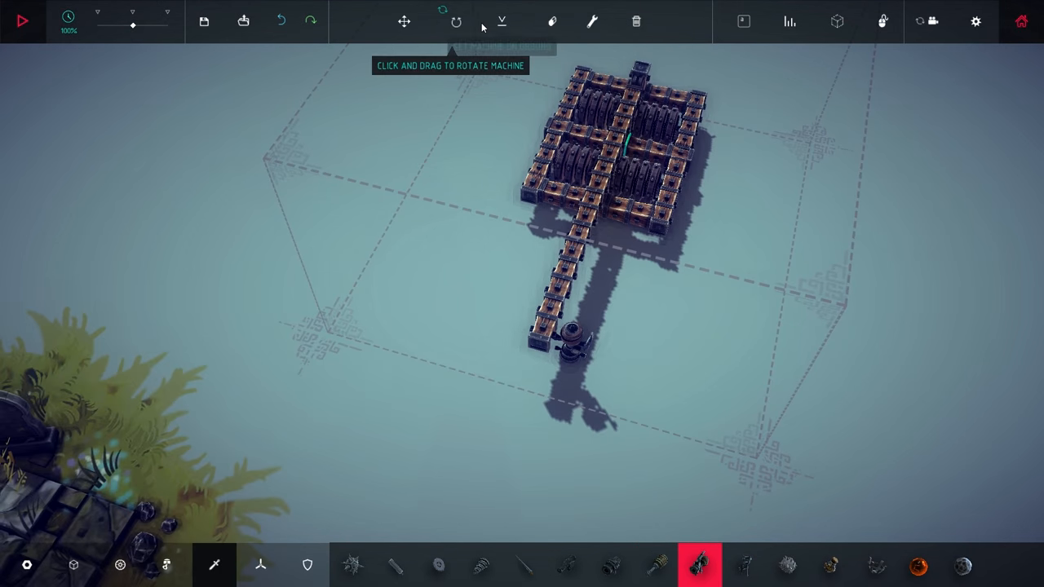
# Rotate the whole machine around, set it on the ground and reposition it.
pyautogui.click(457, 19)
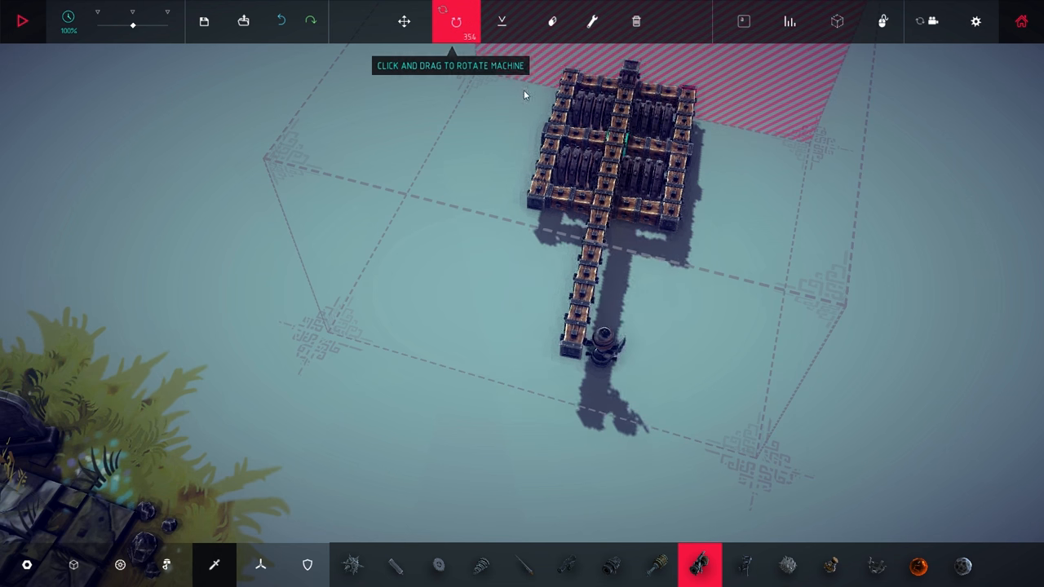
pyautogui.click(404, 21)
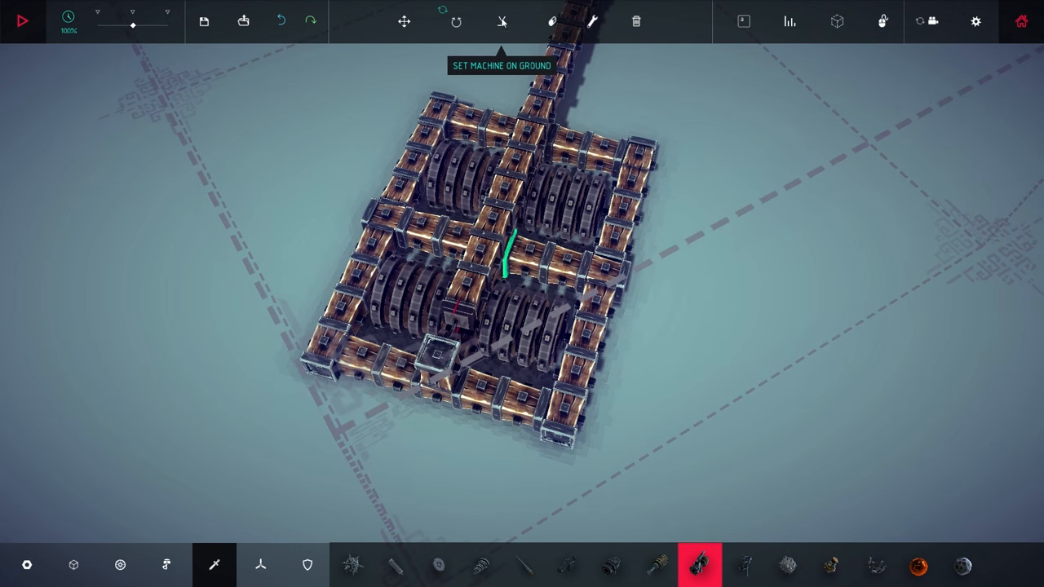
pyautogui.click(405, 22)
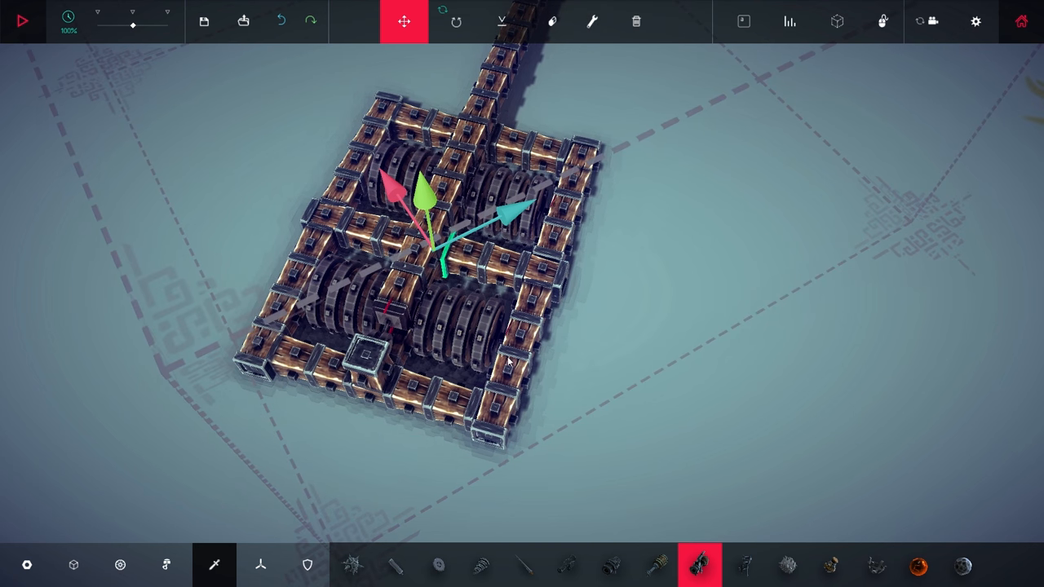
pyautogui.click(552, 21)
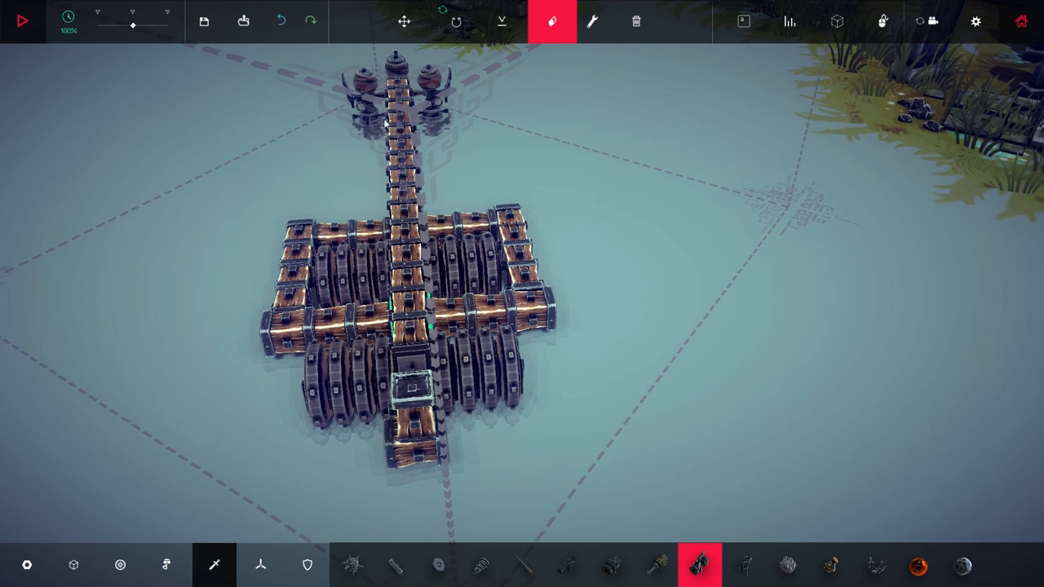
pyautogui.click(404, 21)
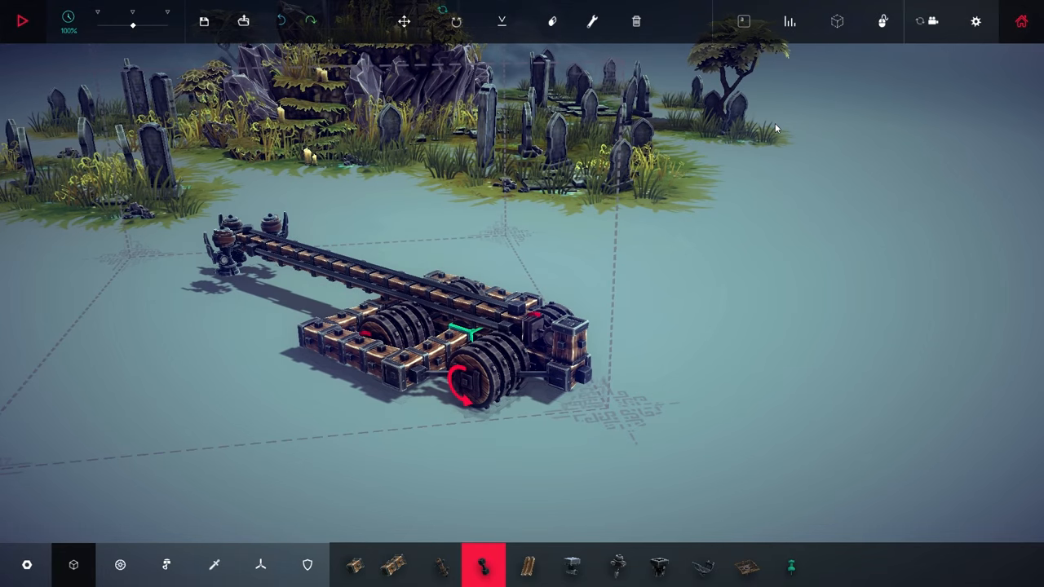
# Attach a steering hinge at the front corner bound Left 8 and Right 2, then start a test.
pyautogui.click(23, 19)
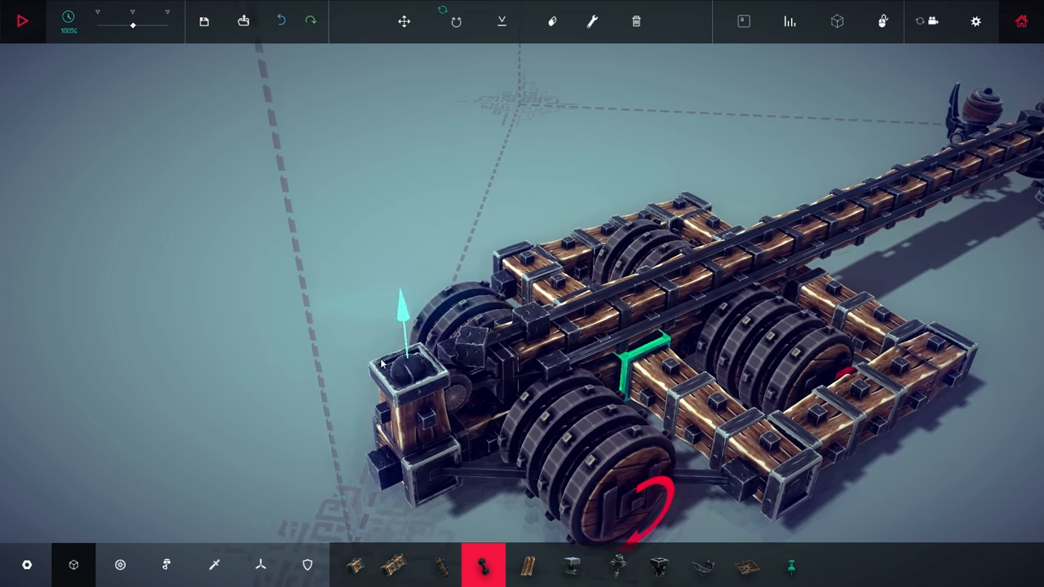
pyautogui.click(551, 22)
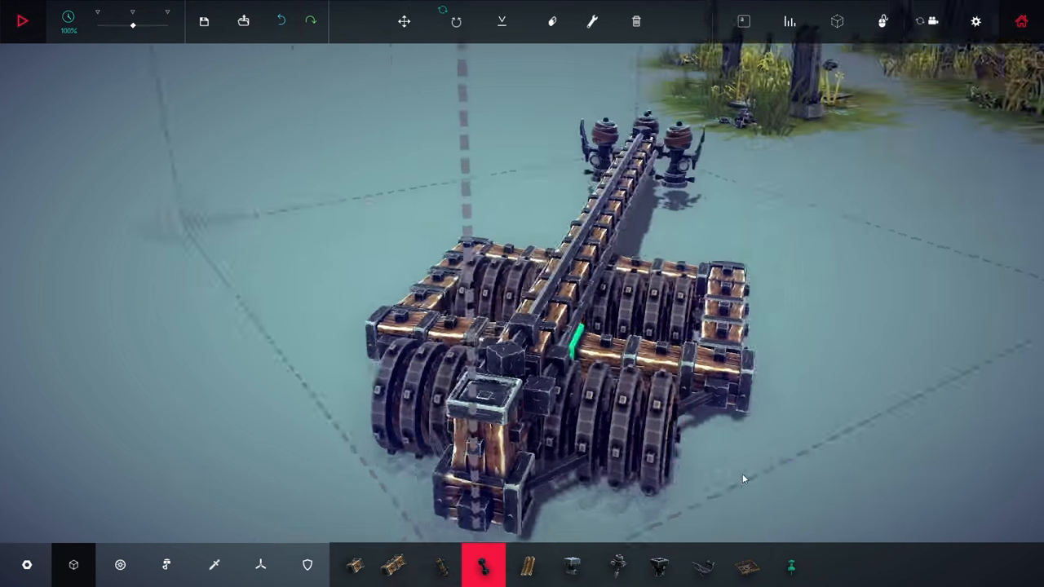
pyautogui.moveTo(590, 21)
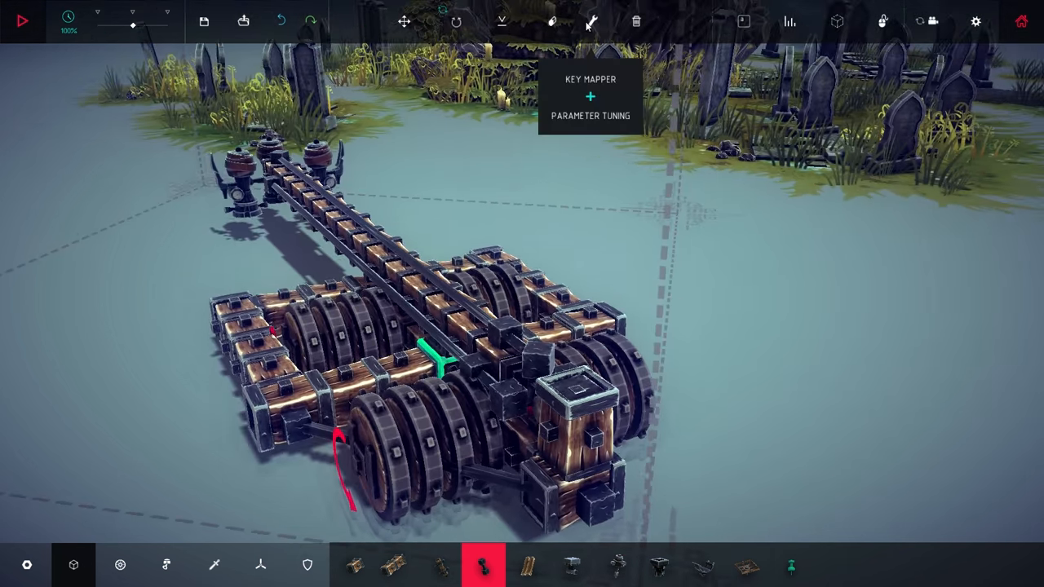
pyautogui.click(591, 21)
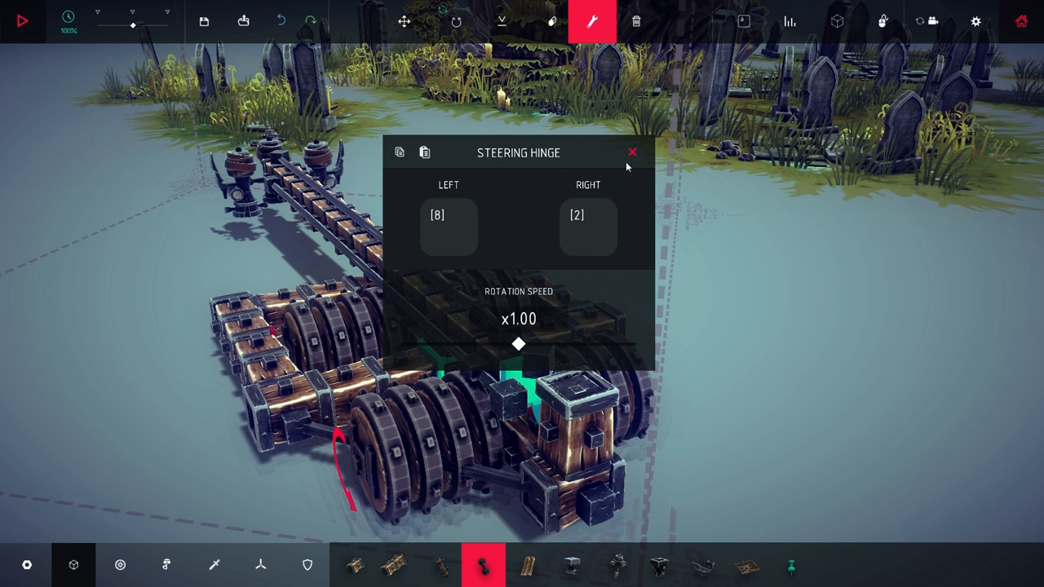
pyautogui.click(633, 153)
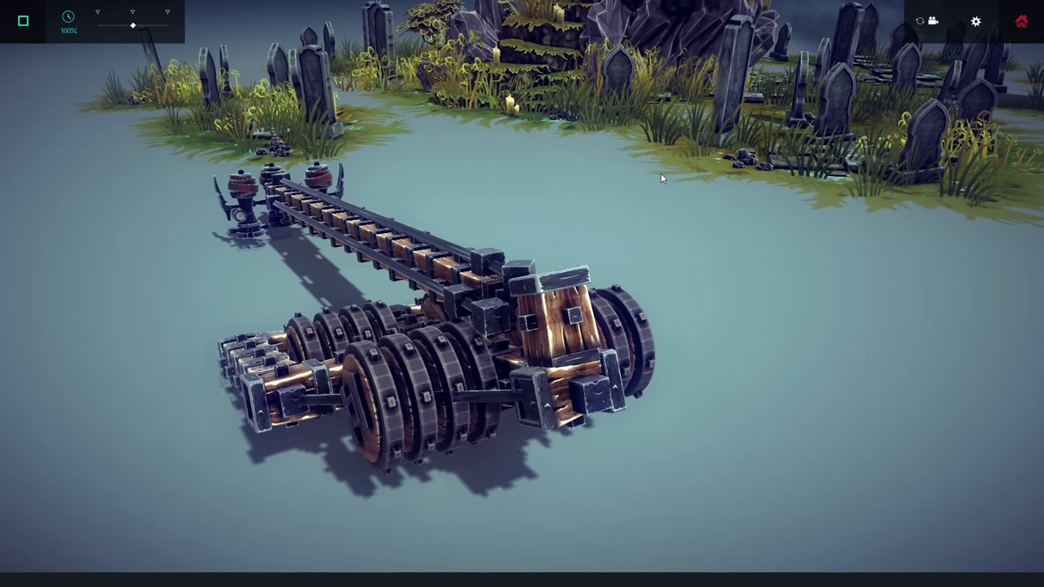
# Stop the test and place small wooden blocks around the front wheels of the base.
pyautogui.click(23, 19)
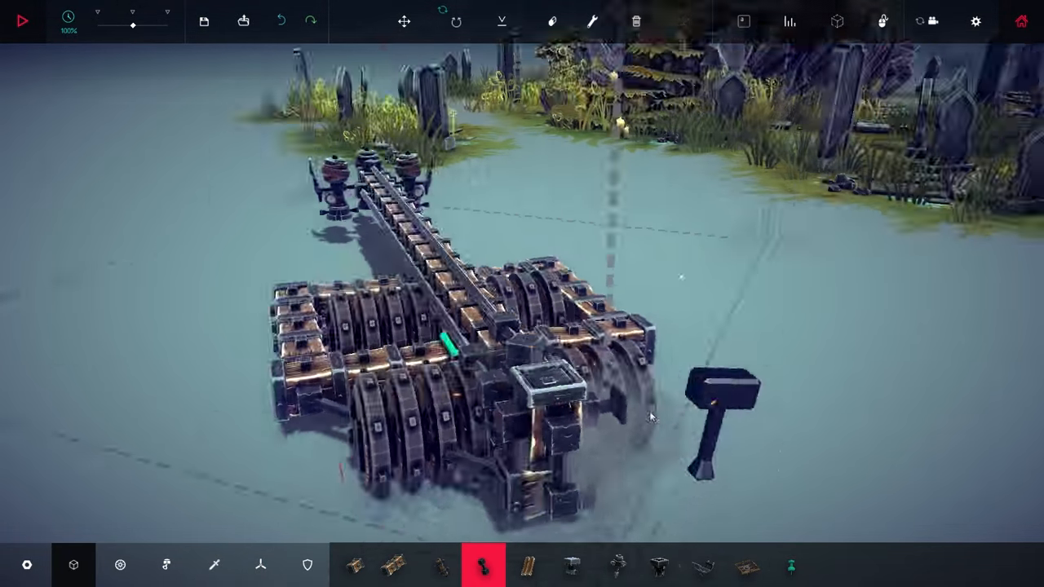
pyautogui.click(23, 20)
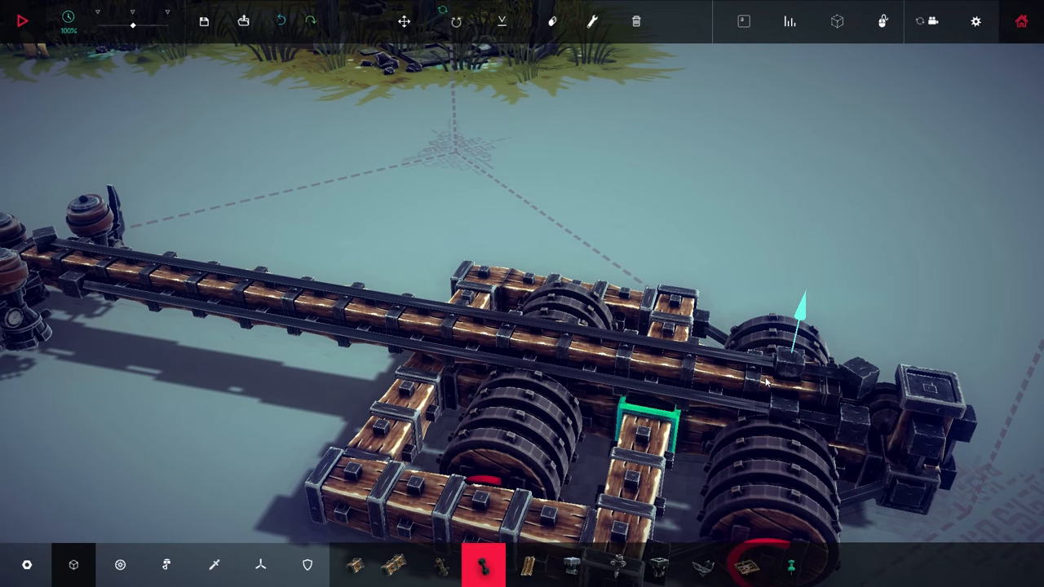
pyautogui.click(553, 21)
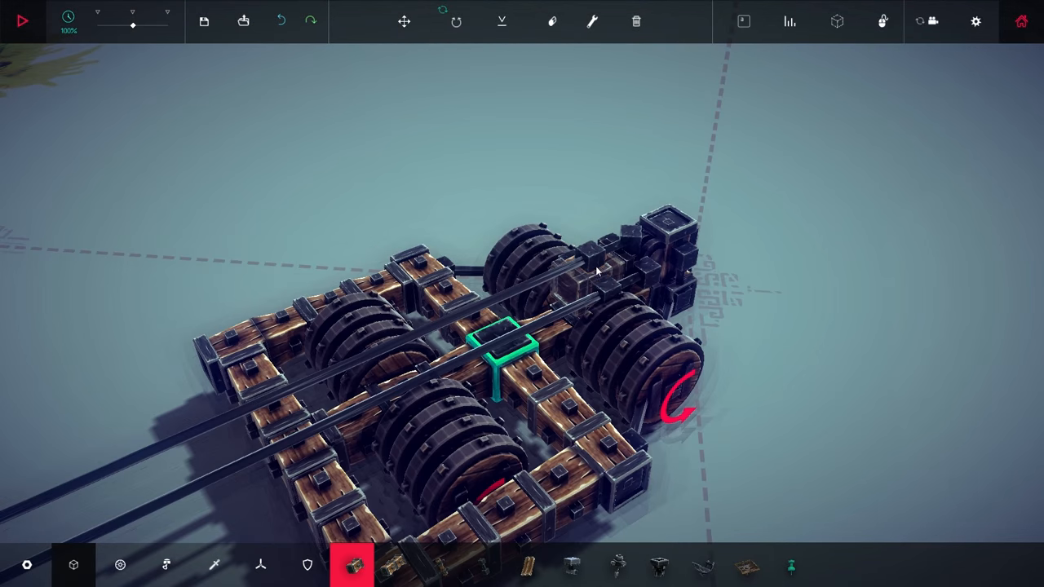
pyautogui.click(23, 20)
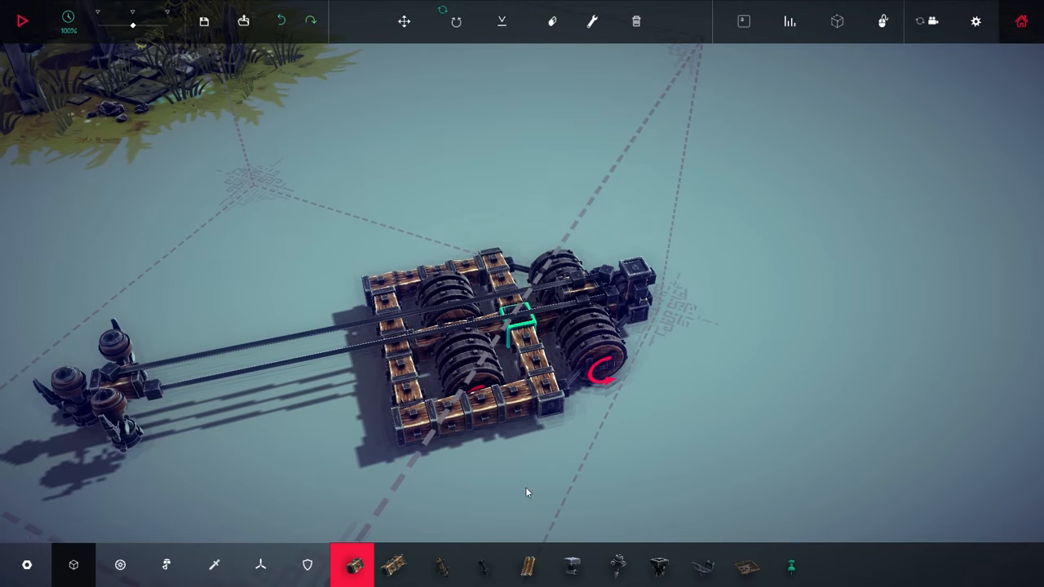
# Place ballast weights at the base's corners and set their Mass to x0.50.
pyautogui.click(121, 565)
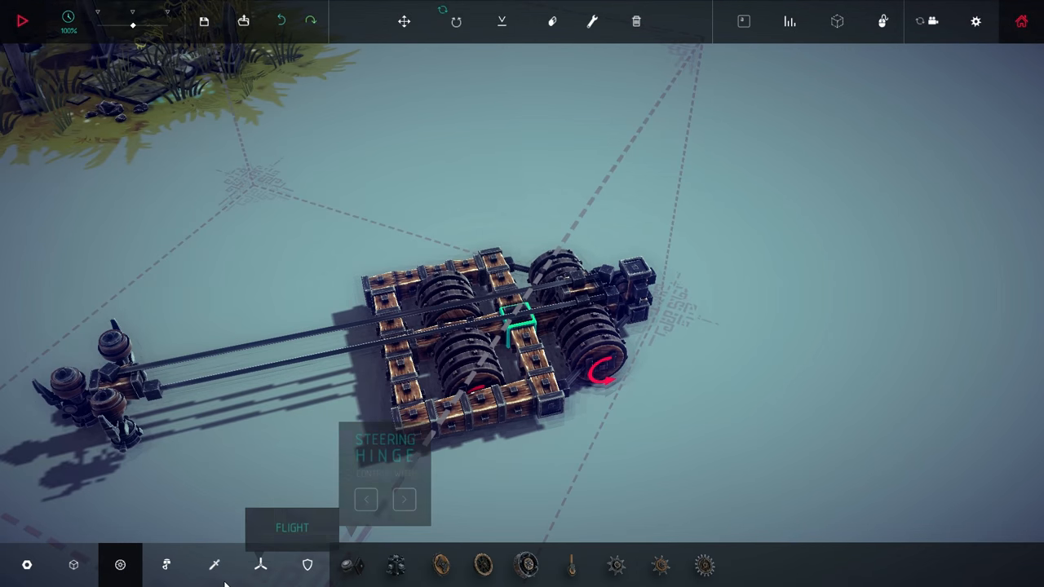
pyautogui.click(307, 564)
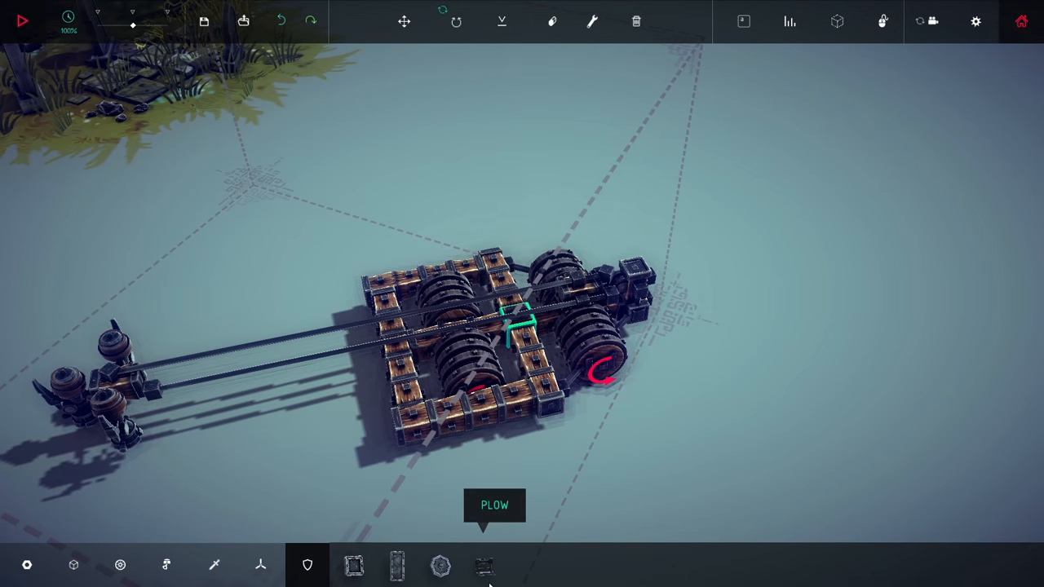
pyautogui.click(261, 564)
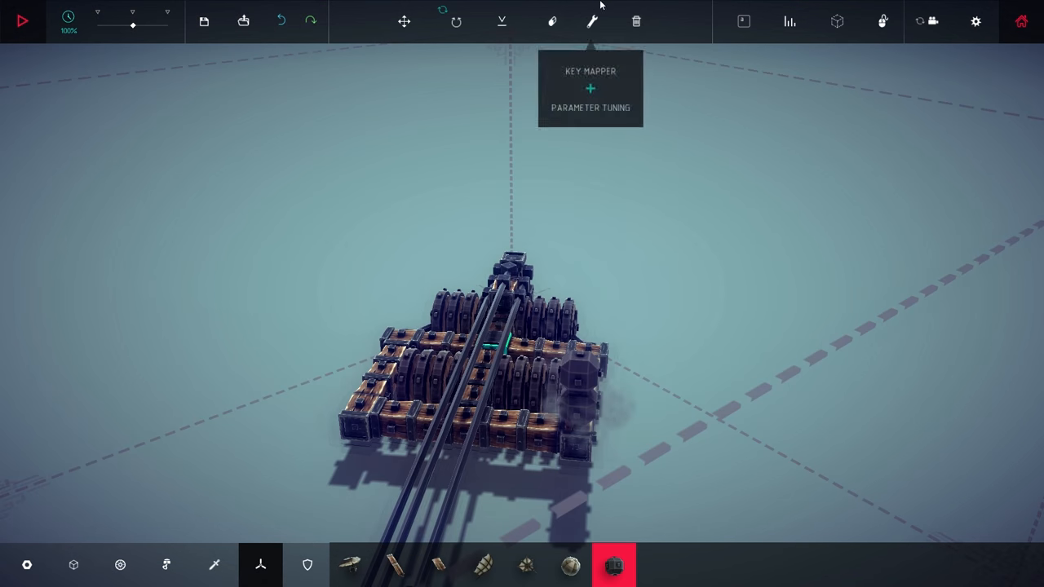
pyautogui.moveTo(614, 564)
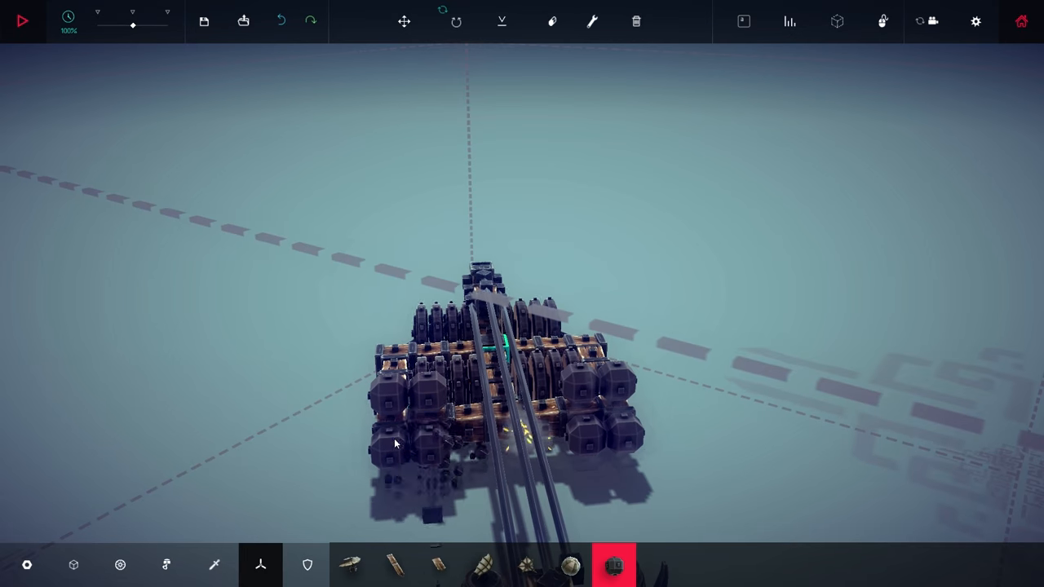
pyautogui.click(590, 21)
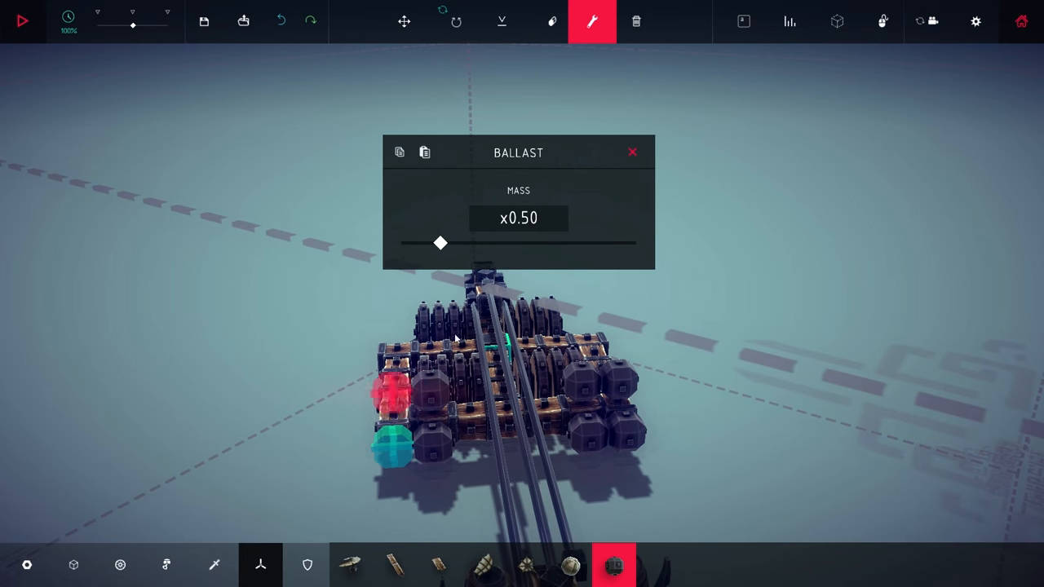
pyautogui.moveTo(440, 241); pyautogui.dragTo(637, 242)
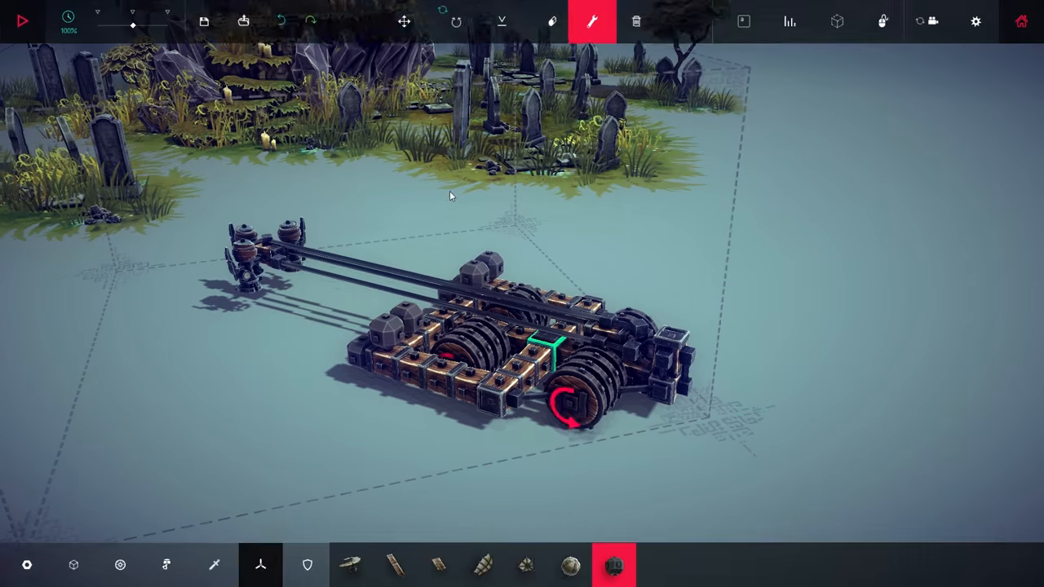
# Test the ballasted machine briefly, then resume building with the small wooden block.
pyautogui.click(23, 20)
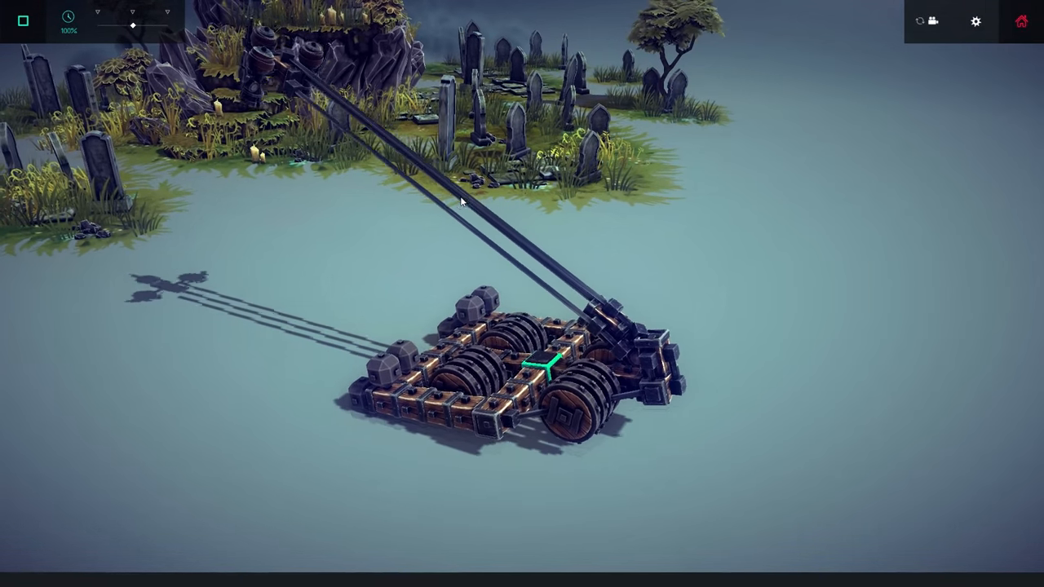
pyautogui.click(23, 19)
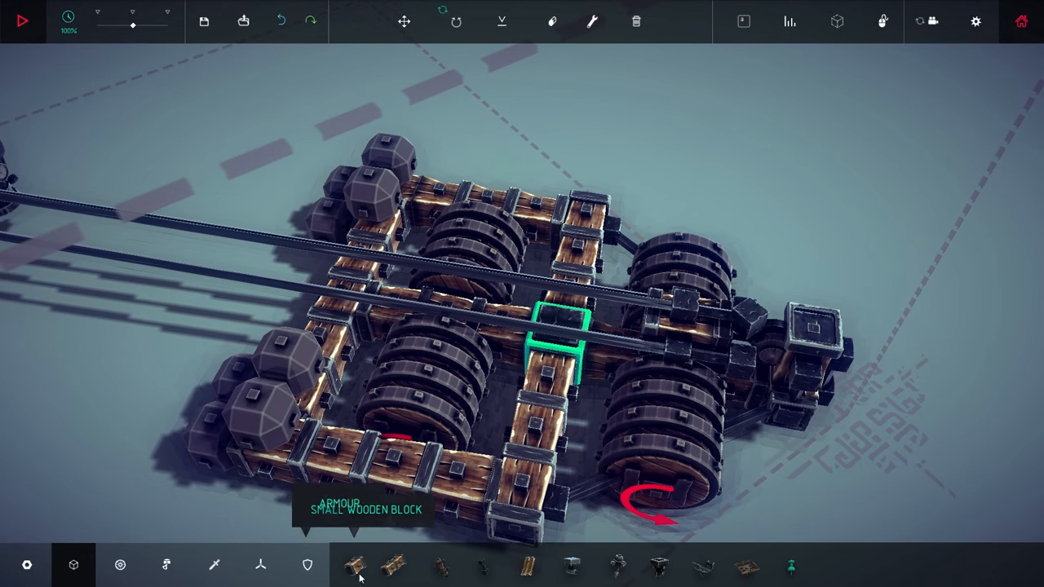
pyautogui.click(483, 565)
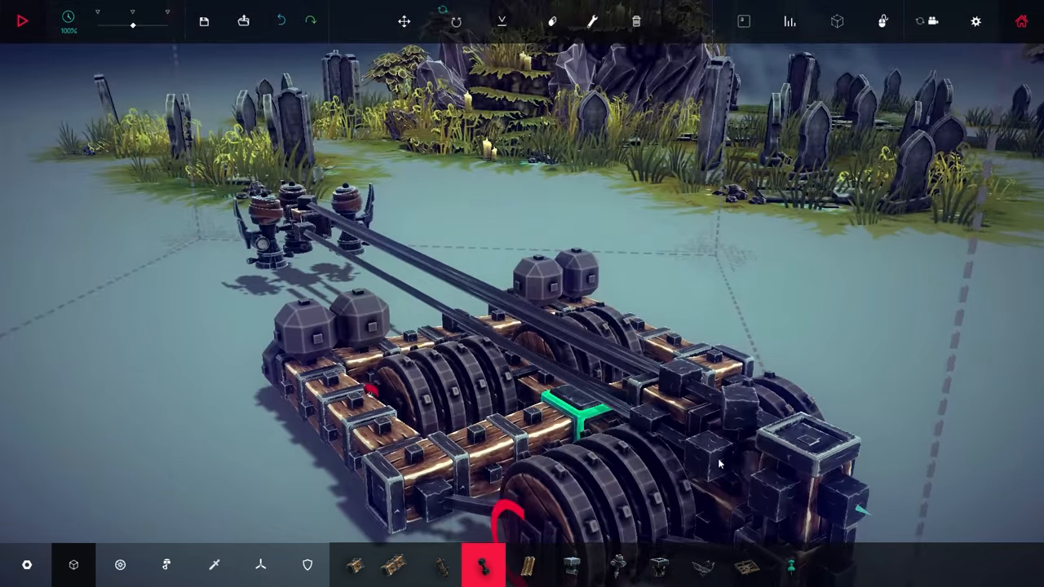
pyautogui.click(22, 19)
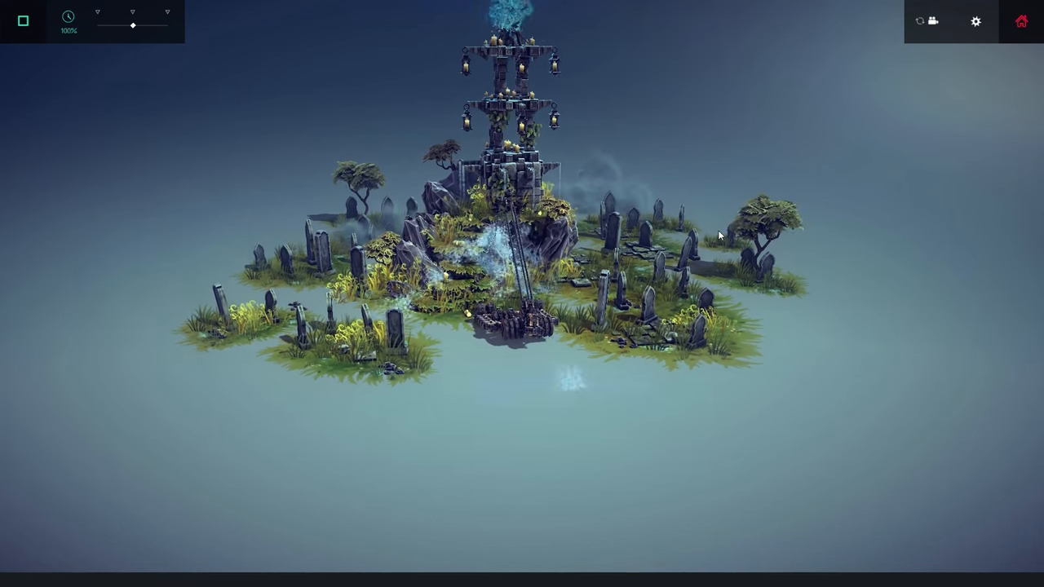
pyautogui.click(23, 20)
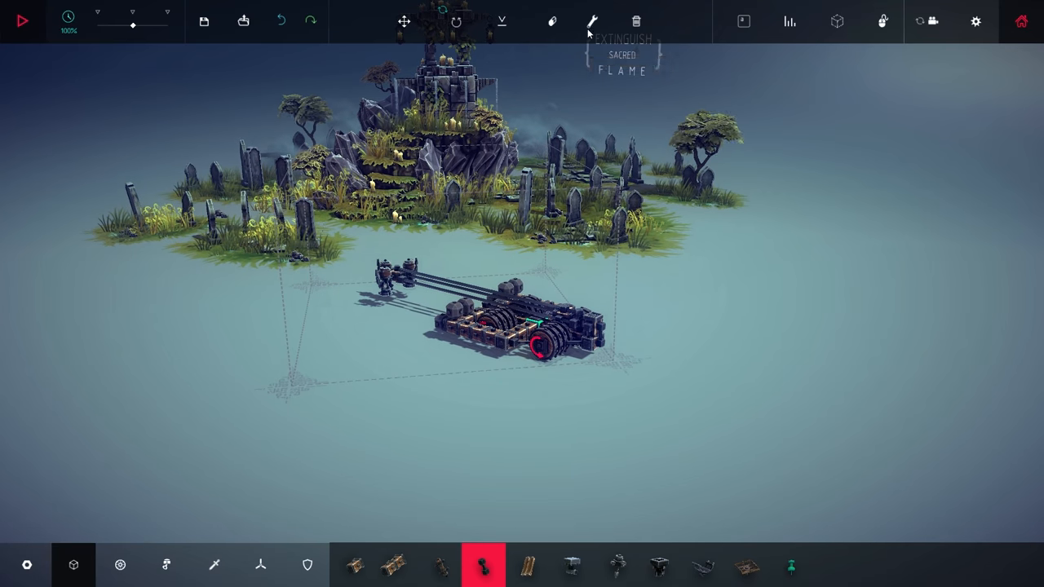
pyautogui.click(636, 20)
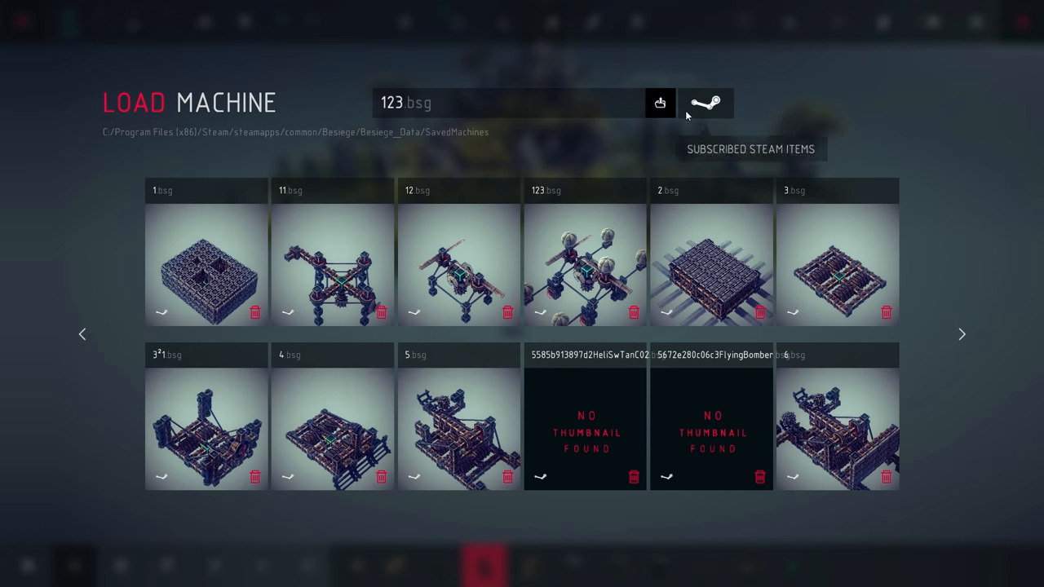
# Load the saved machine 123.bsg into the island level.
pyautogui.click(584, 265)
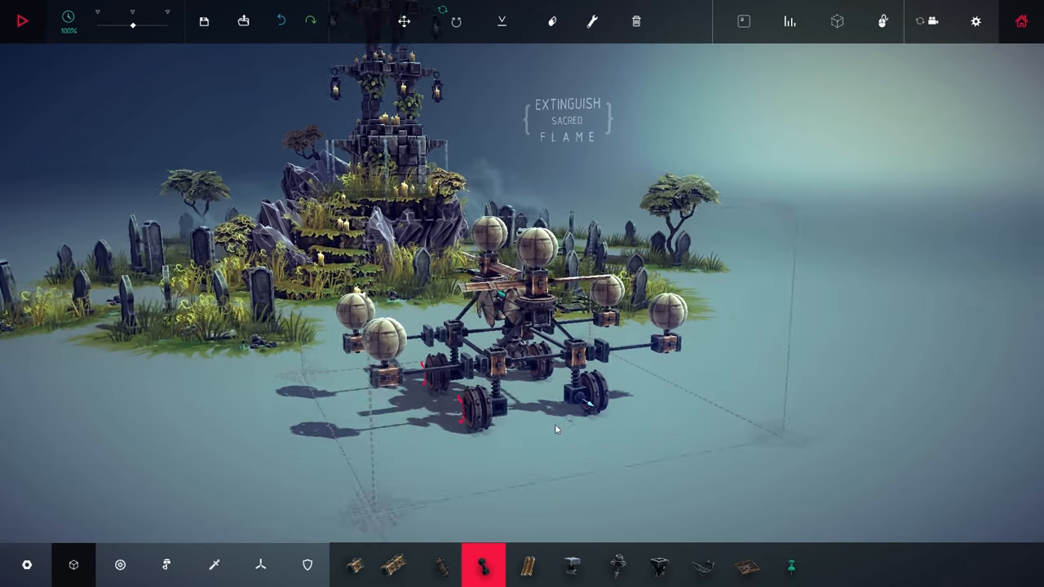
pyautogui.click(121, 565)
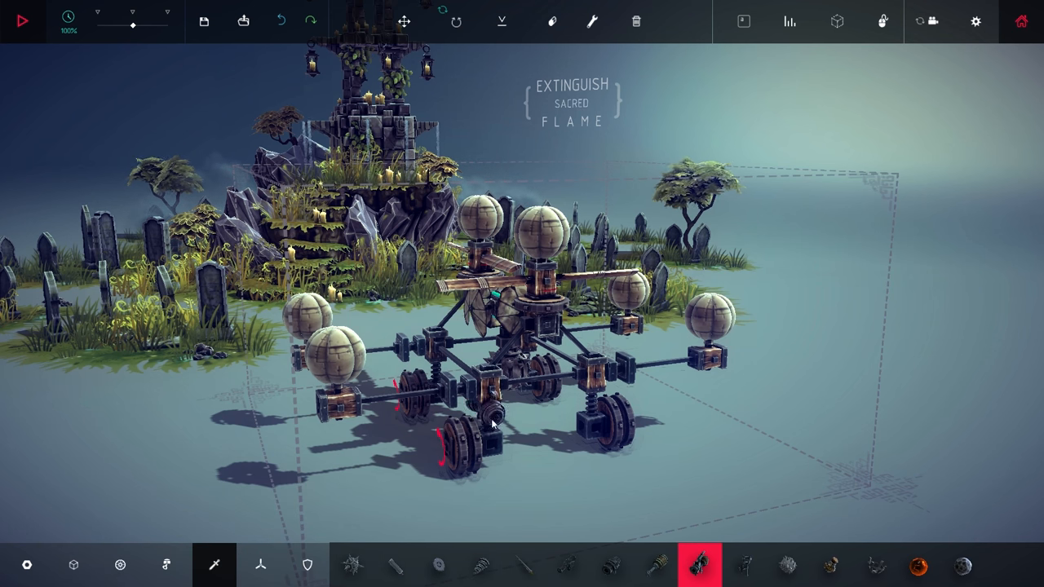
pyautogui.click(551, 21)
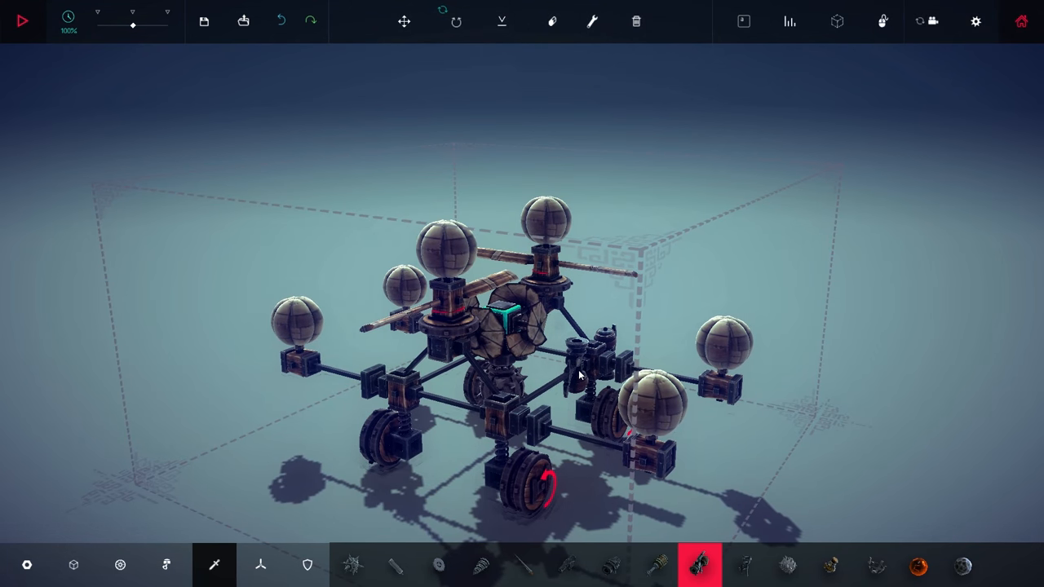
# Inspect the loaded frame's block controls with Key Mapper, then start its test run.
pyautogui.click(590, 21)
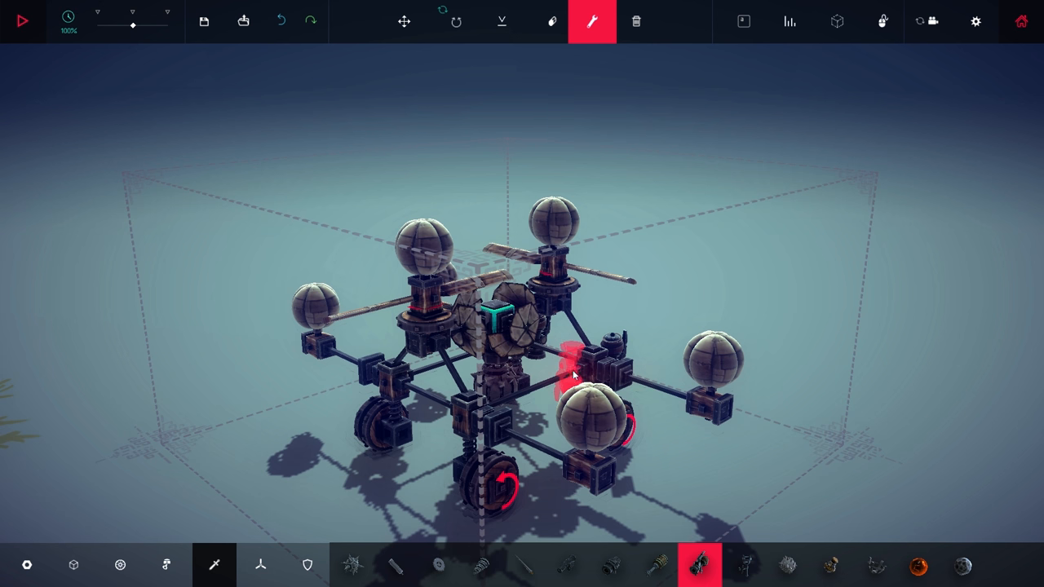
pyautogui.click(552, 21)
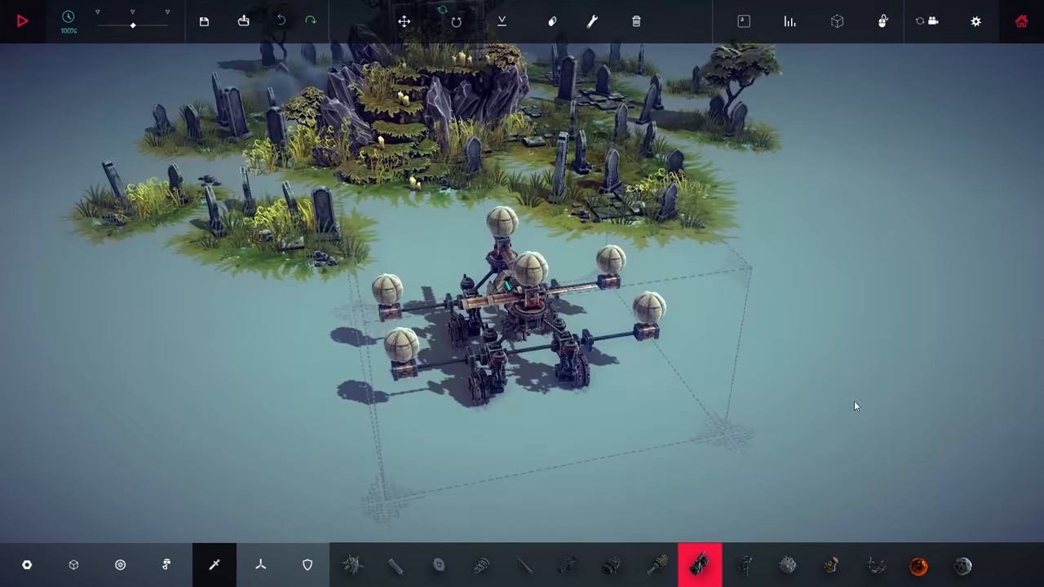
pyautogui.click(21, 22)
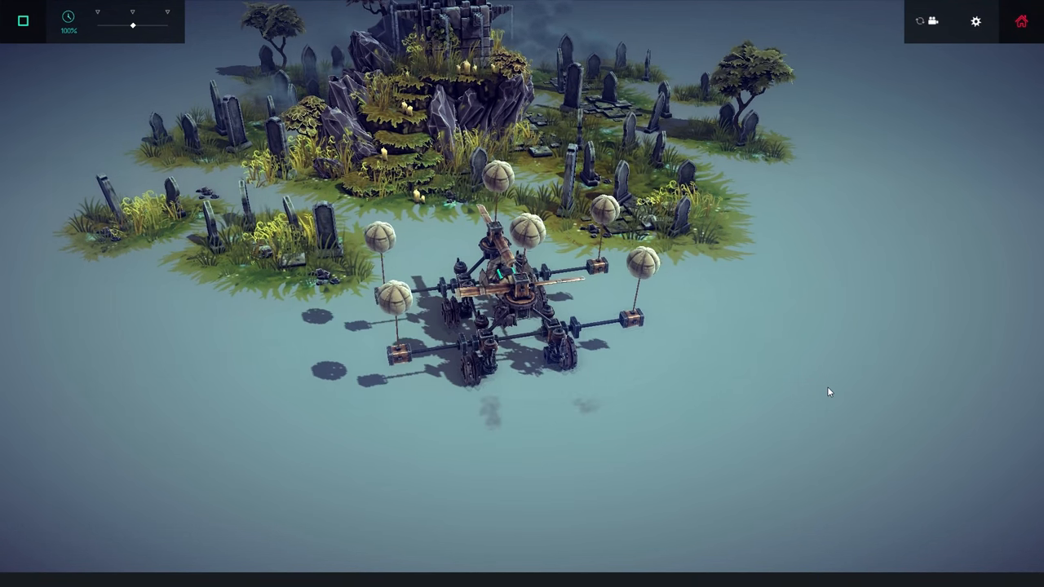
# End the test run and review a rotor motor wheel's Forwards J / Reverse U keys and x2.00 automatic speed.
pyautogui.click(23, 20)
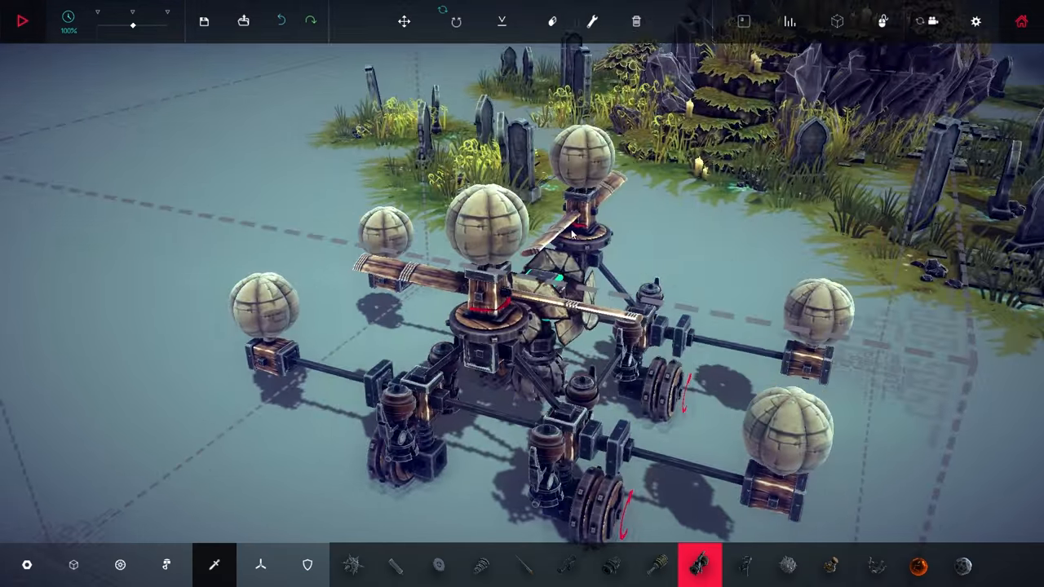
pyautogui.click(591, 21)
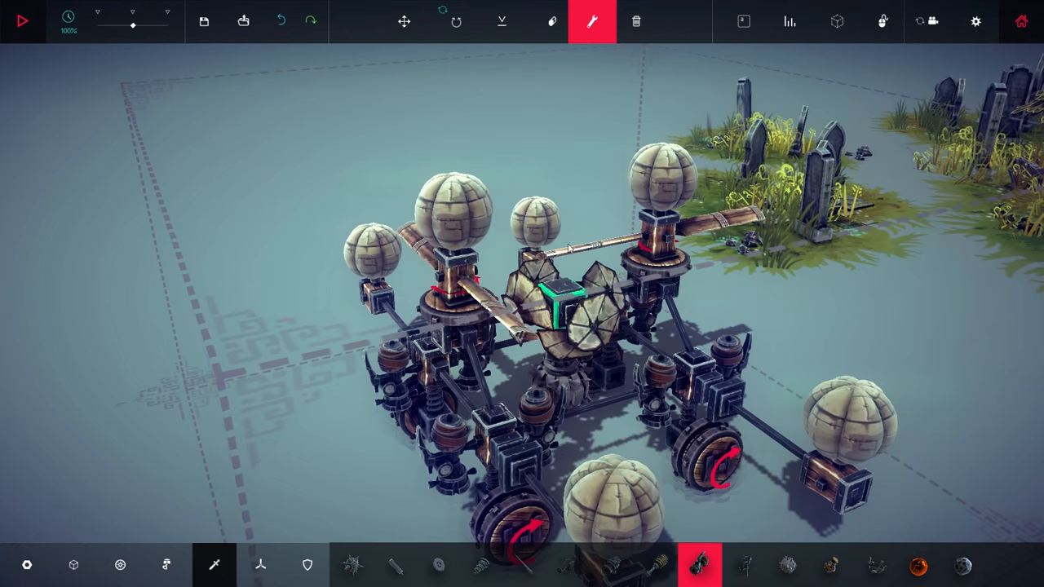
pyautogui.click(561, 305)
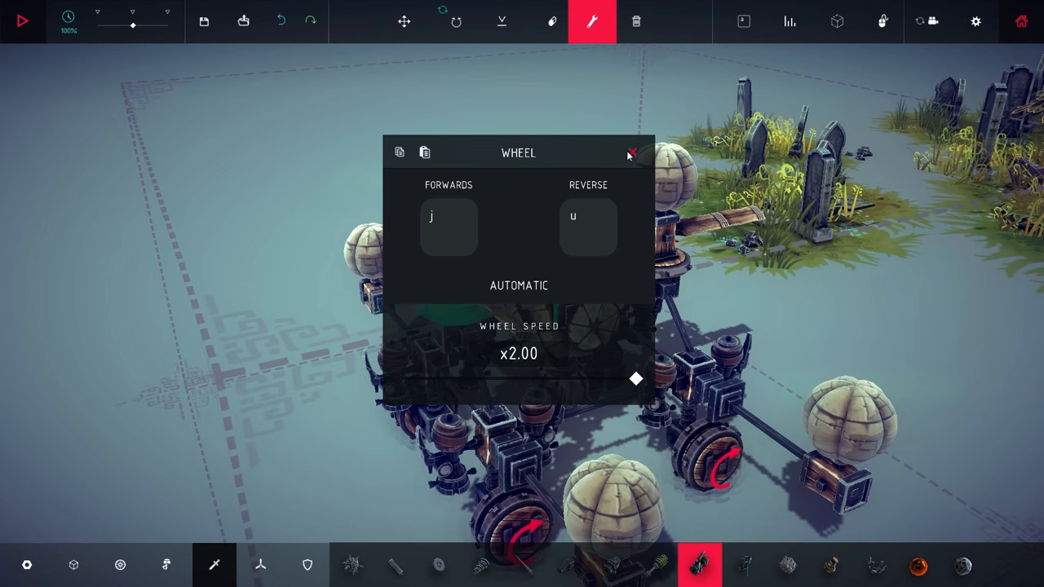
pyautogui.click(630, 154)
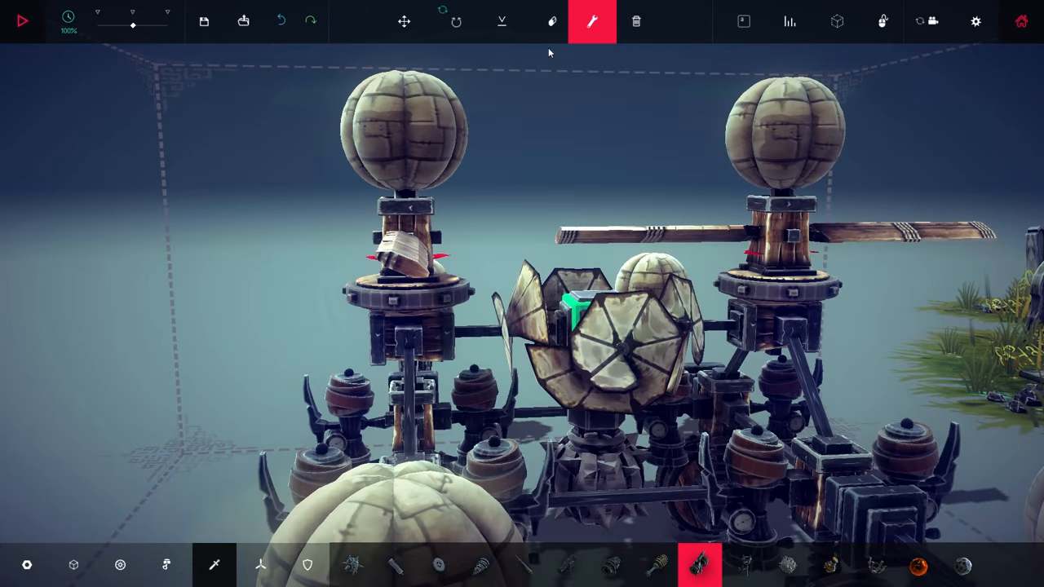
# Browse the mechanical blocks and pick the motor wheel for stacking on the rotor column.
pyautogui.click(553, 22)
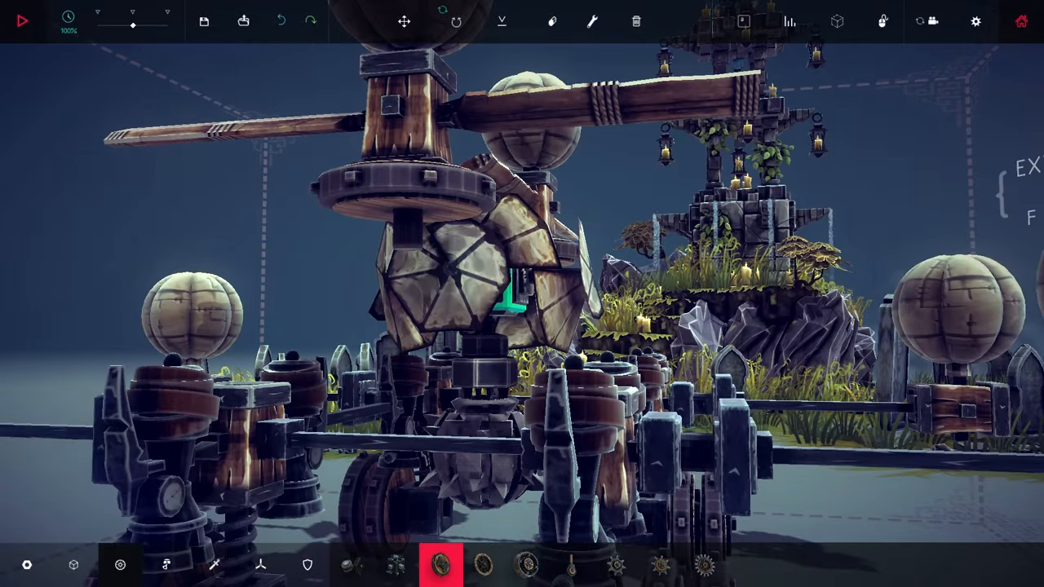
pyautogui.click(351, 565)
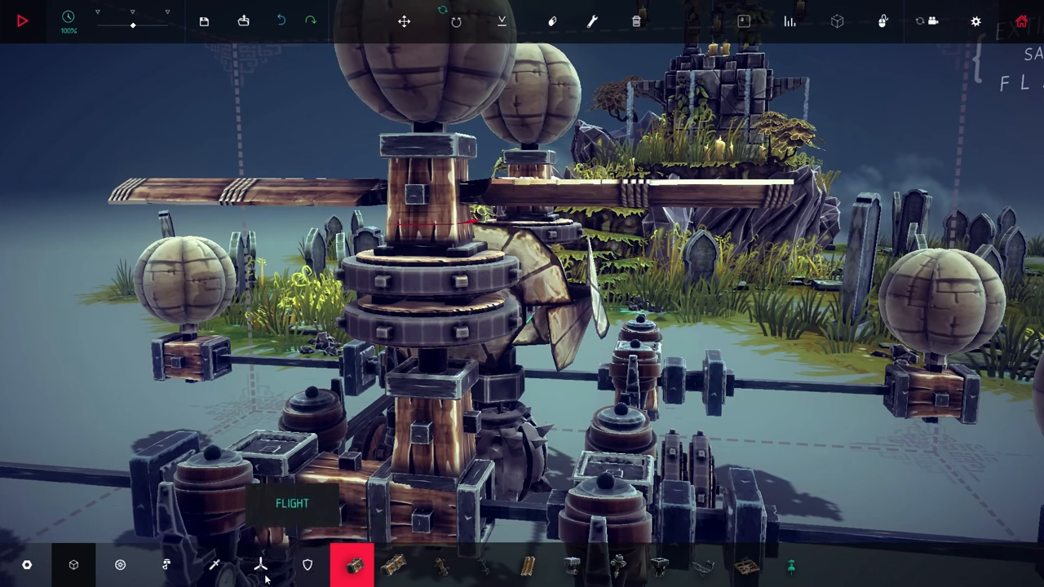
pyautogui.click(551, 22)
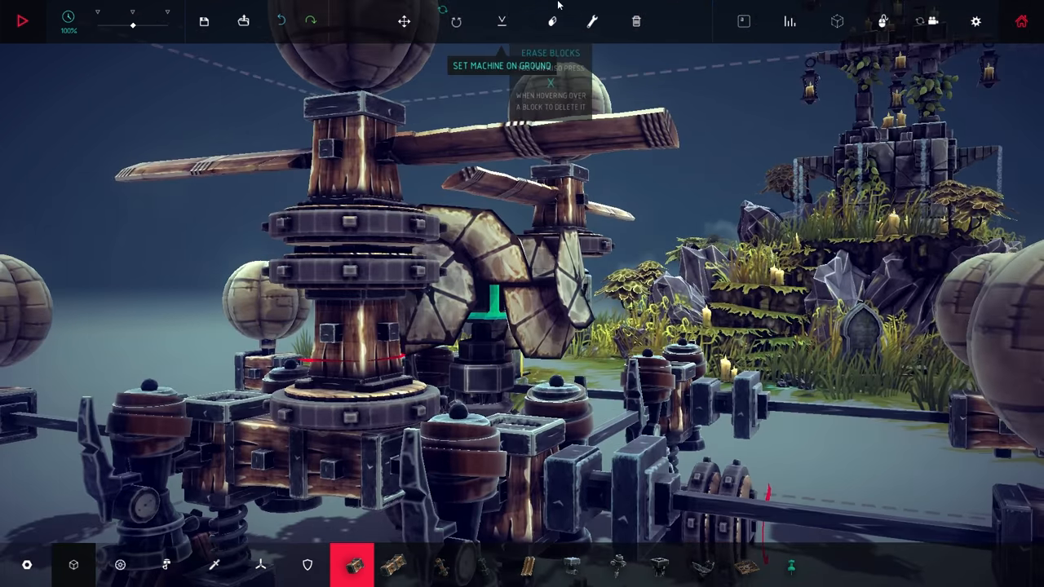
pyautogui.click(553, 21)
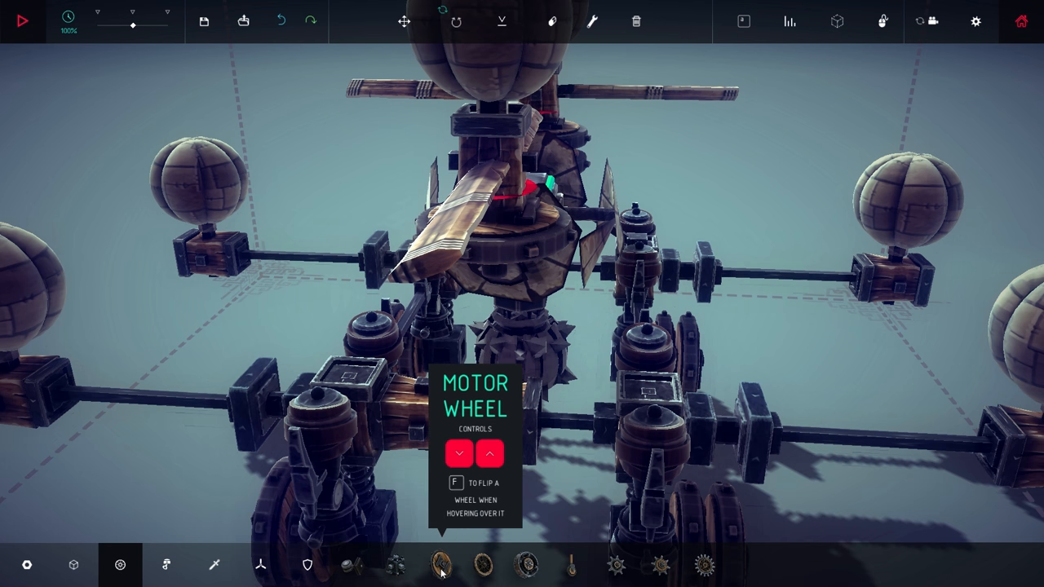
# Re-place a motor wheel on the rotor column and bring up the other wheel's reversed Forwards U / Reverse J settings.
pyautogui.click(440, 564)
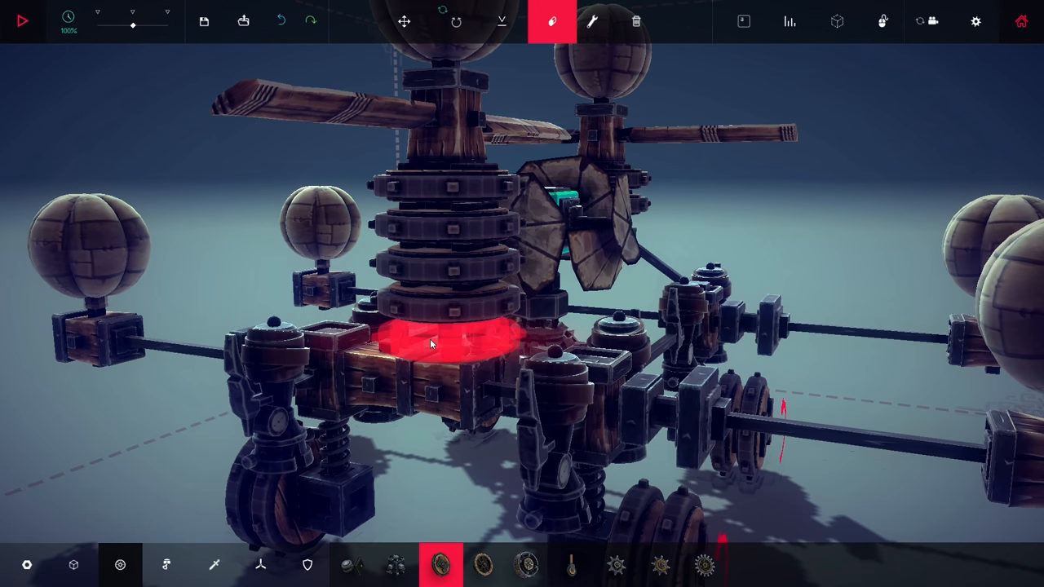
pyautogui.moveTo(119, 564)
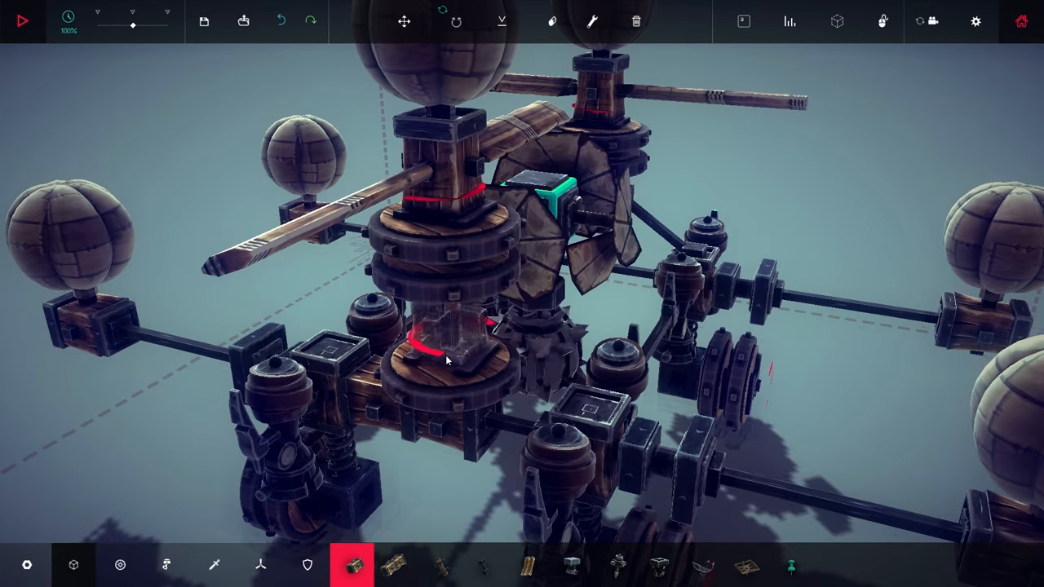
pyautogui.click(553, 21)
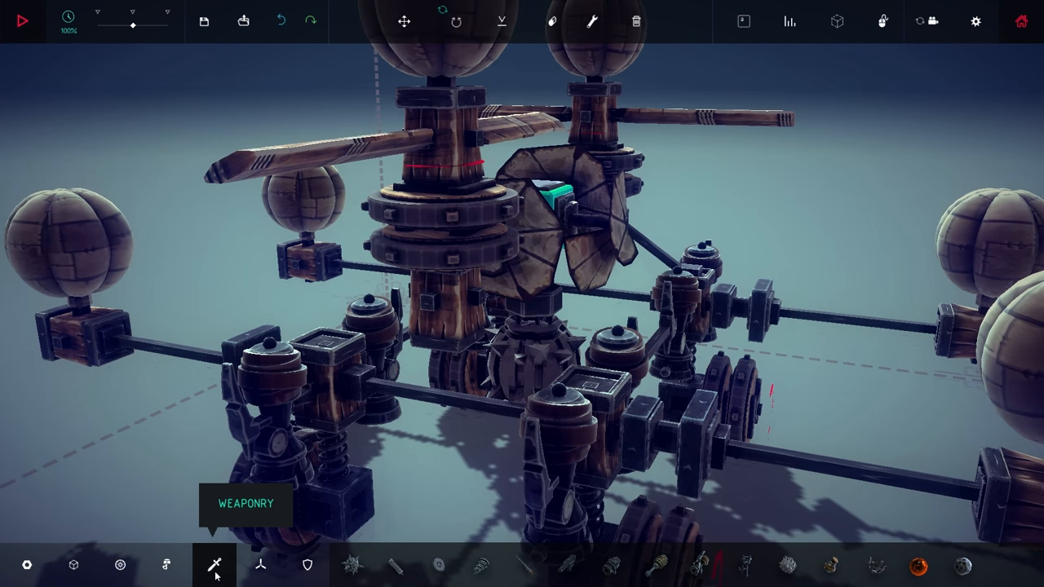
pyautogui.click(306, 564)
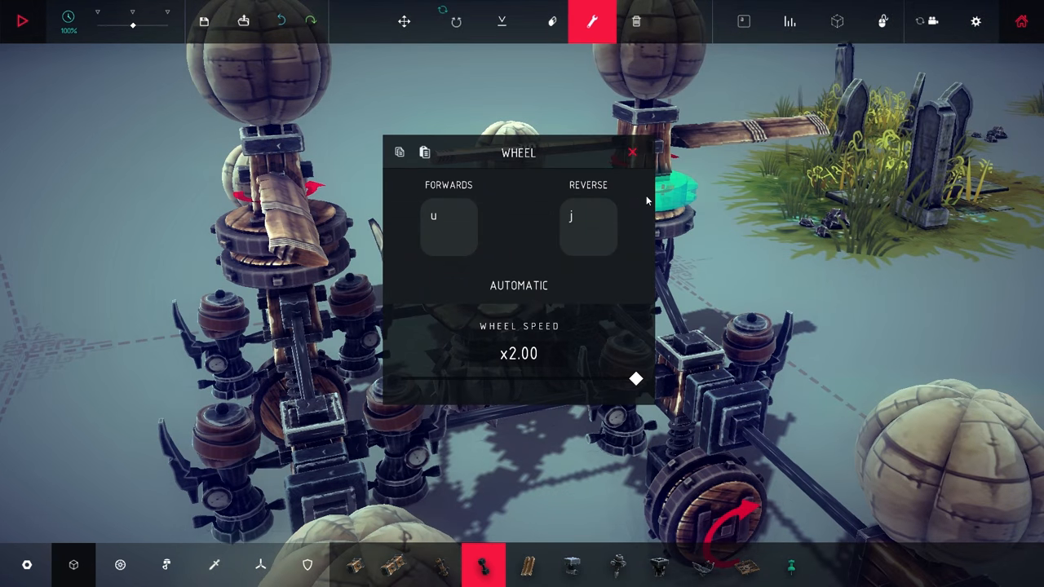
# Run a brief test that ends in an explosion, then rotate the central grabber to a new orientation.
pyautogui.click(633, 153)
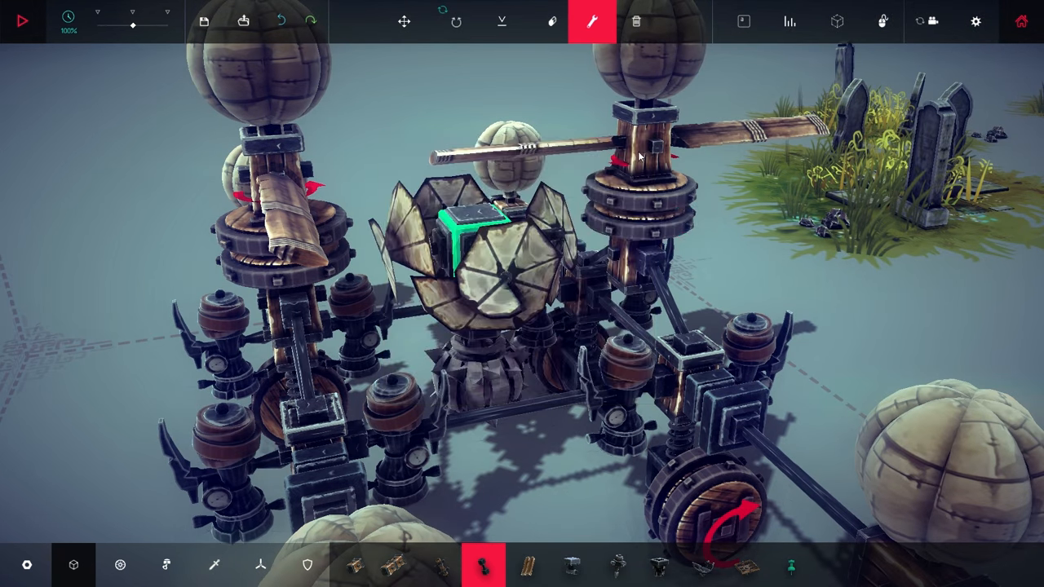
pyautogui.click(21, 21)
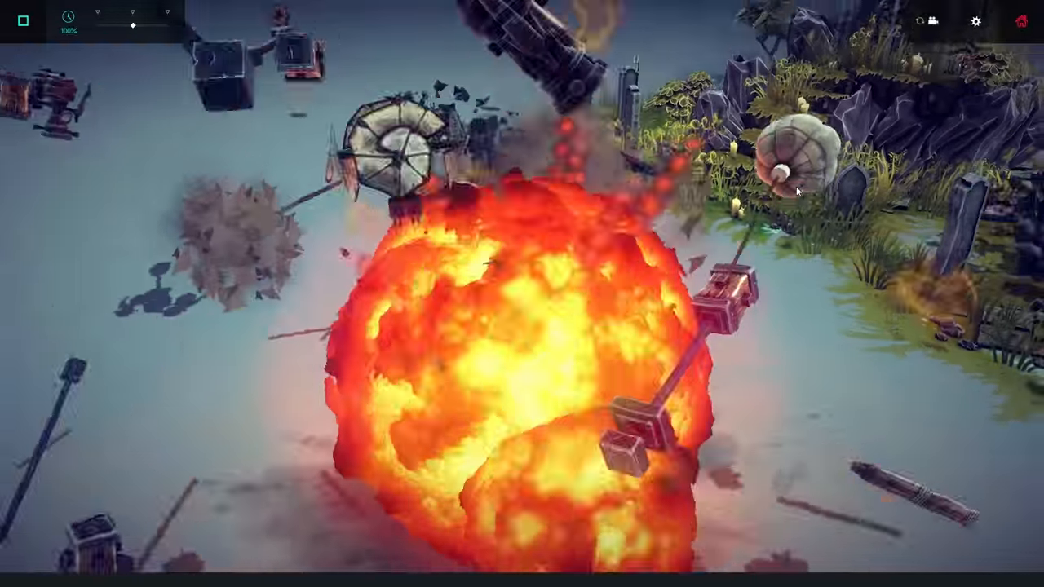
pyautogui.click(22, 21)
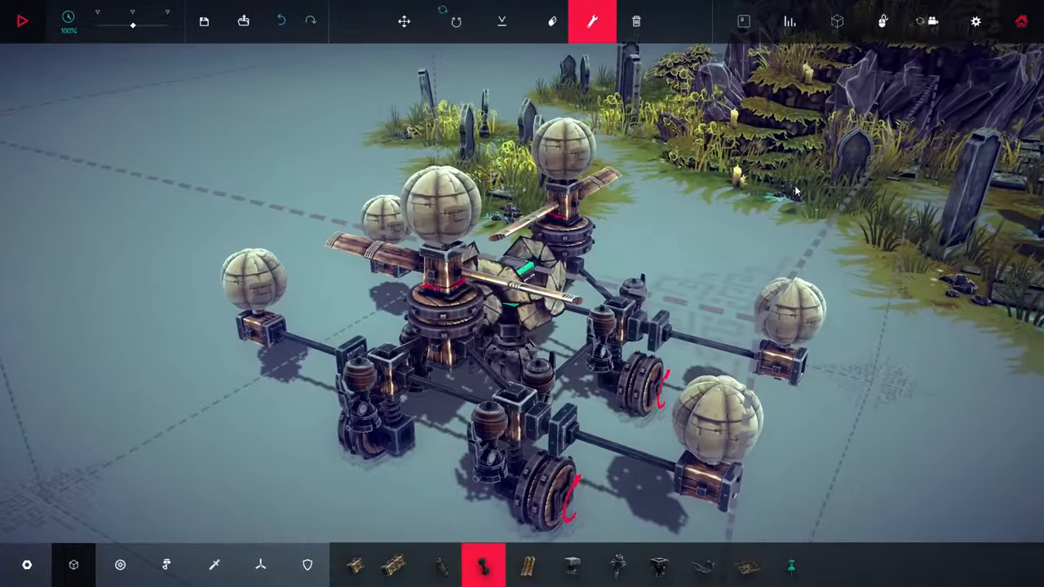
pyautogui.click(23, 19)
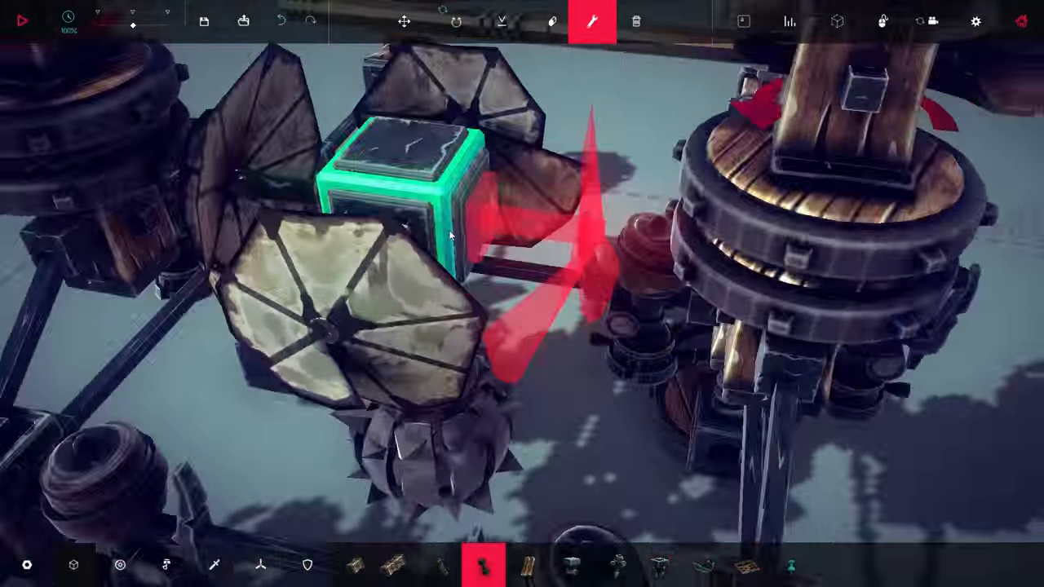
pyautogui.click(483, 565)
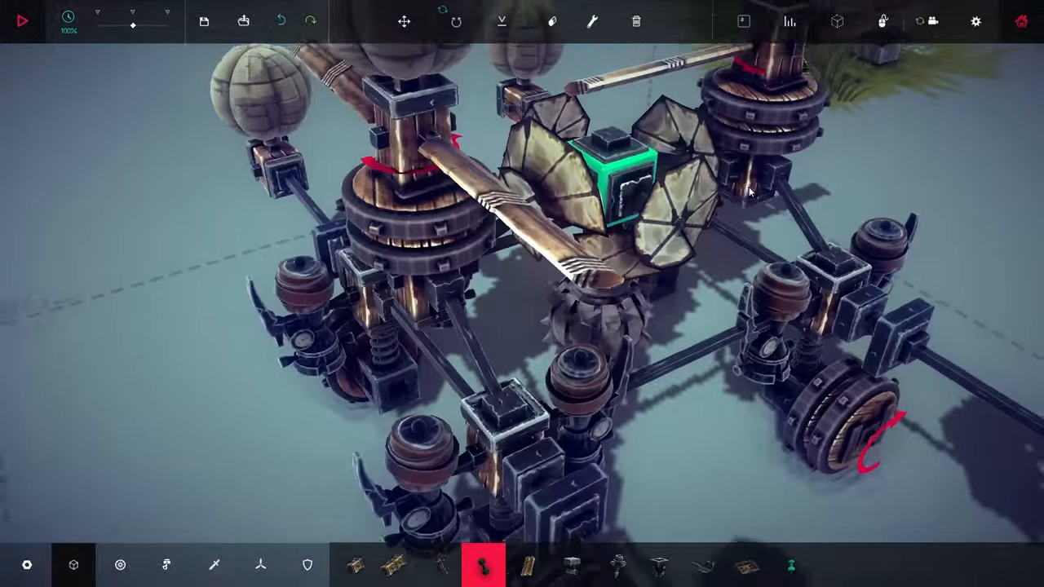
# Cap the left rotor column with a block and run another brief test before resuming building.
pyautogui.click(23, 19)
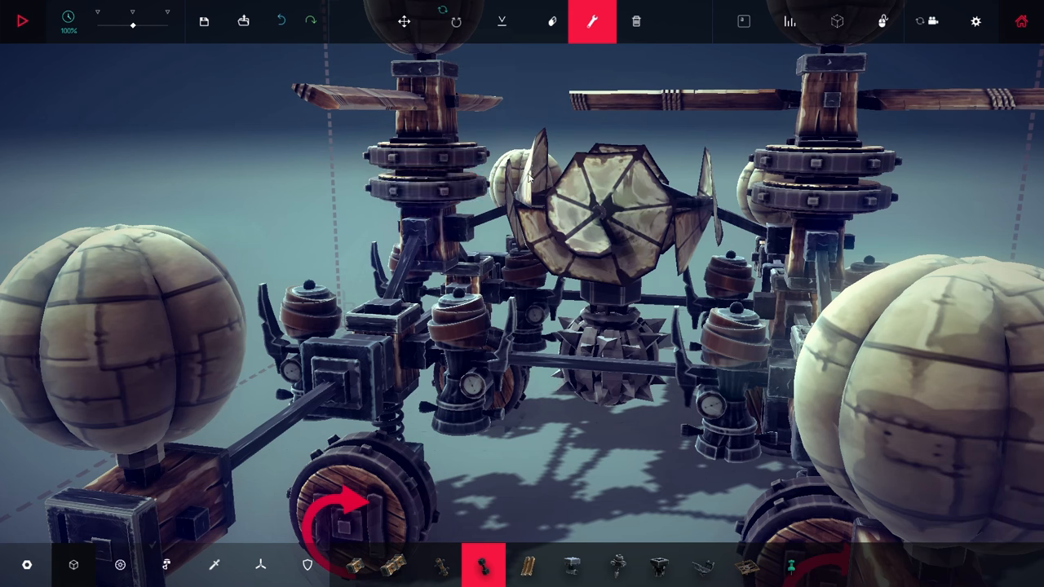
pyautogui.click(351, 481)
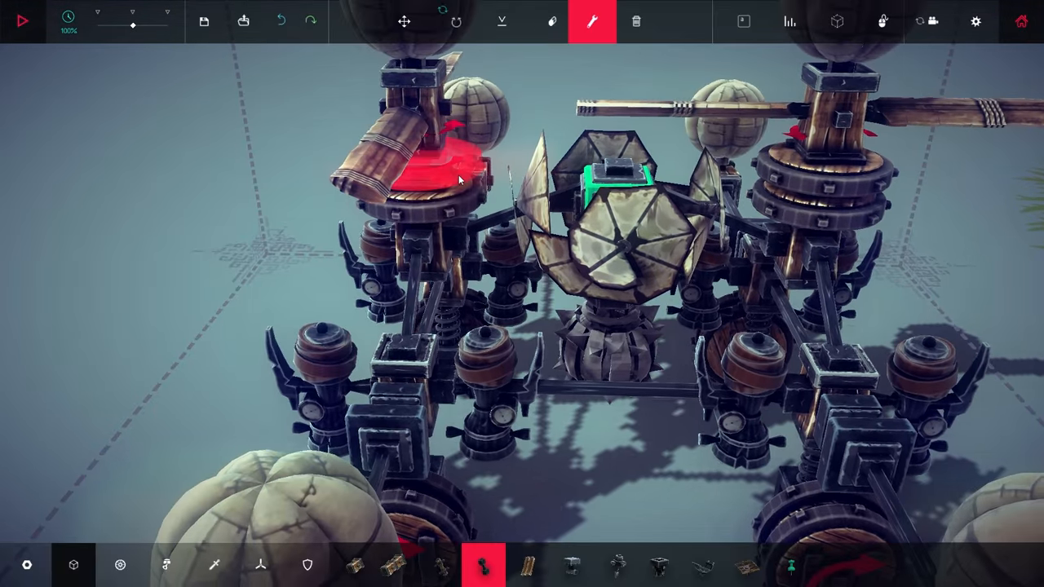
pyautogui.click(23, 21)
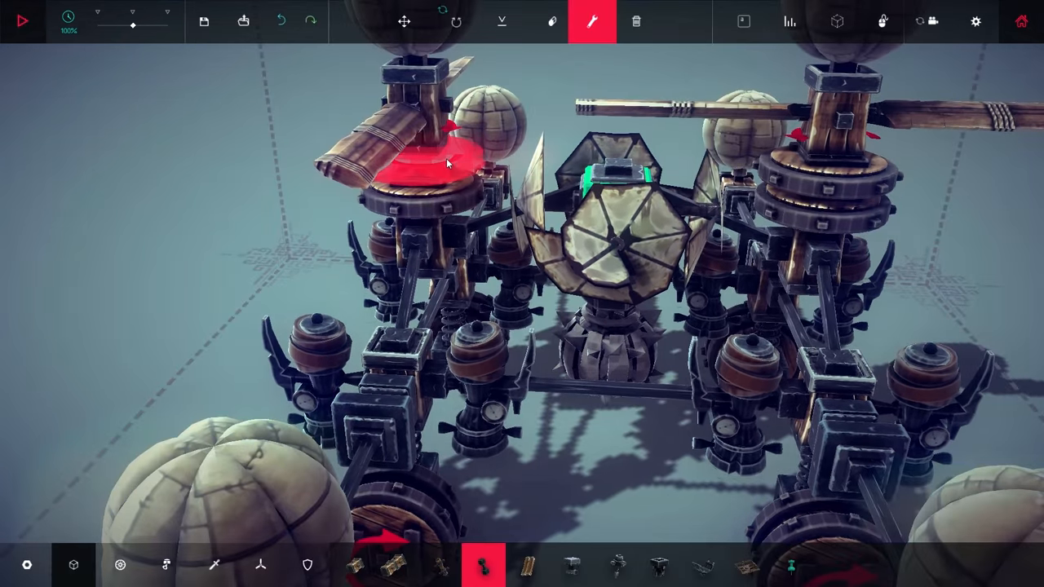
pyautogui.click(22, 21)
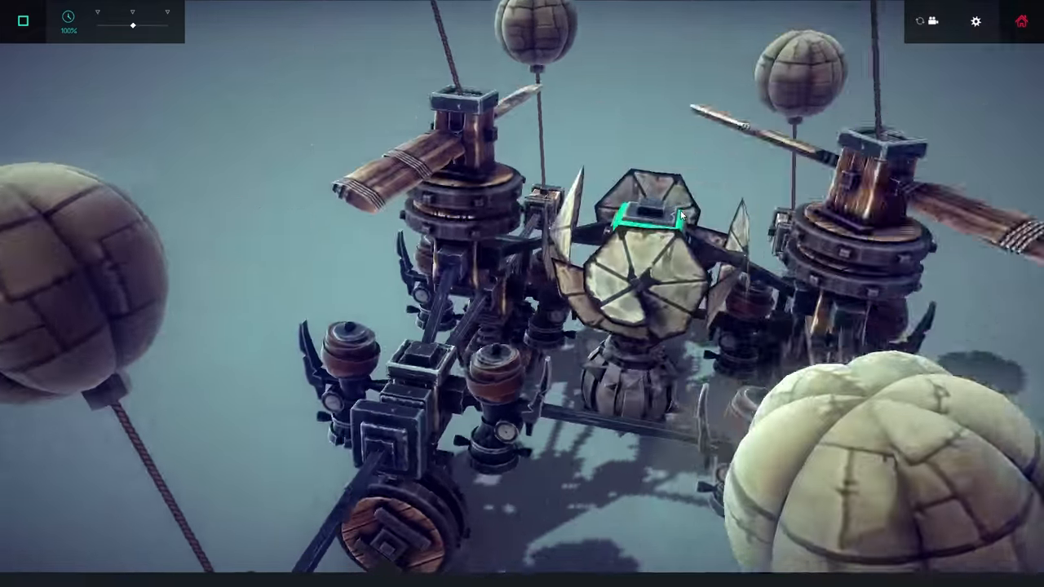
pyautogui.click(22, 22)
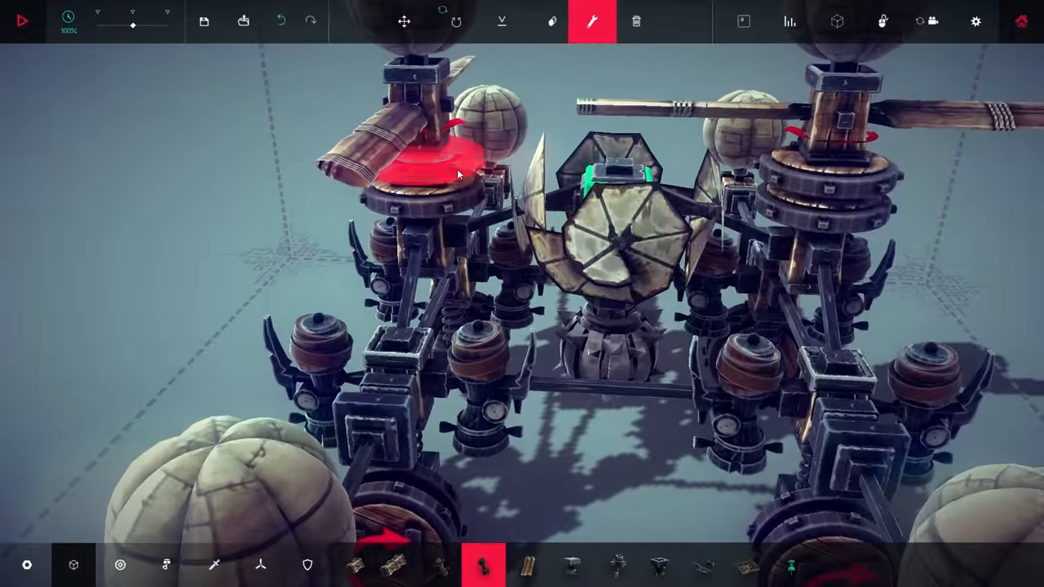
pyautogui.click(23, 19)
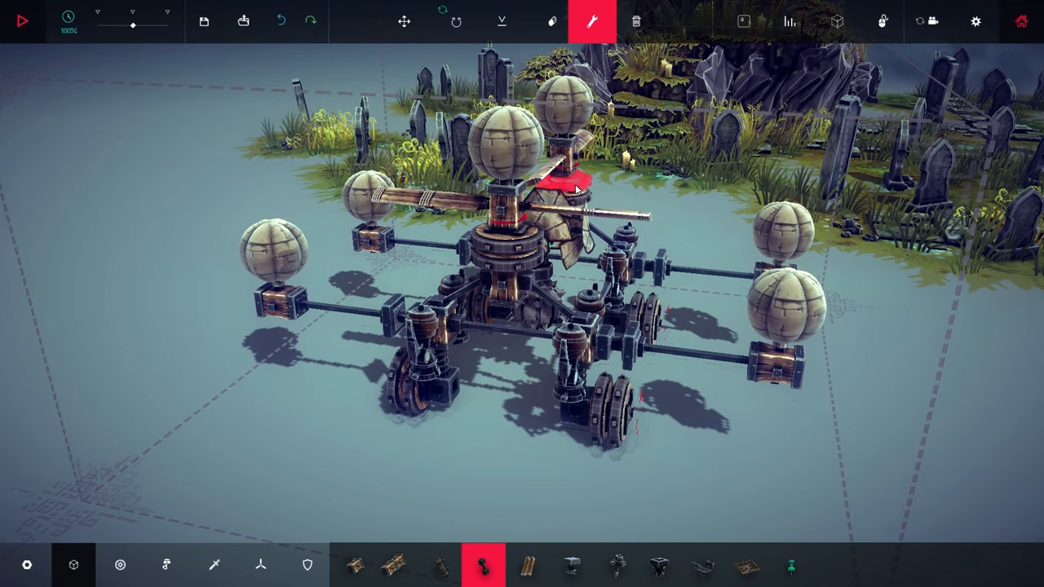
# Review the grabber bomb's Detach key, then launch the flight test over the water beside the island.
pyautogui.click(23, 20)
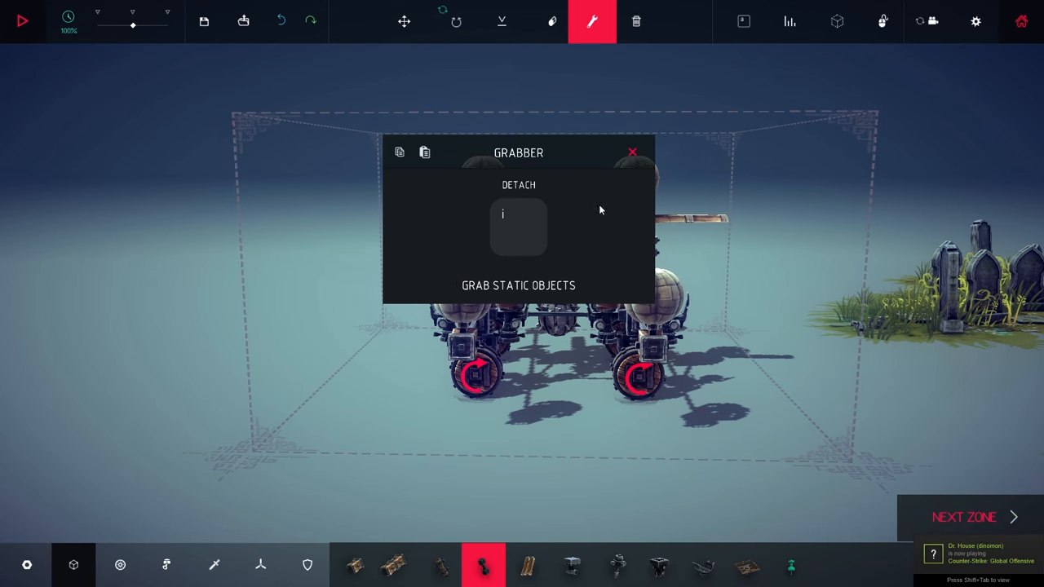
pyautogui.moveTo(636, 158)
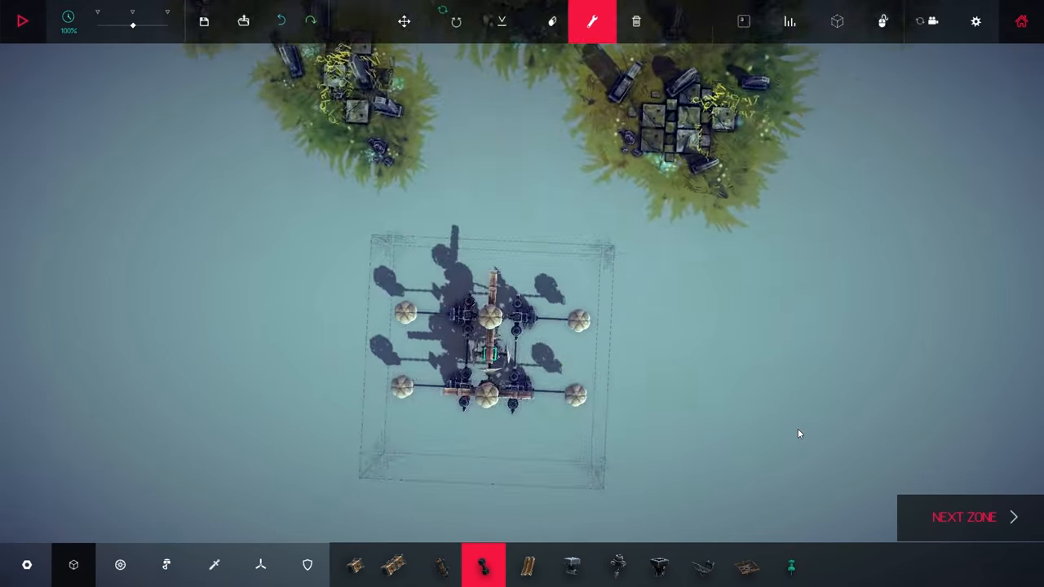
pyautogui.click(23, 21)
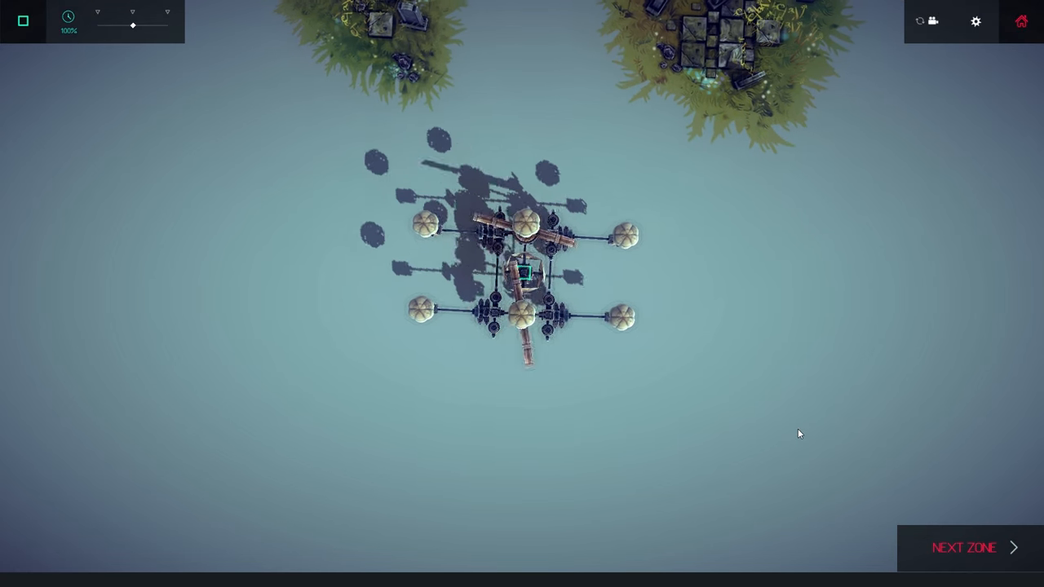